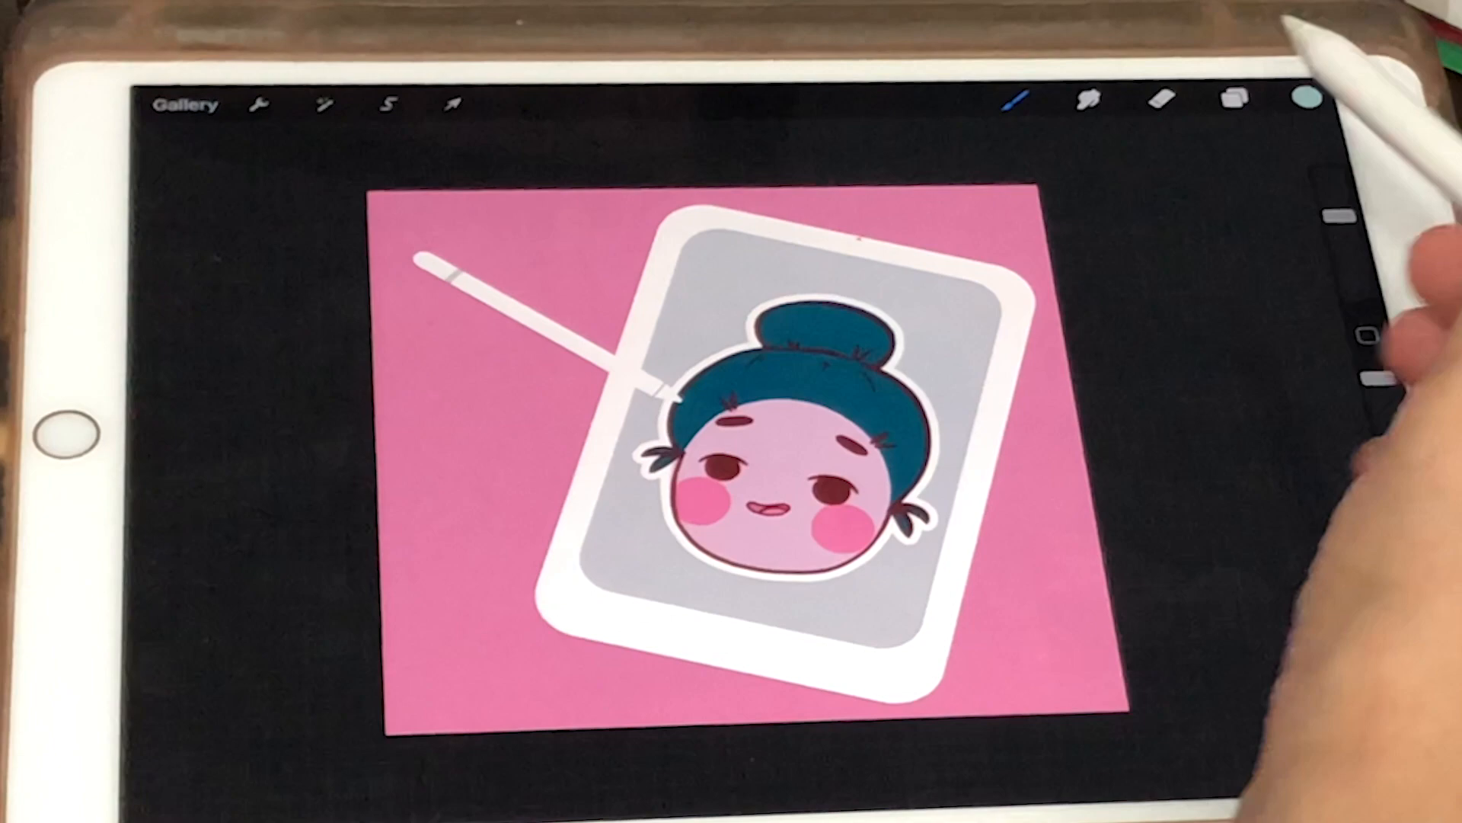
Check the artwork's layers and actions, then bring up the pink bun-haired character logo artwork.
click(1234, 100)
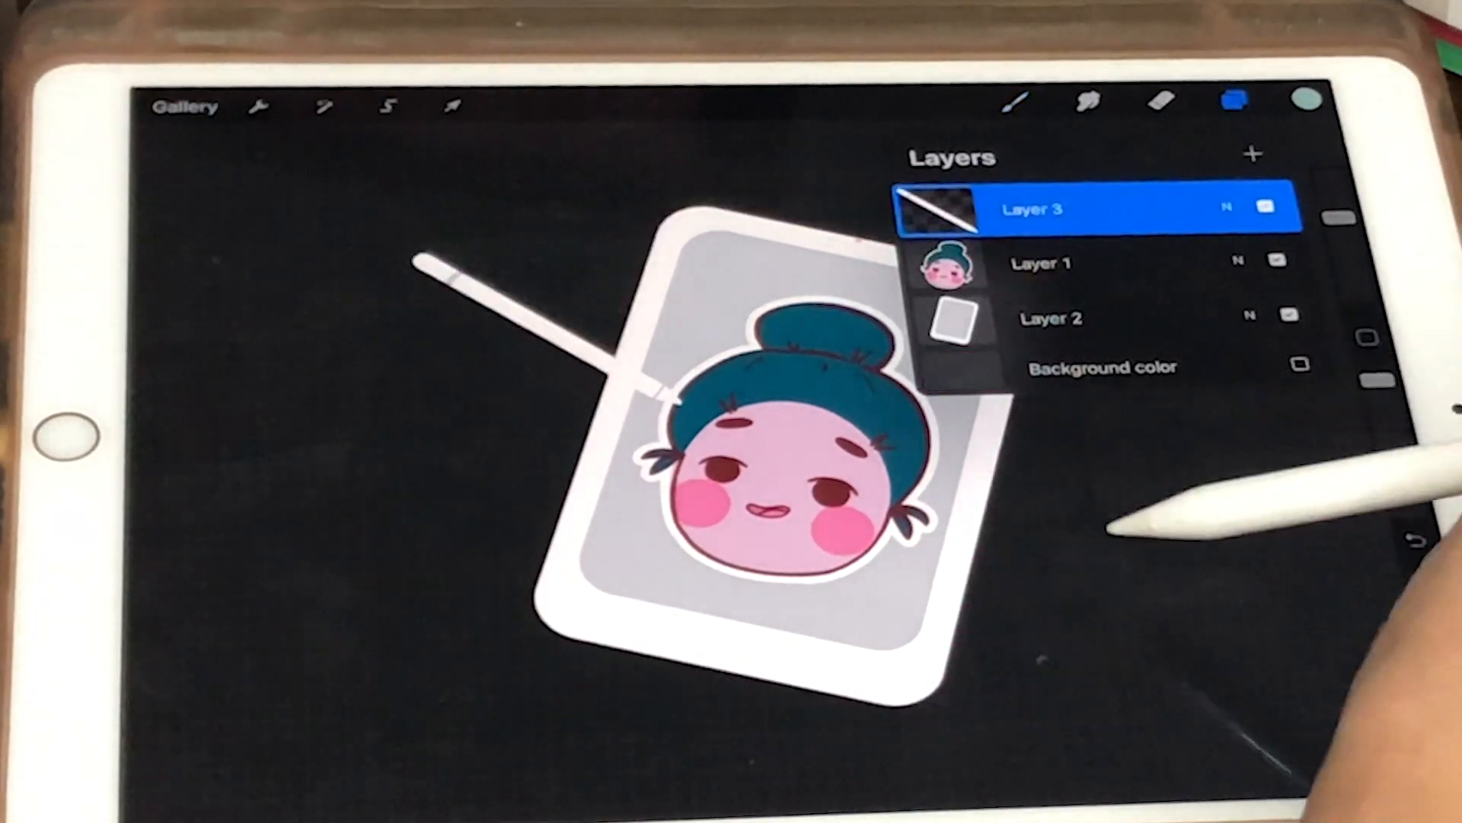
click(1235, 104)
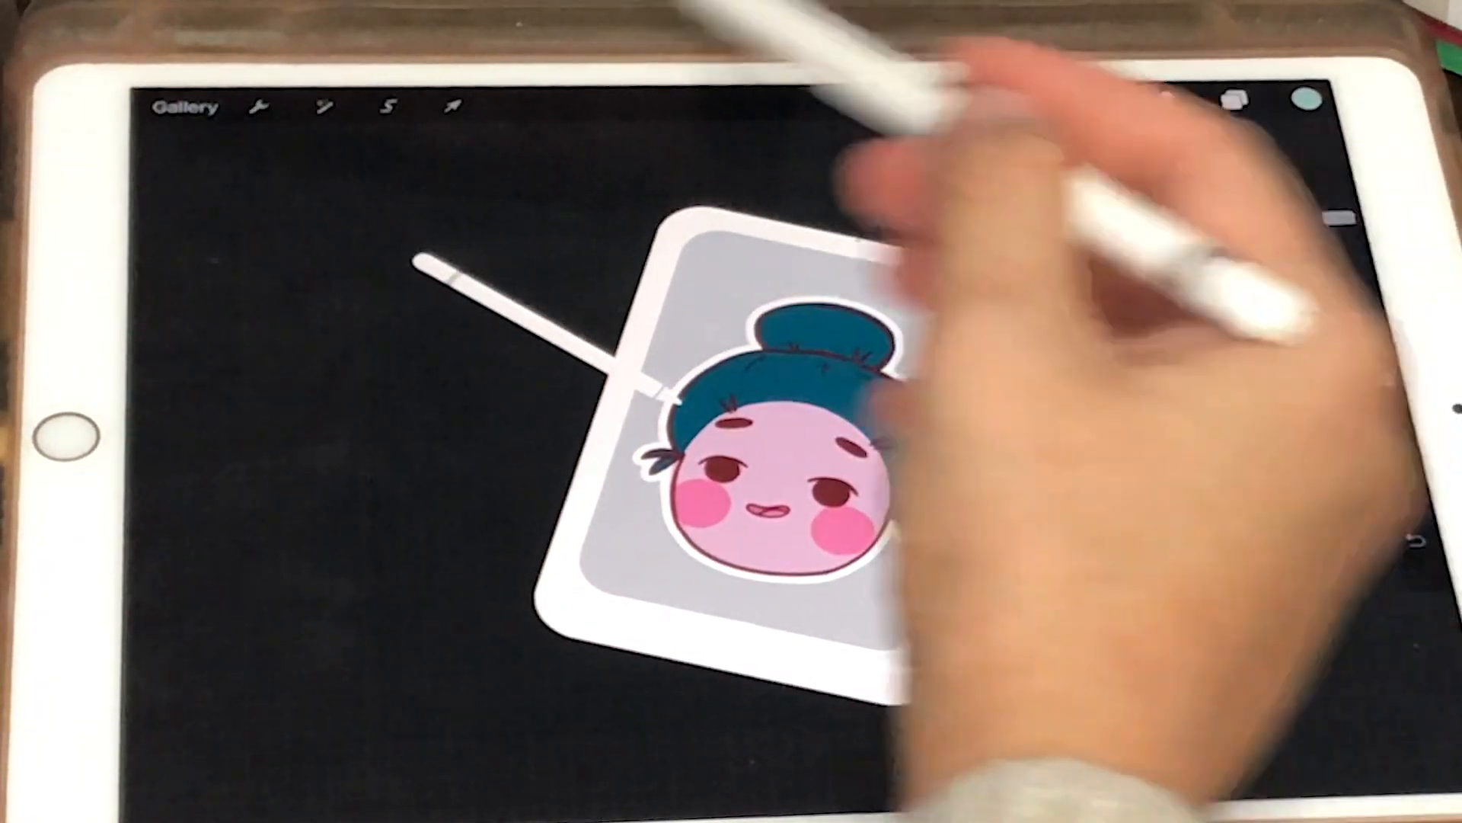
click(263, 105)
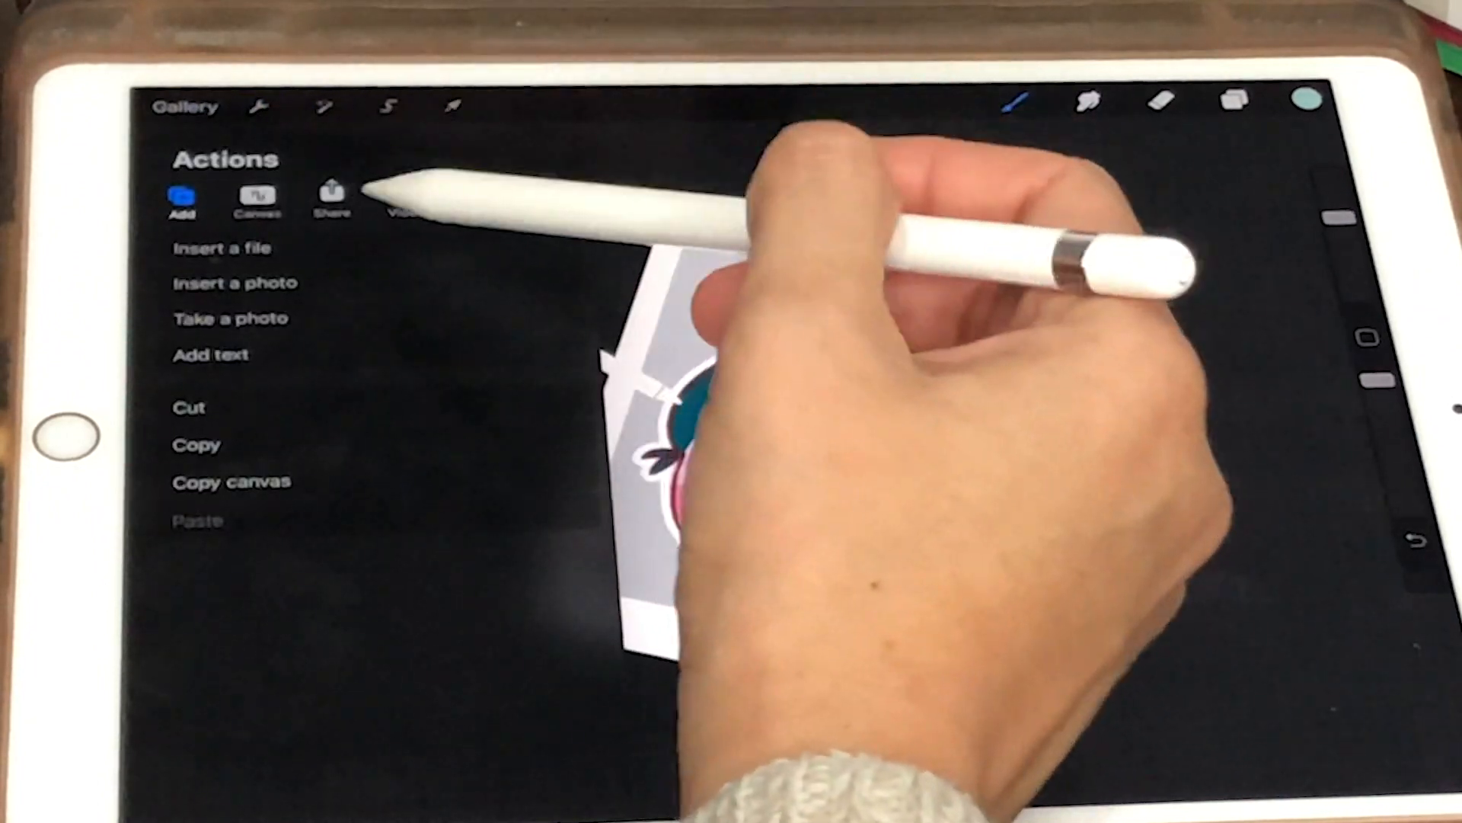
click(333, 196)
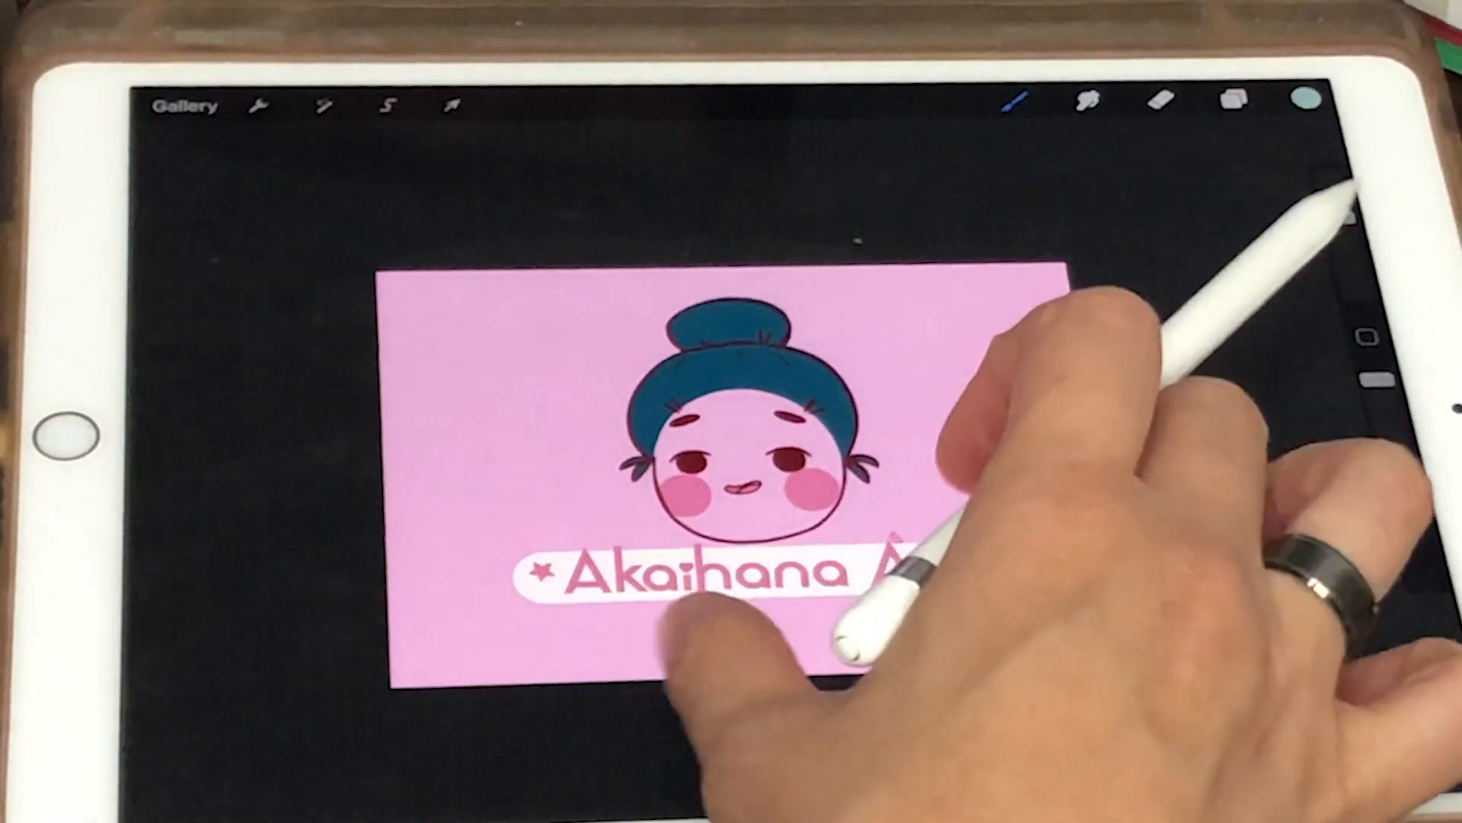
click(1233, 100)
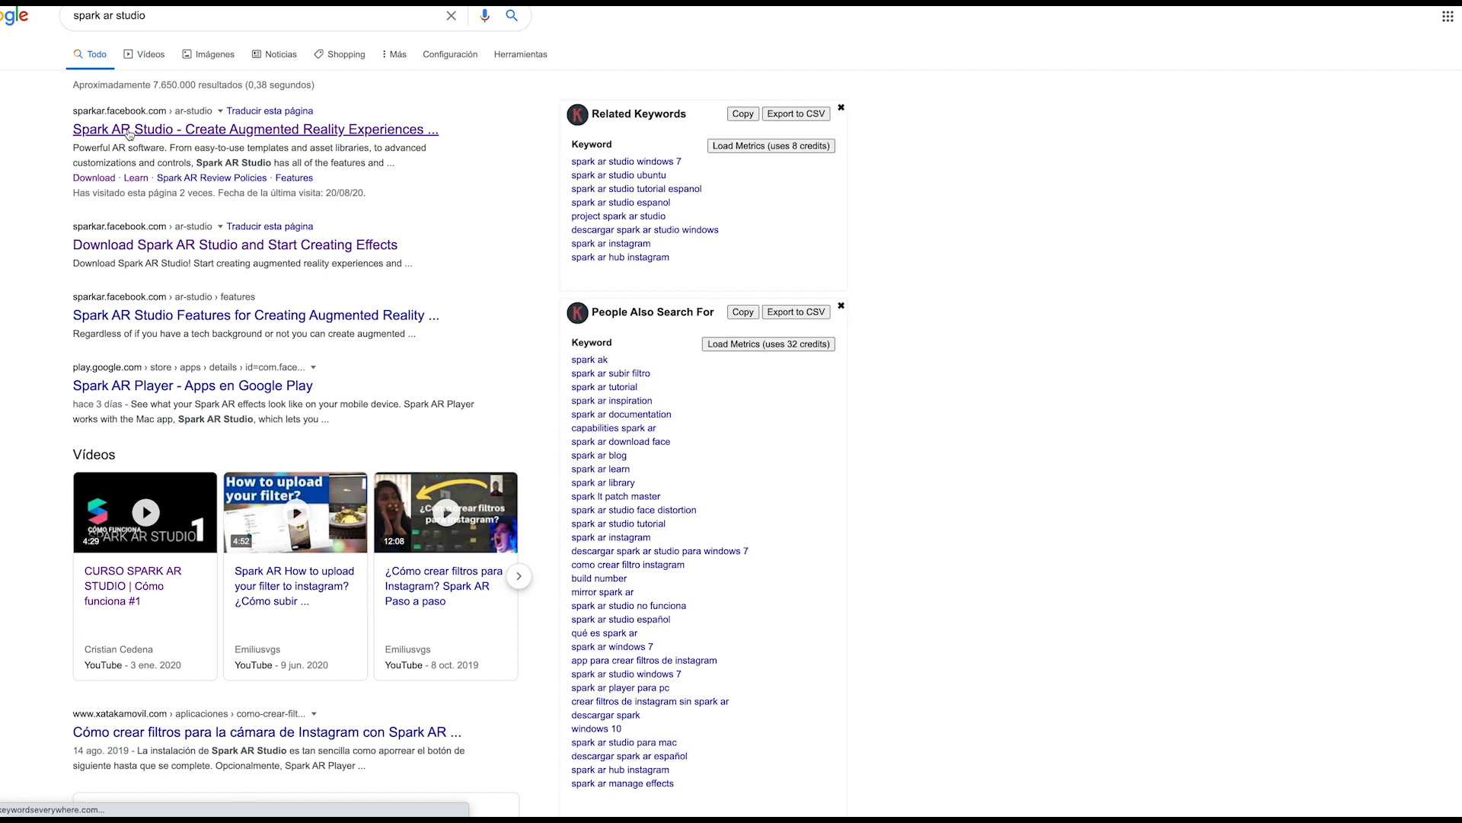
Go from the Spark AR Studio search result to the site's Download page.
click(254, 128)
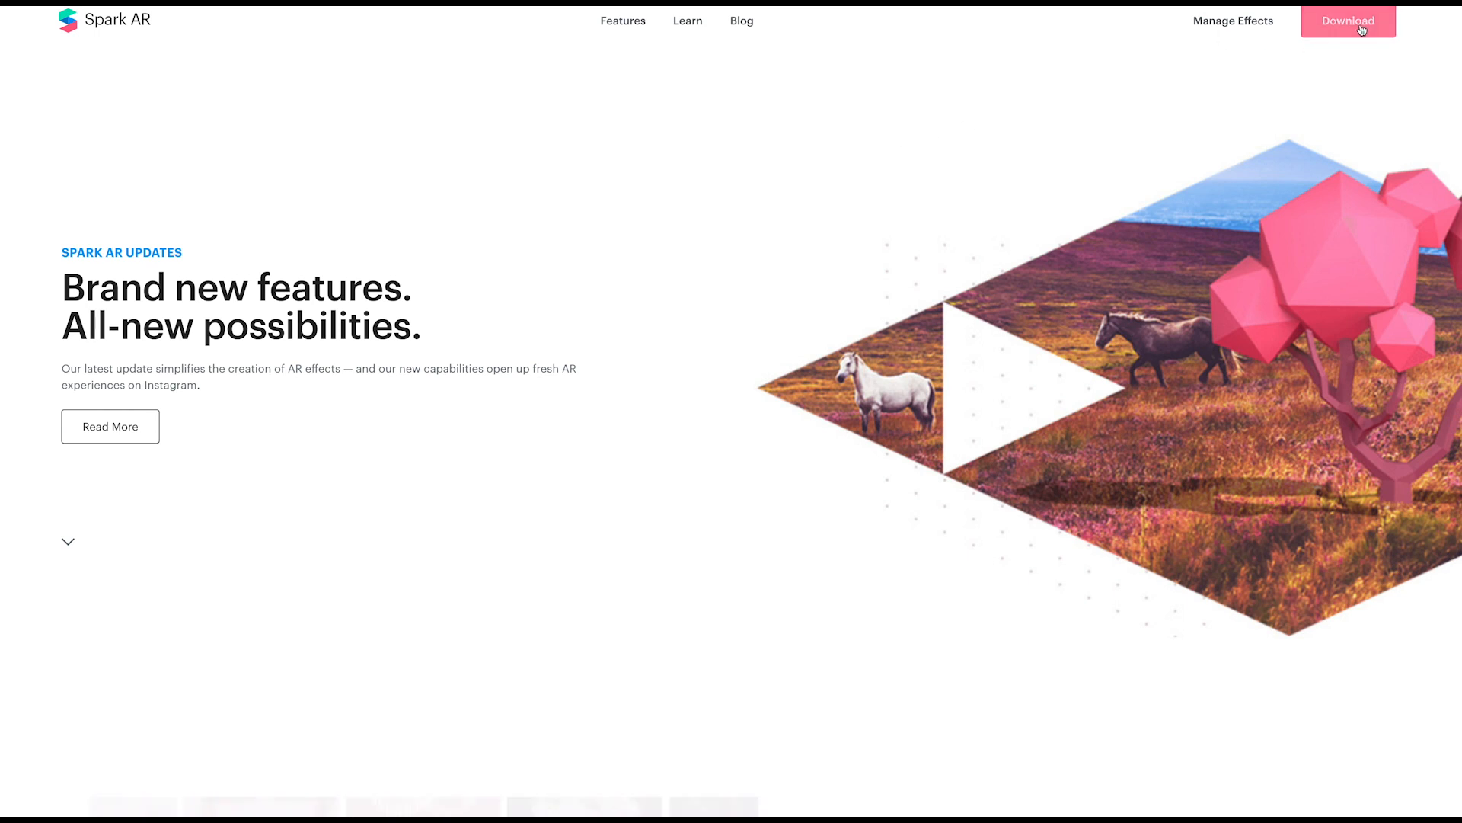
click(1347, 21)
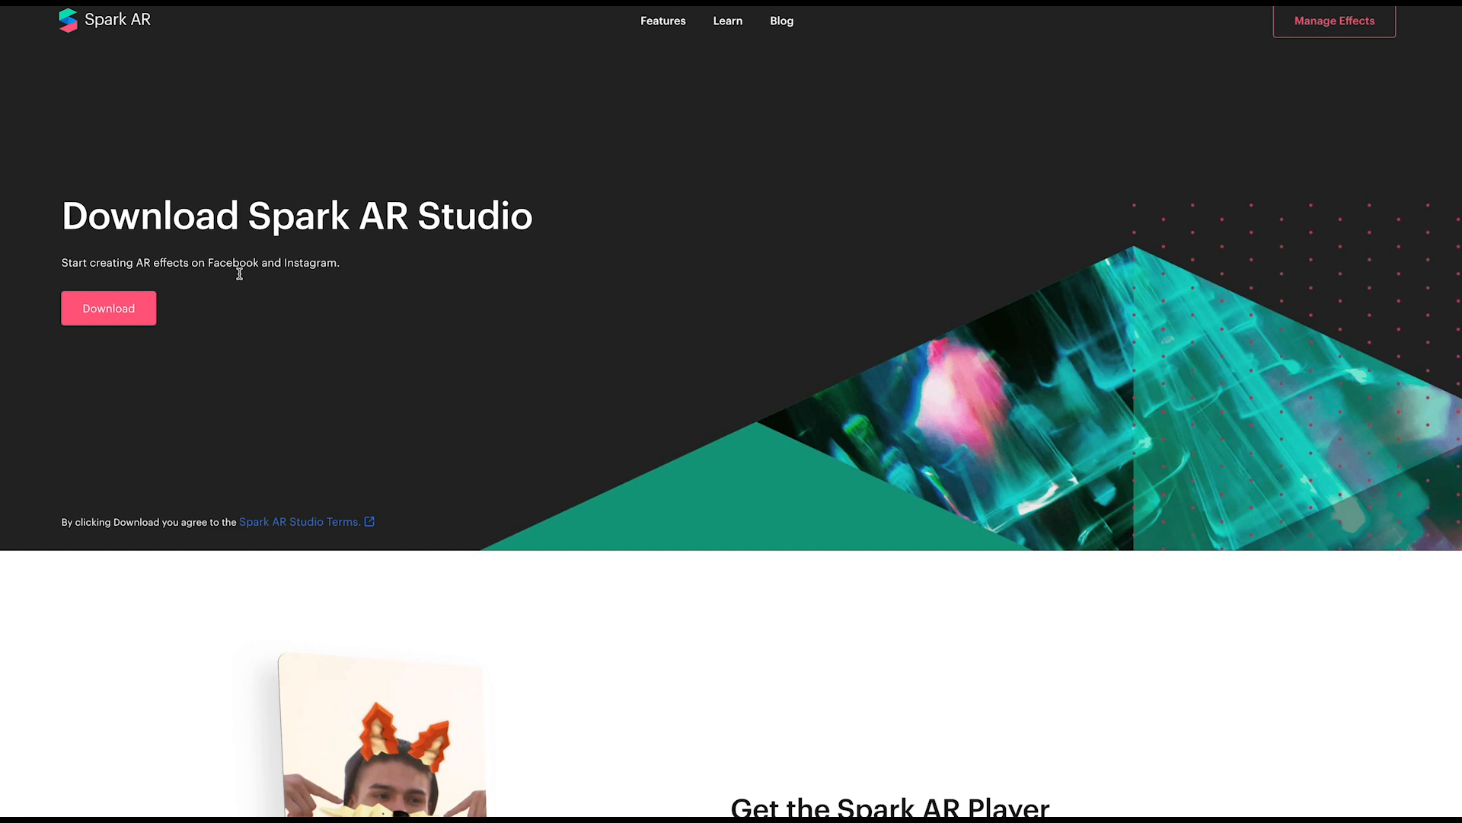
mouse_move(108, 308)
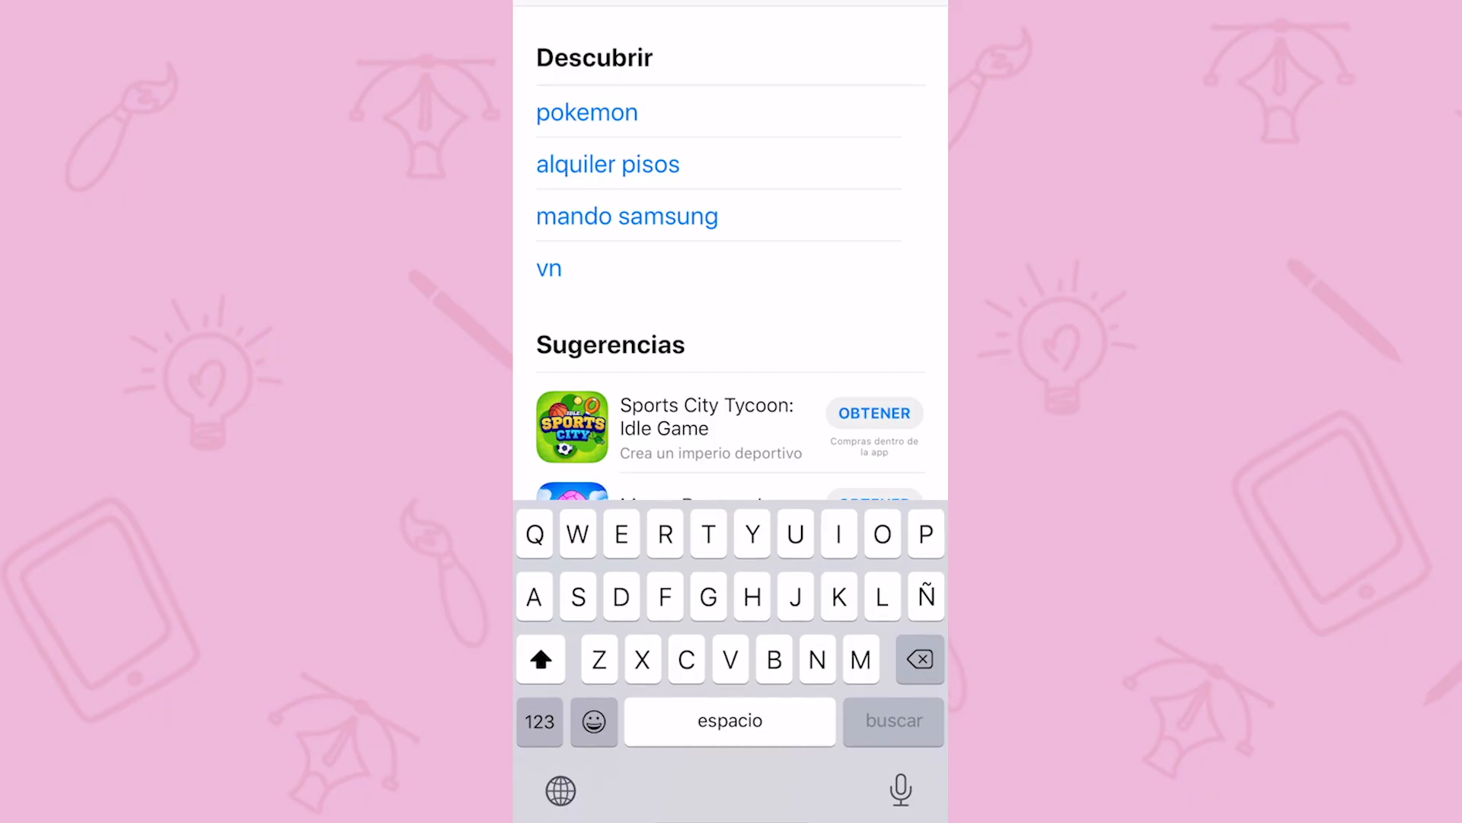
Find Spark AR Player on the App Store and allow it camera access.
text(spark)
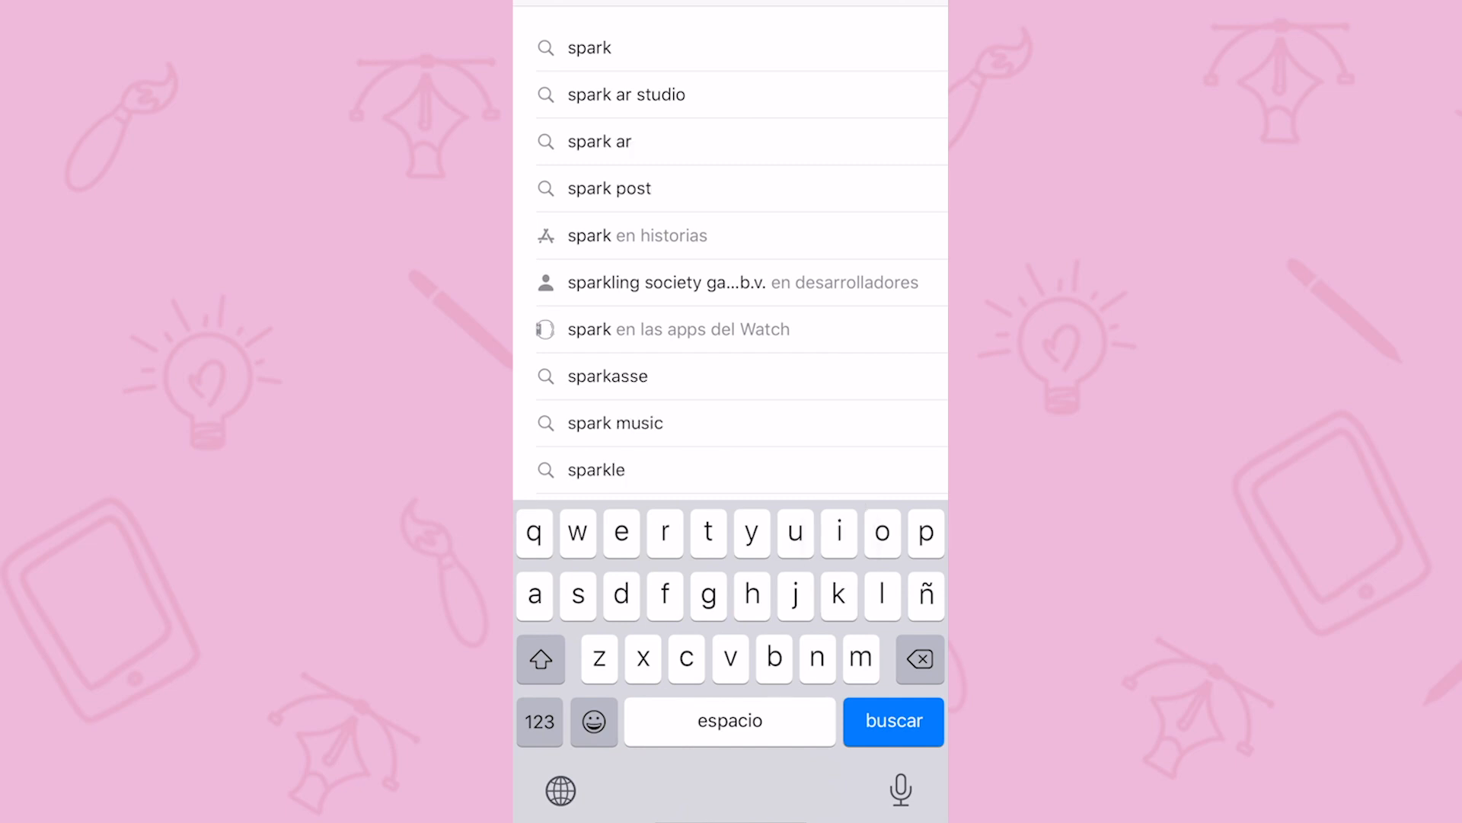
click(892, 721)
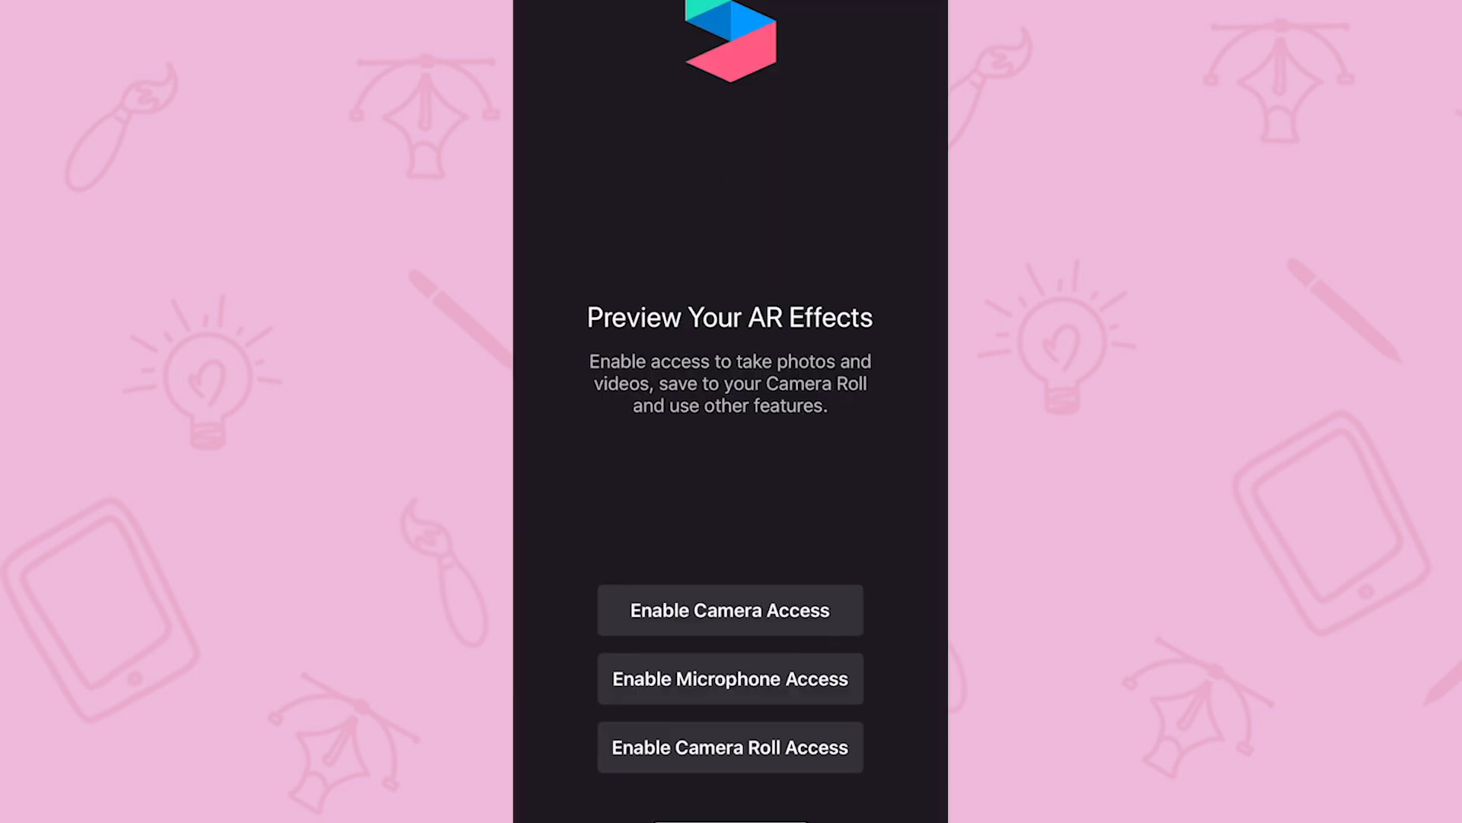
click(730, 610)
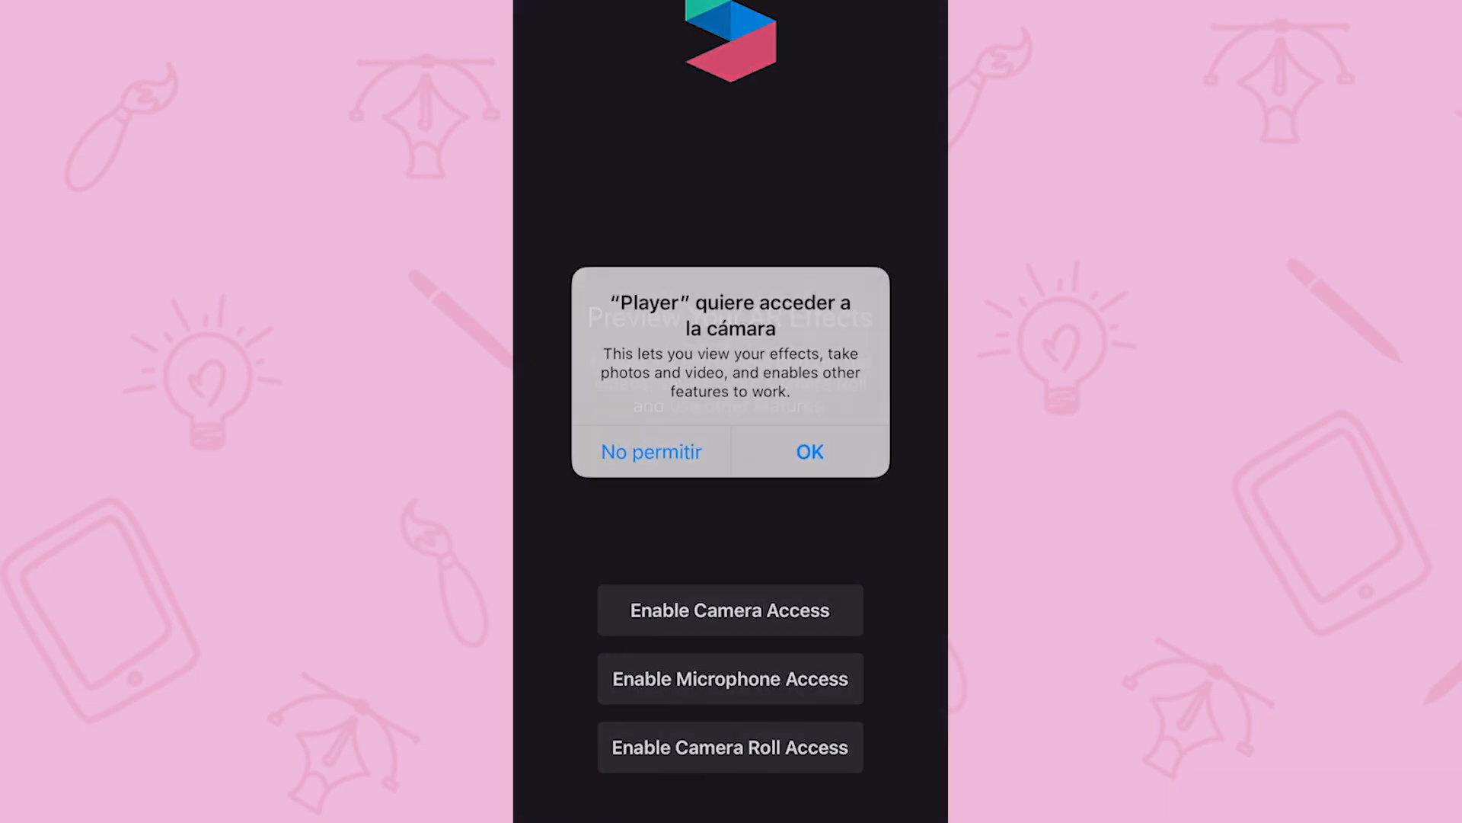
click(809, 452)
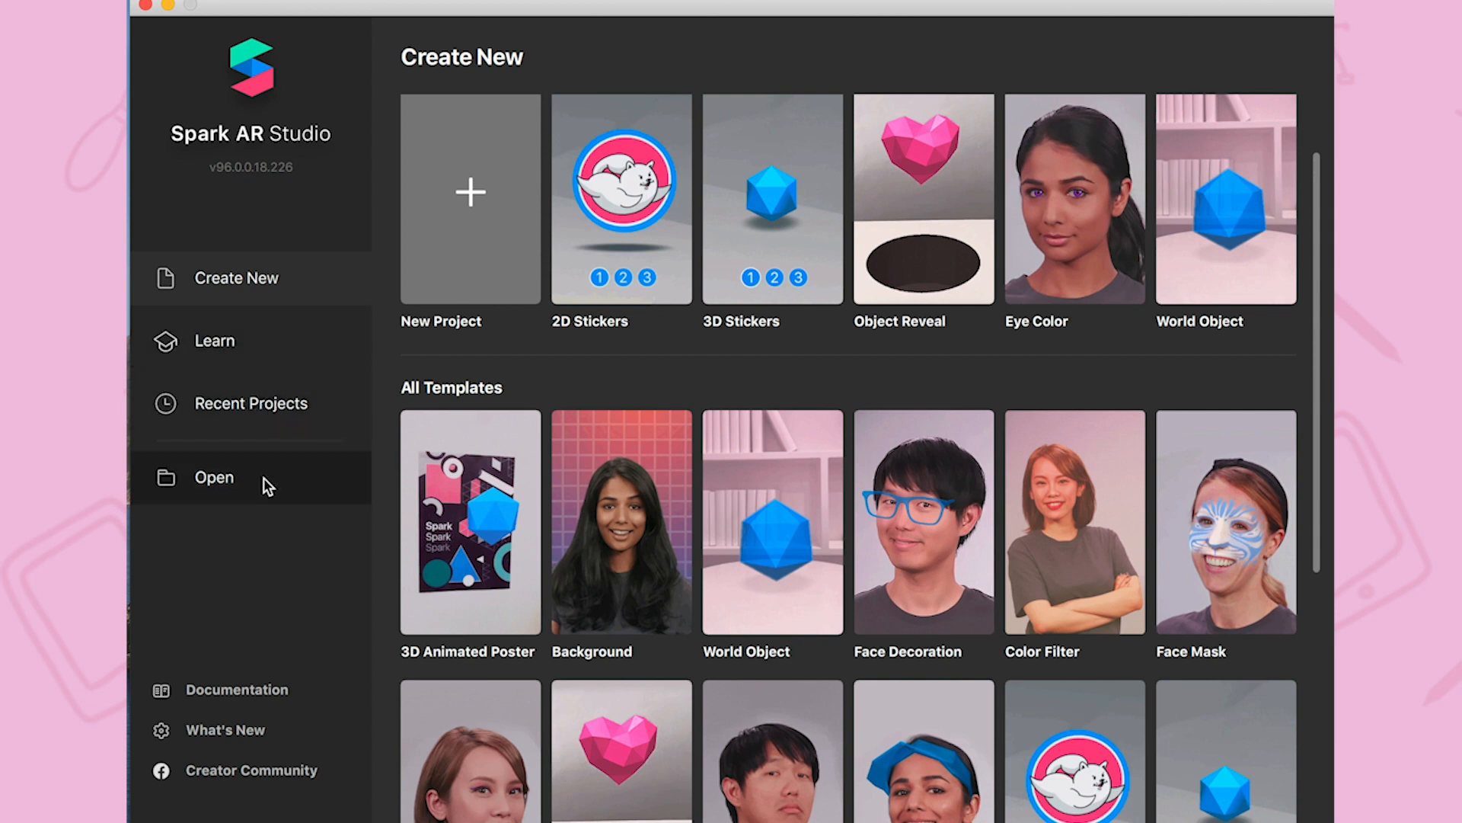
mouse_move(231, 490)
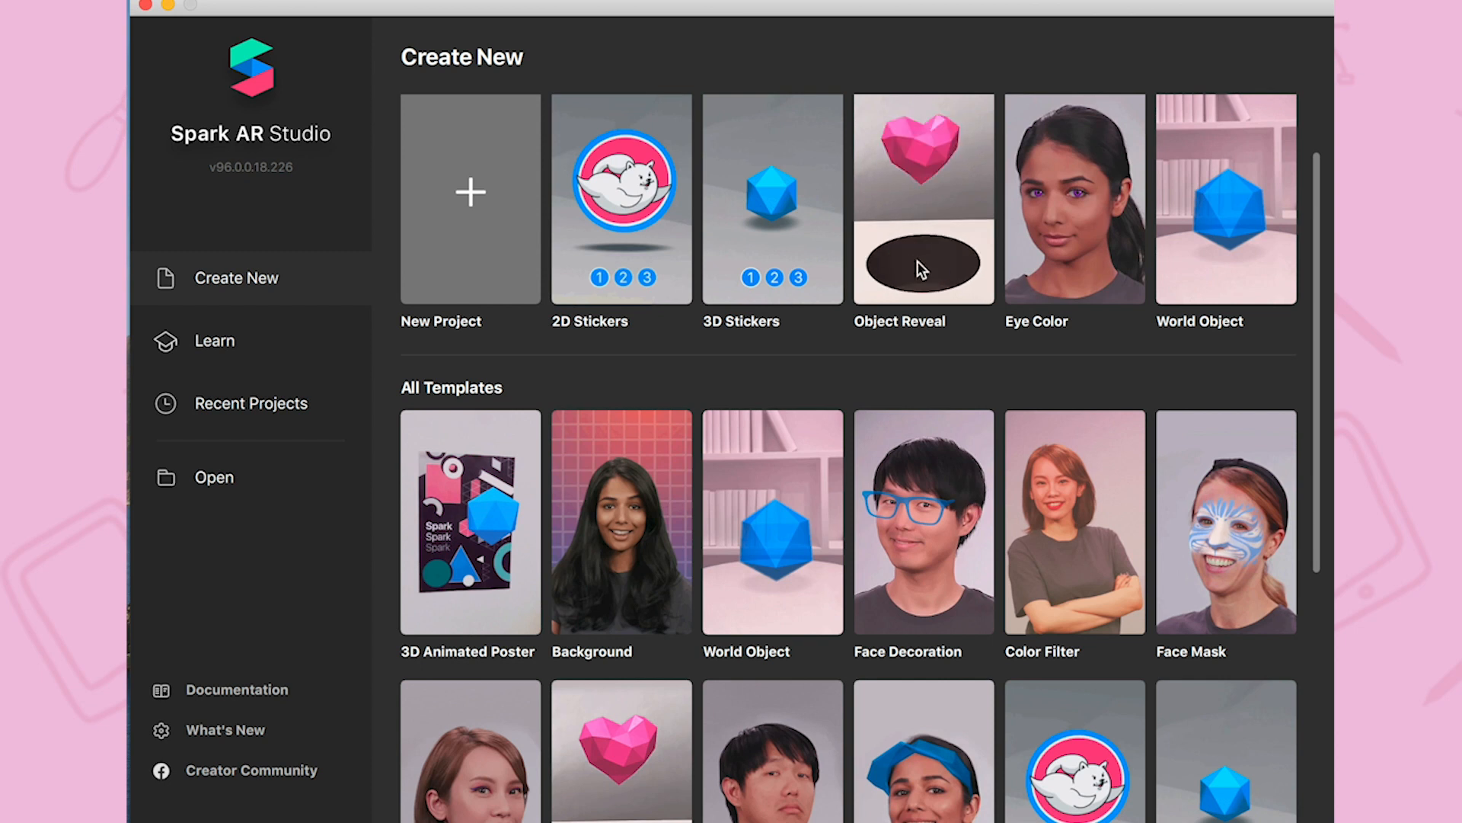
mouse_move(1098, 273)
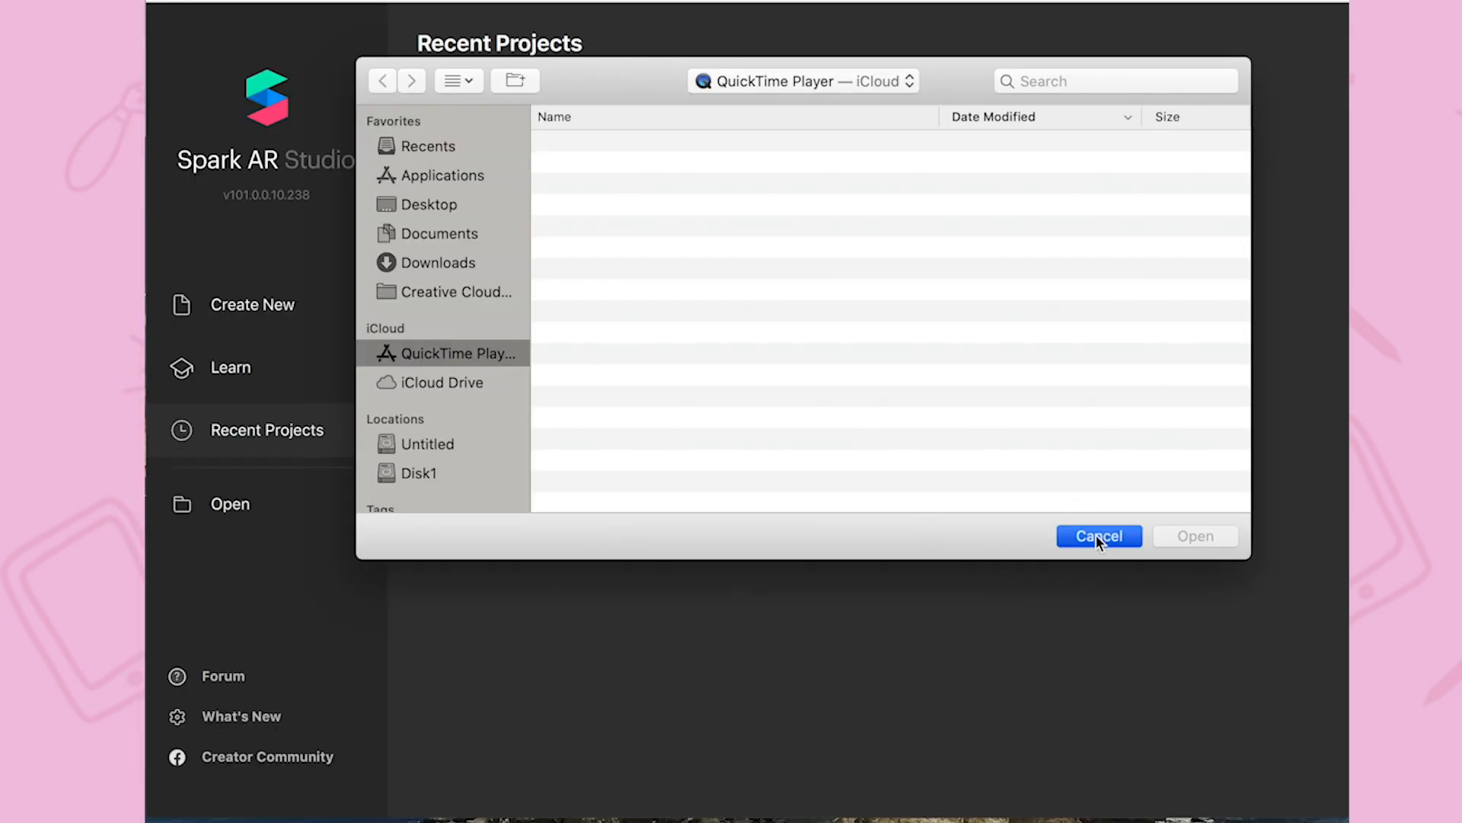
click(1098, 535)
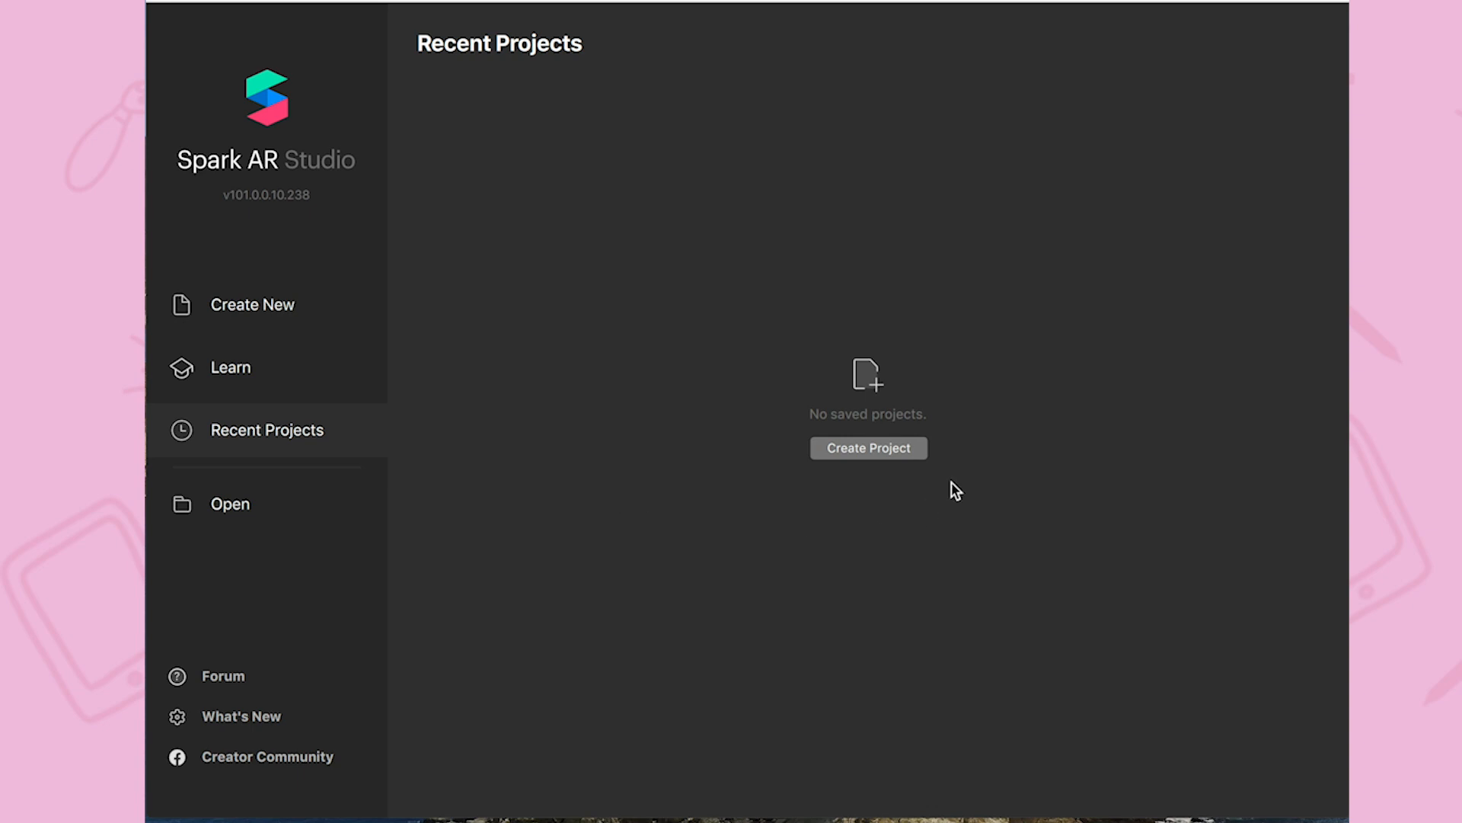
click(252, 303)
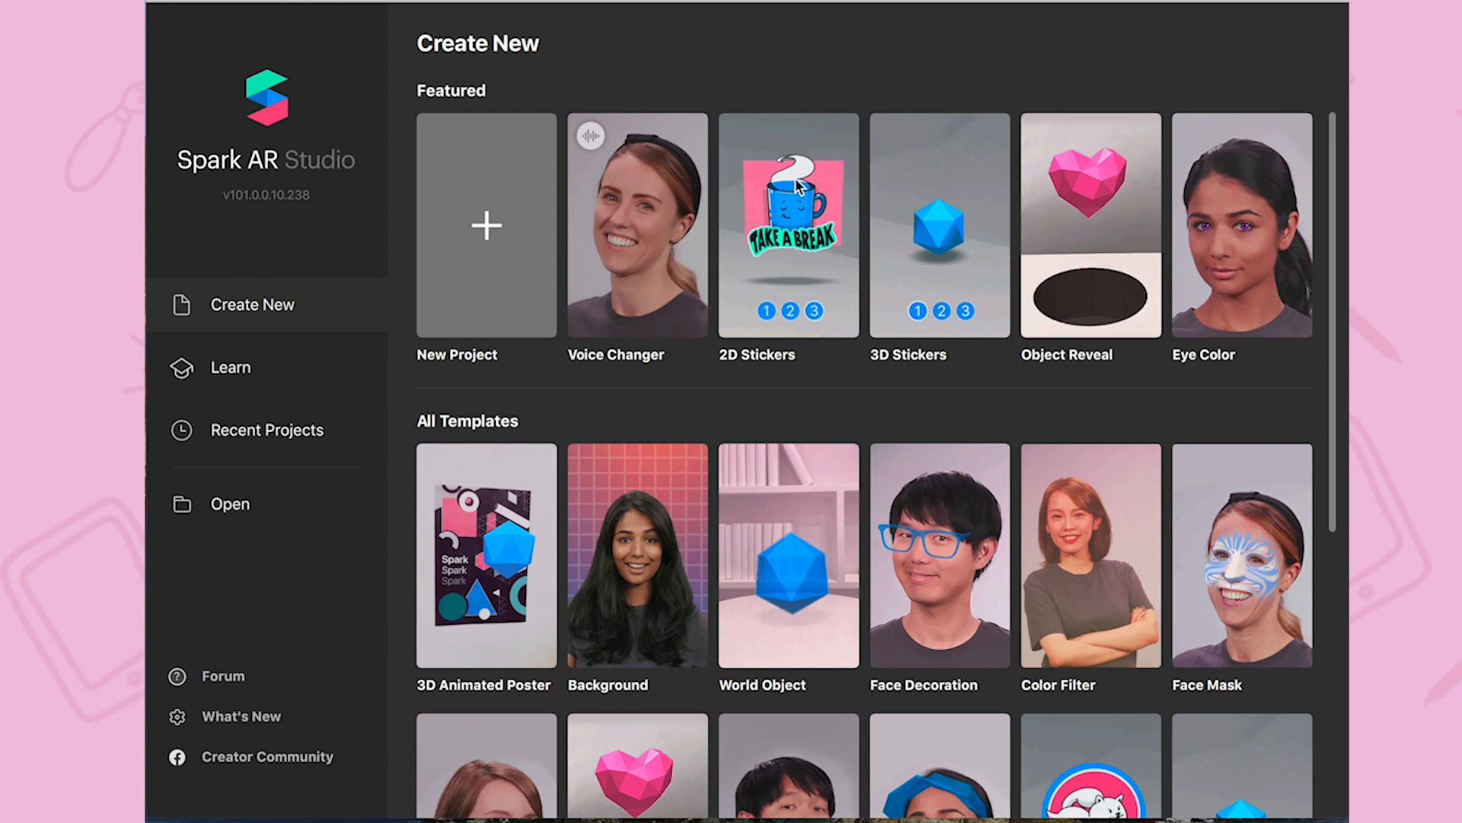
Create a 2D Stickers project and replace replaceMe0 with the IMG_5781.PNG character card.
click(788, 224)
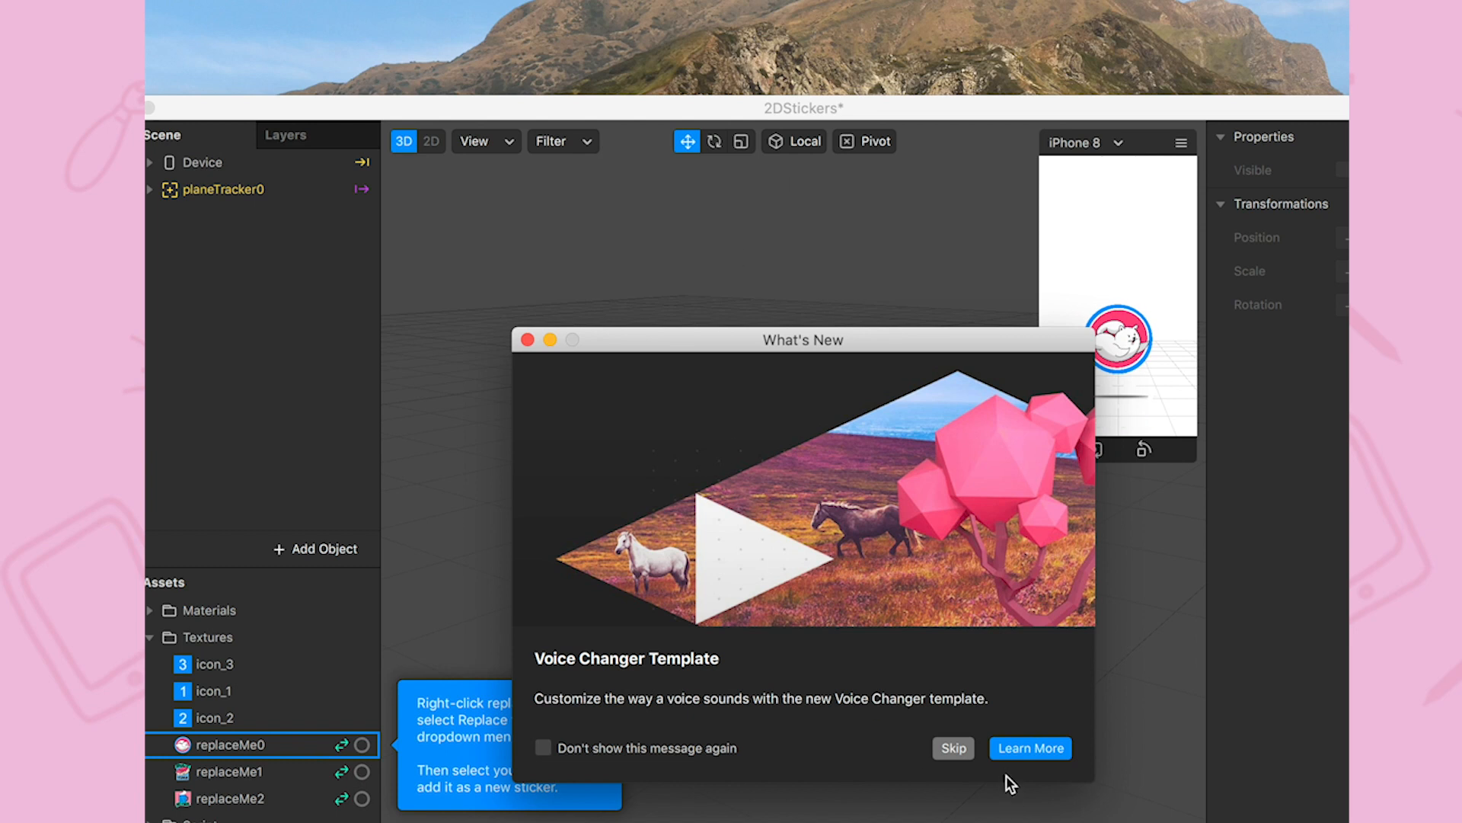
click(952, 747)
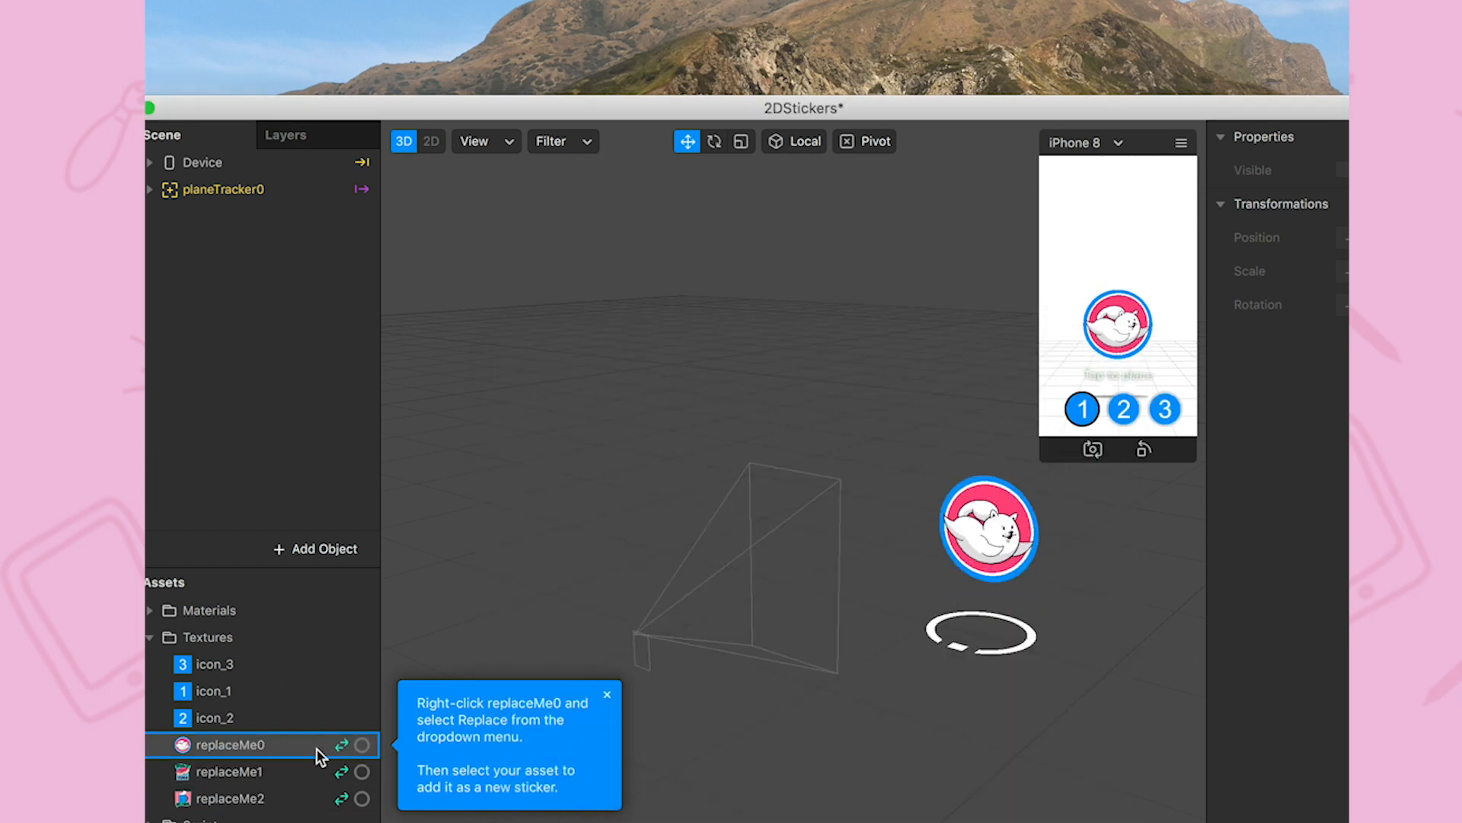
right_click(229, 745)
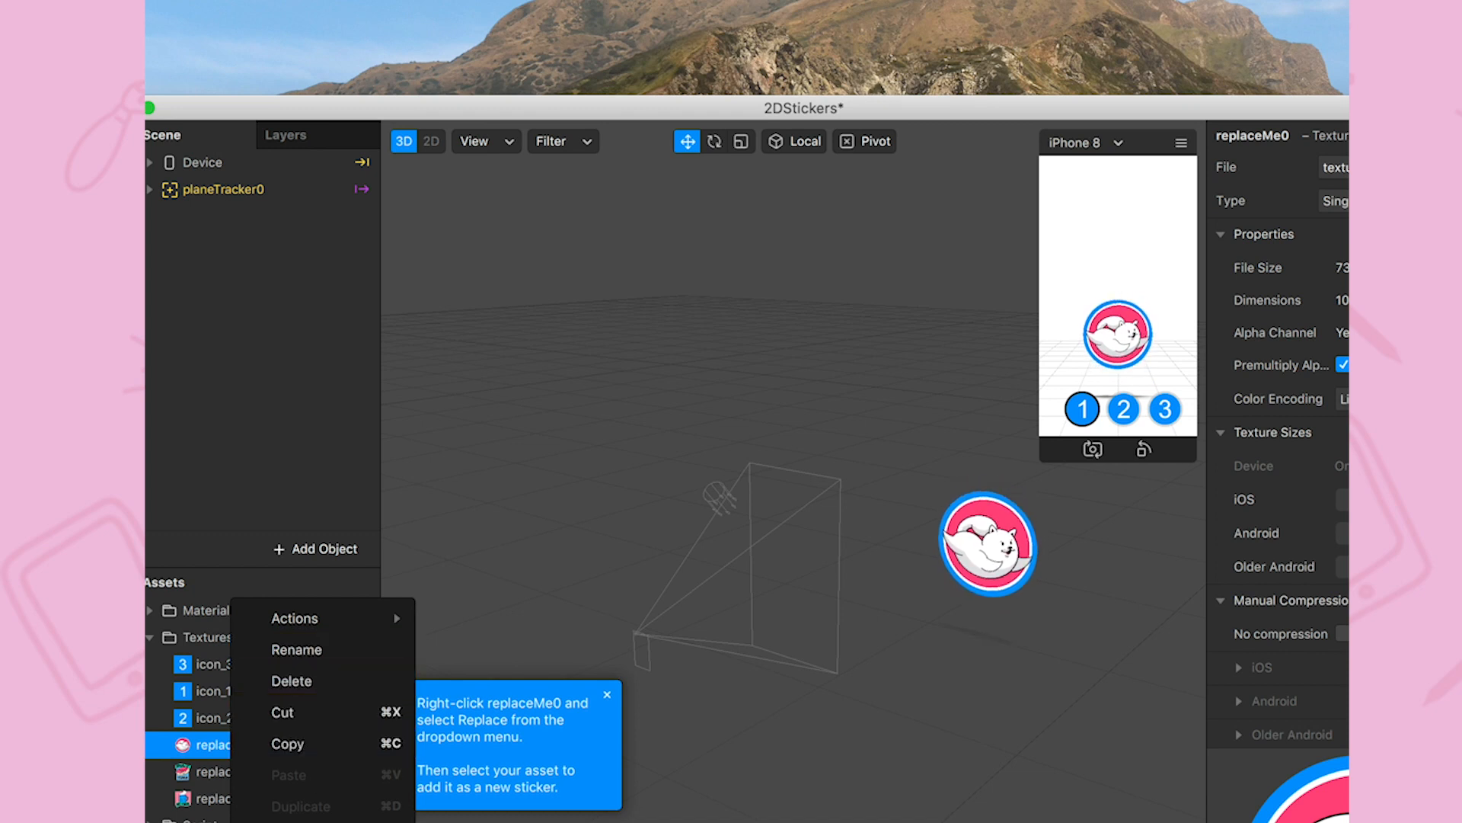
click(294, 617)
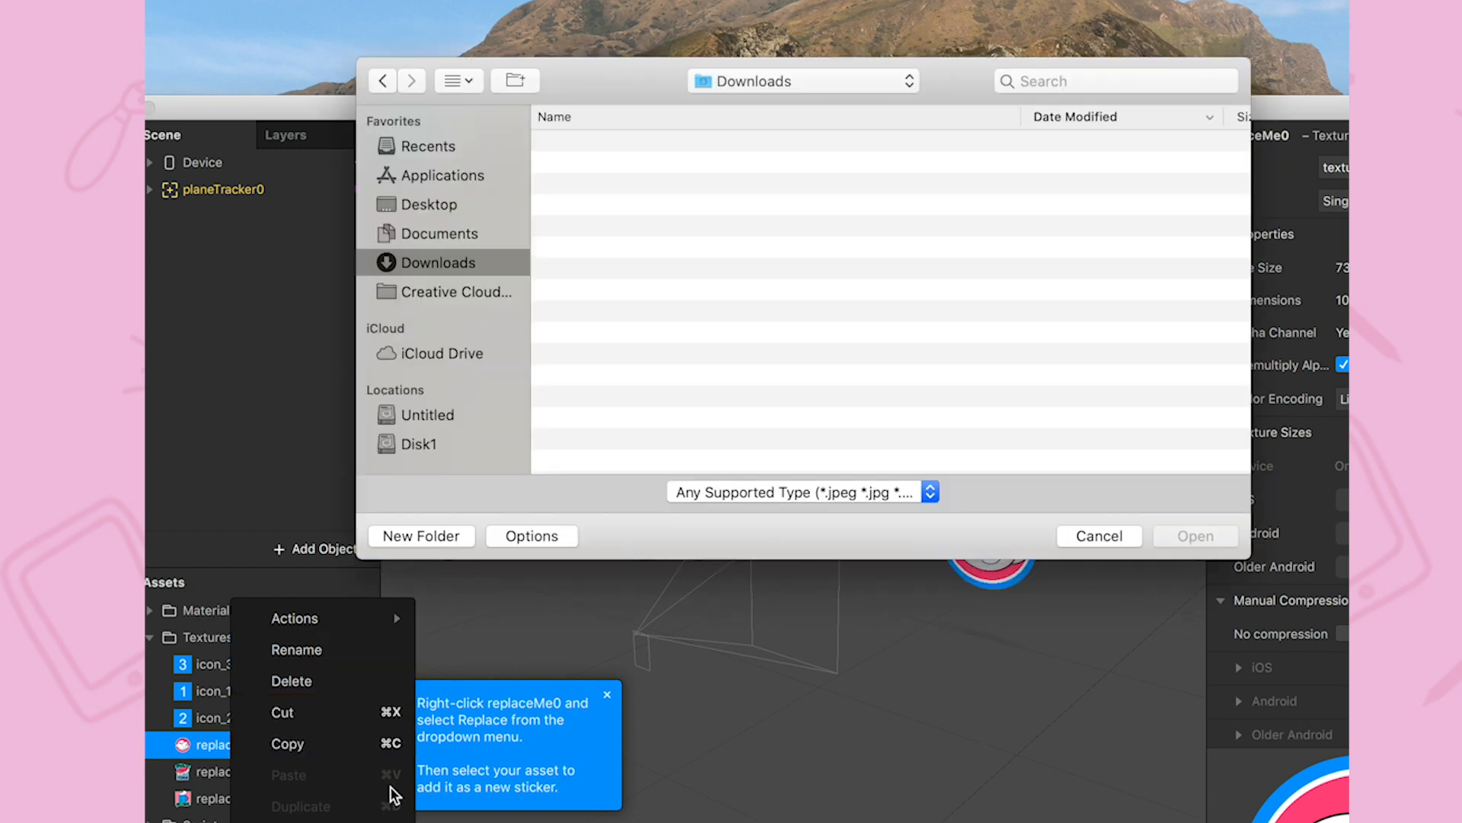
click(440, 262)
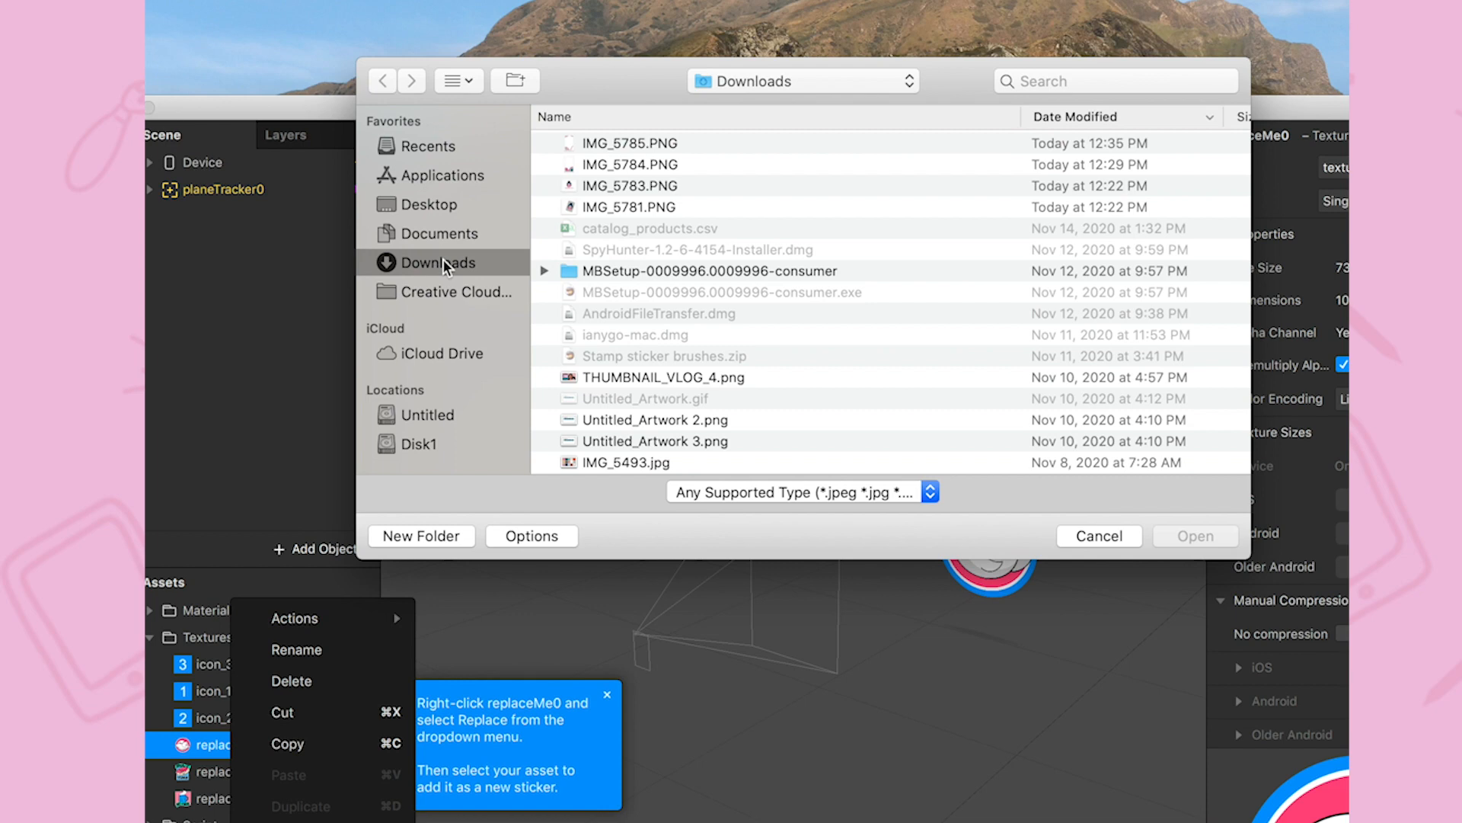
mouse_move(640, 206)
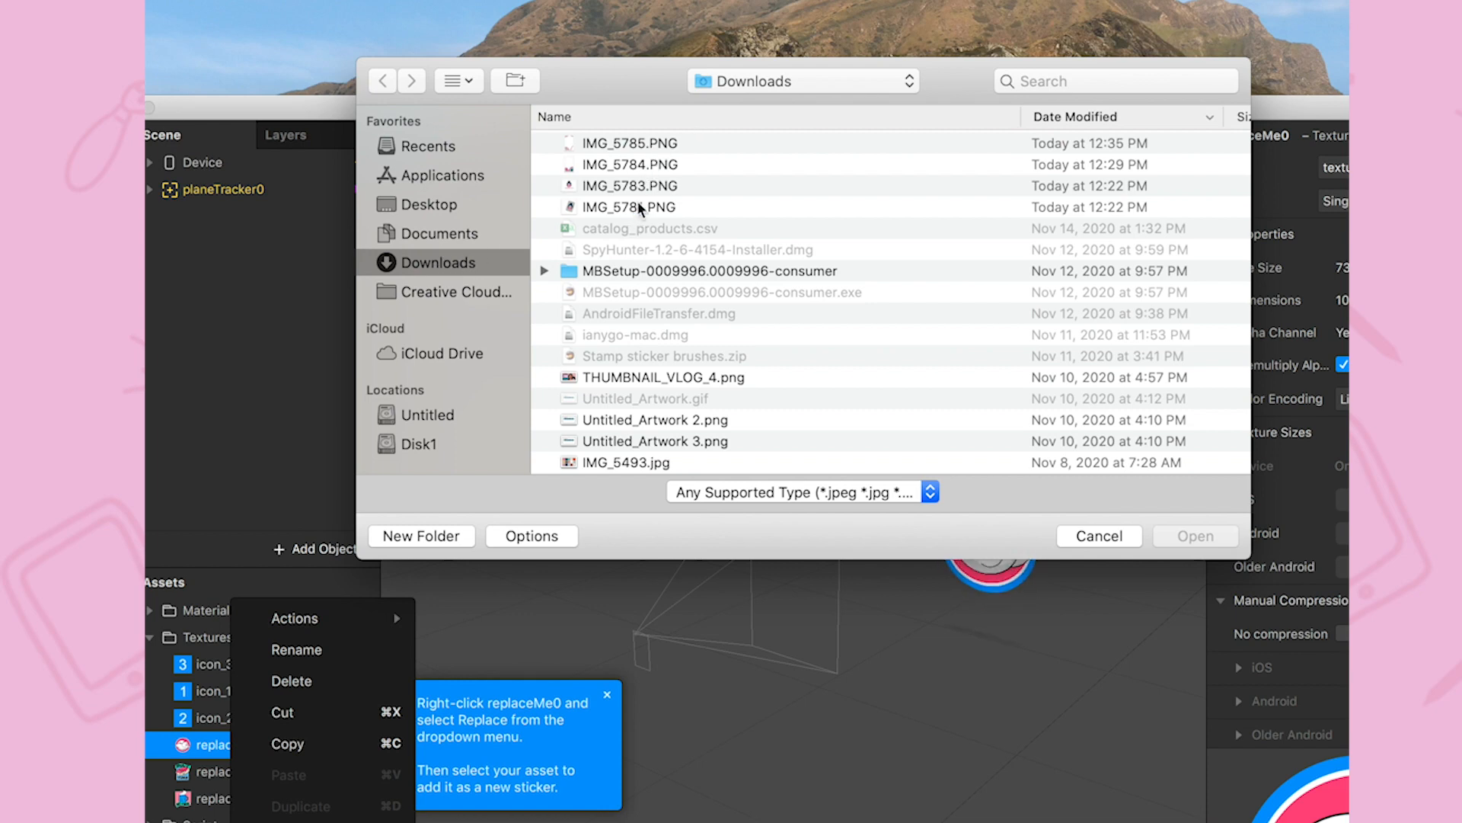
click(629, 206)
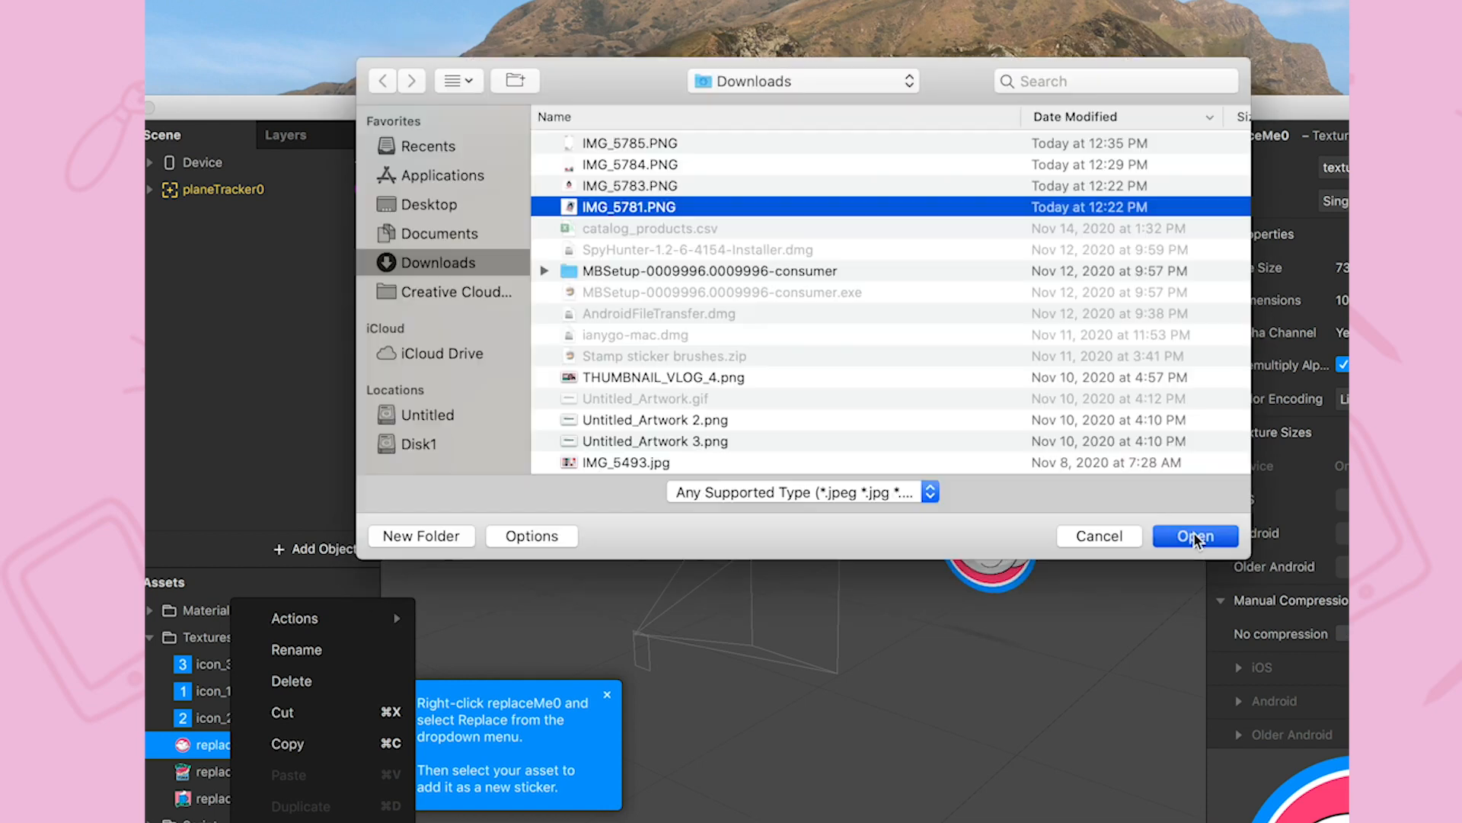
click(1195, 536)
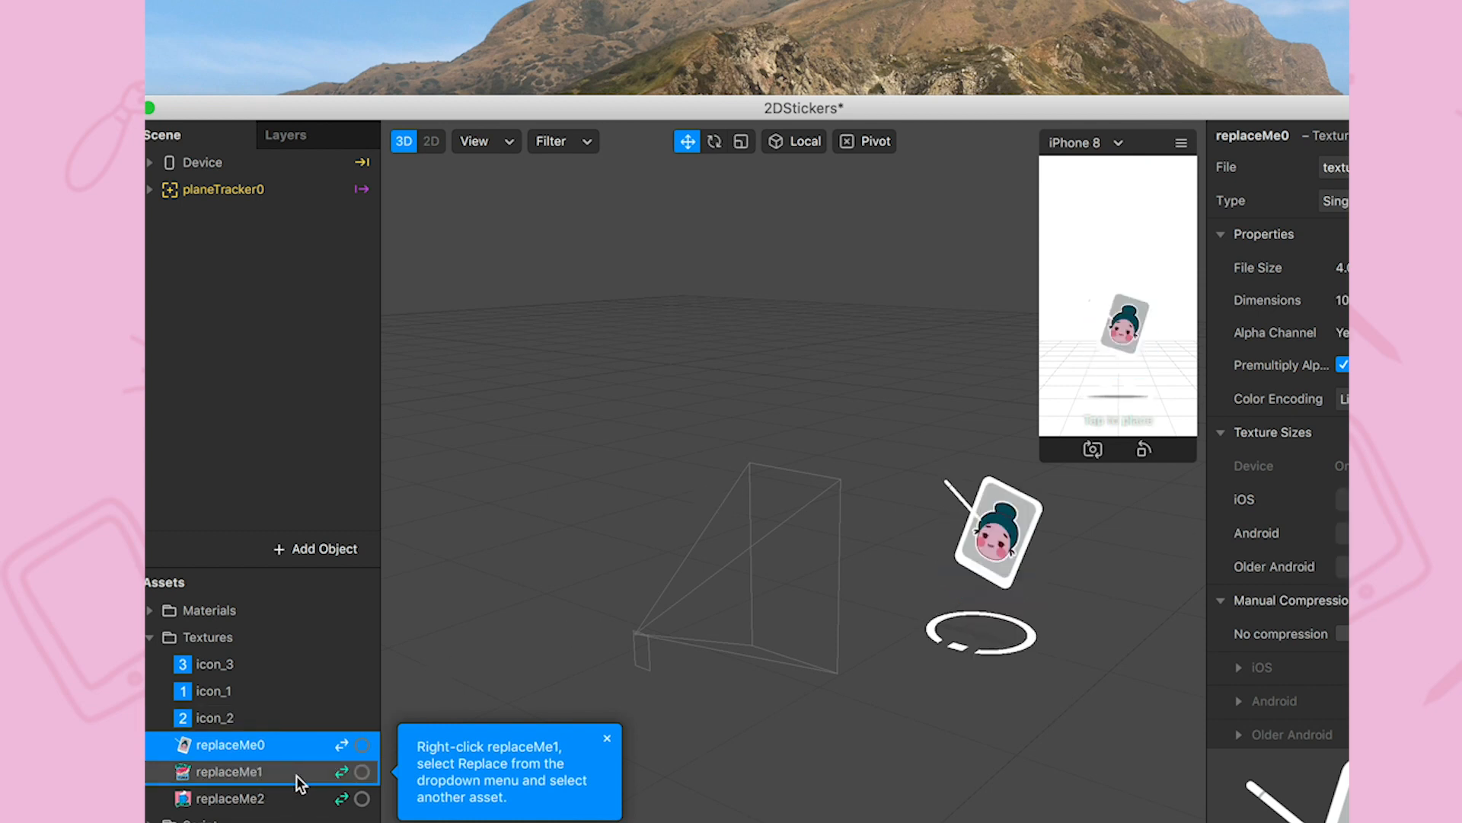
Replace the remaining placeholder textures with IMG_5783.PNG and IMG_4018.PNG.
right_click(227, 771)
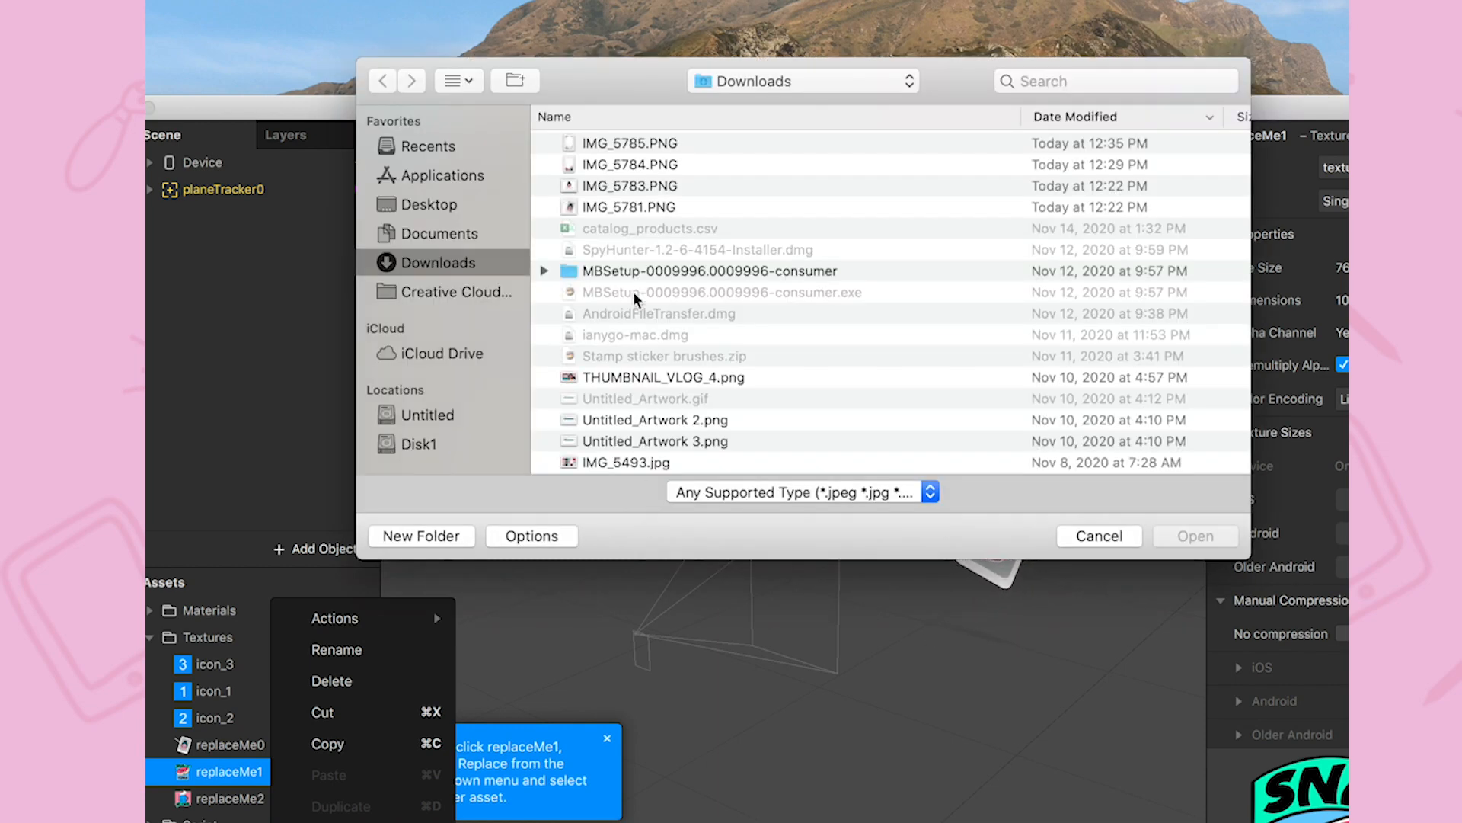
click(630, 186)
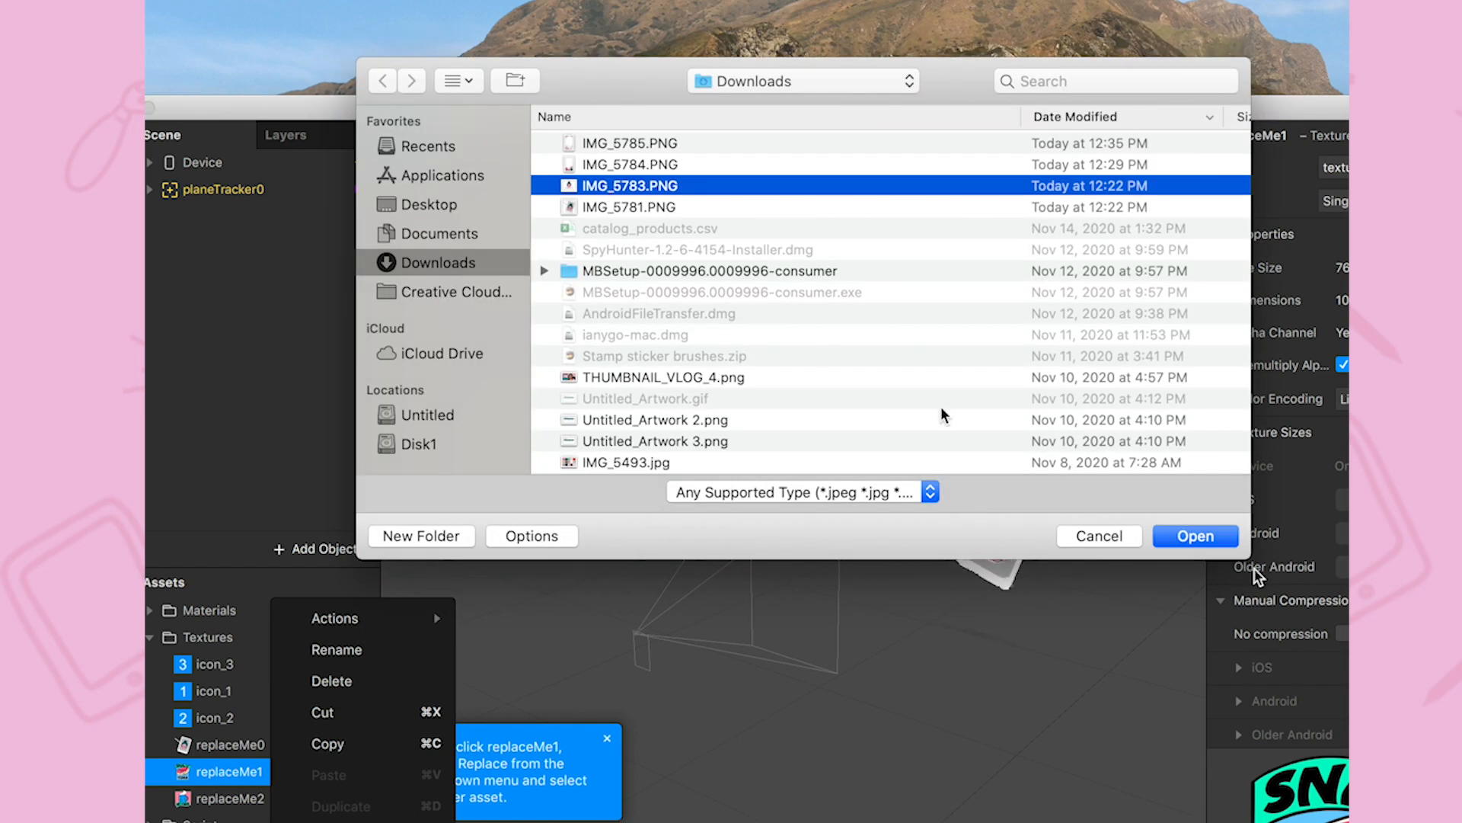
click(1195, 536)
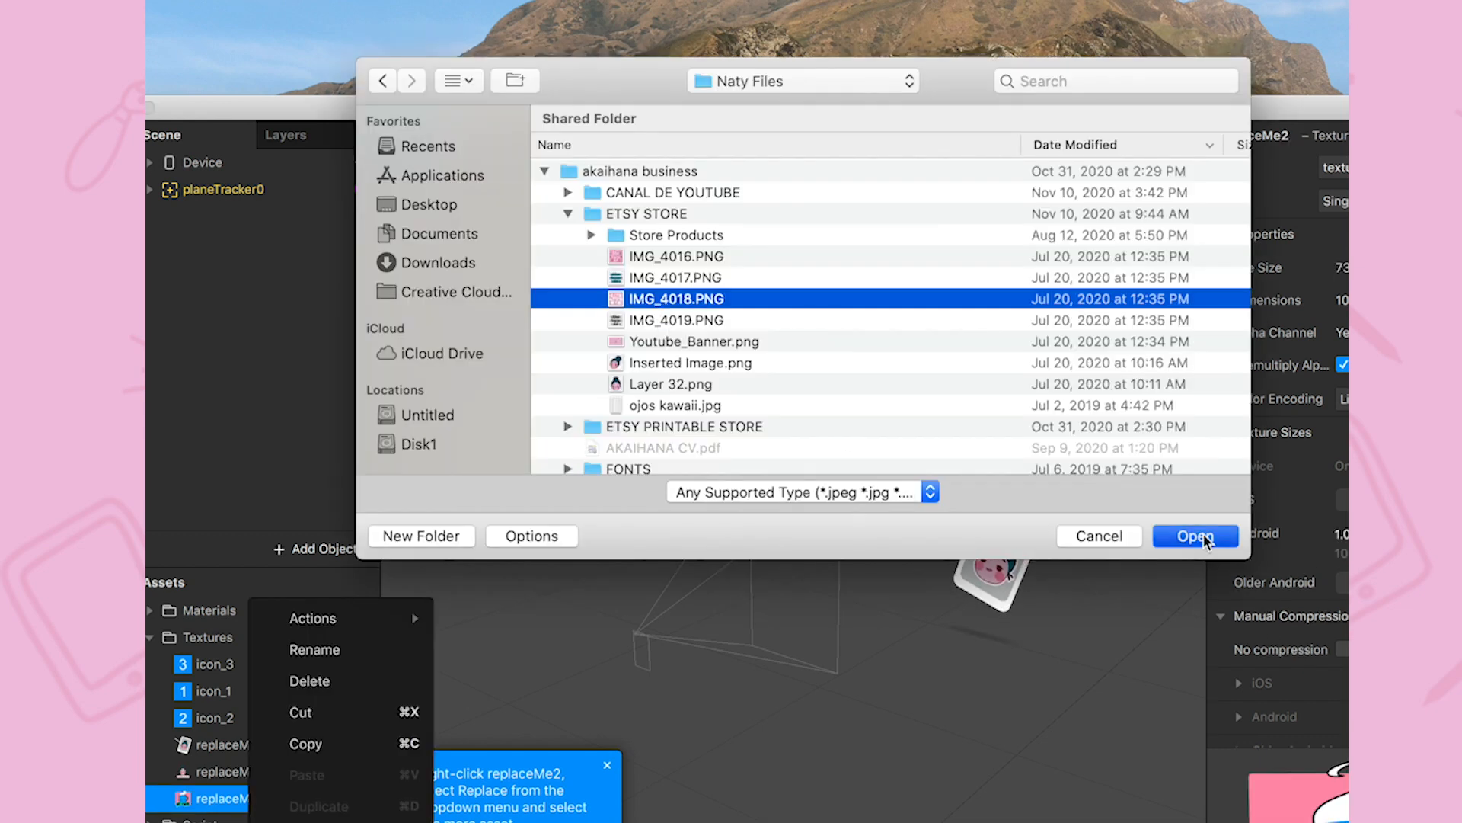
click(1196, 535)
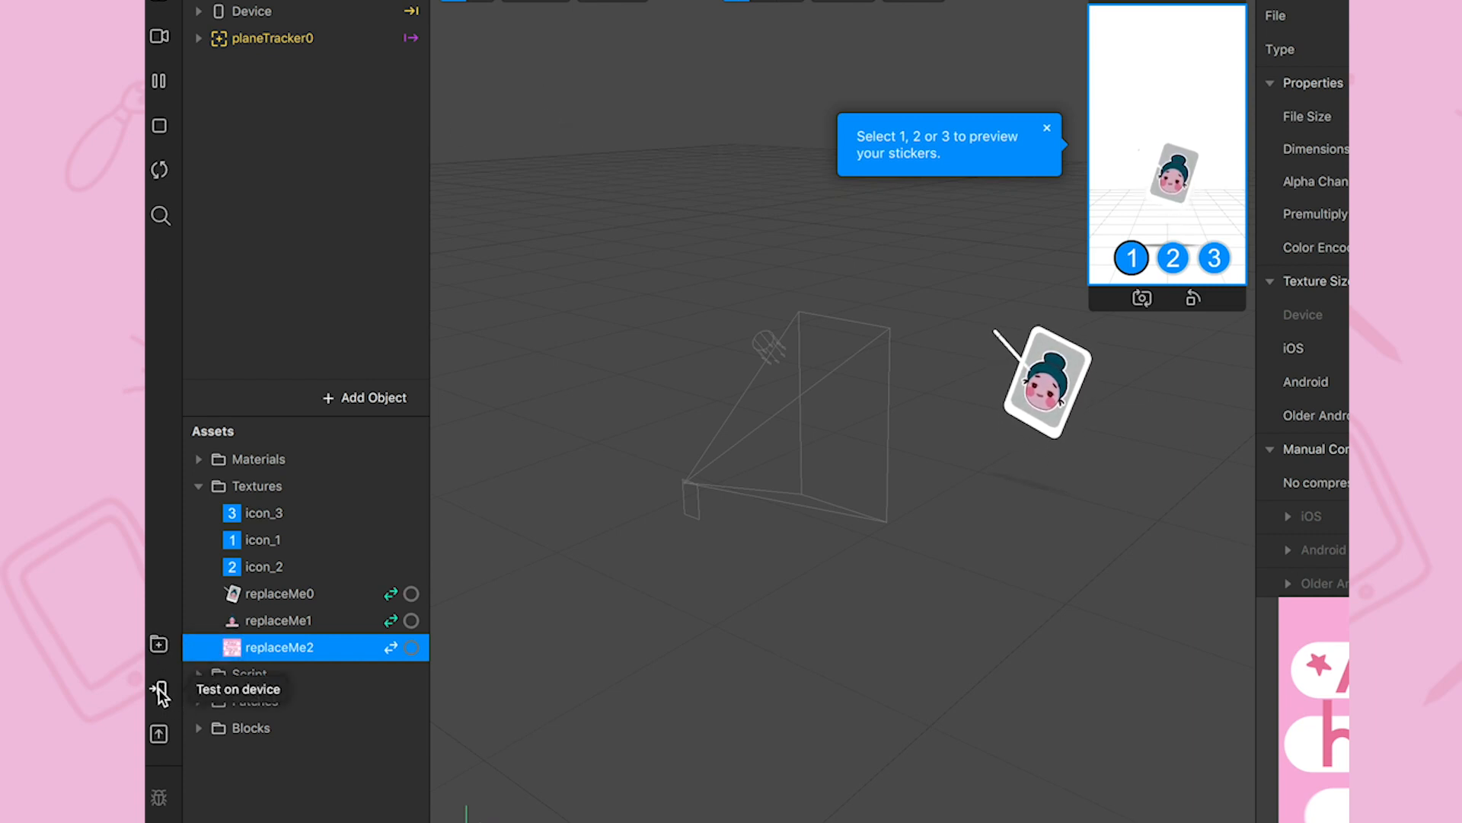
Show the Test on device options for previewing the sticker effect in Spark AR Player.
click(158, 690)
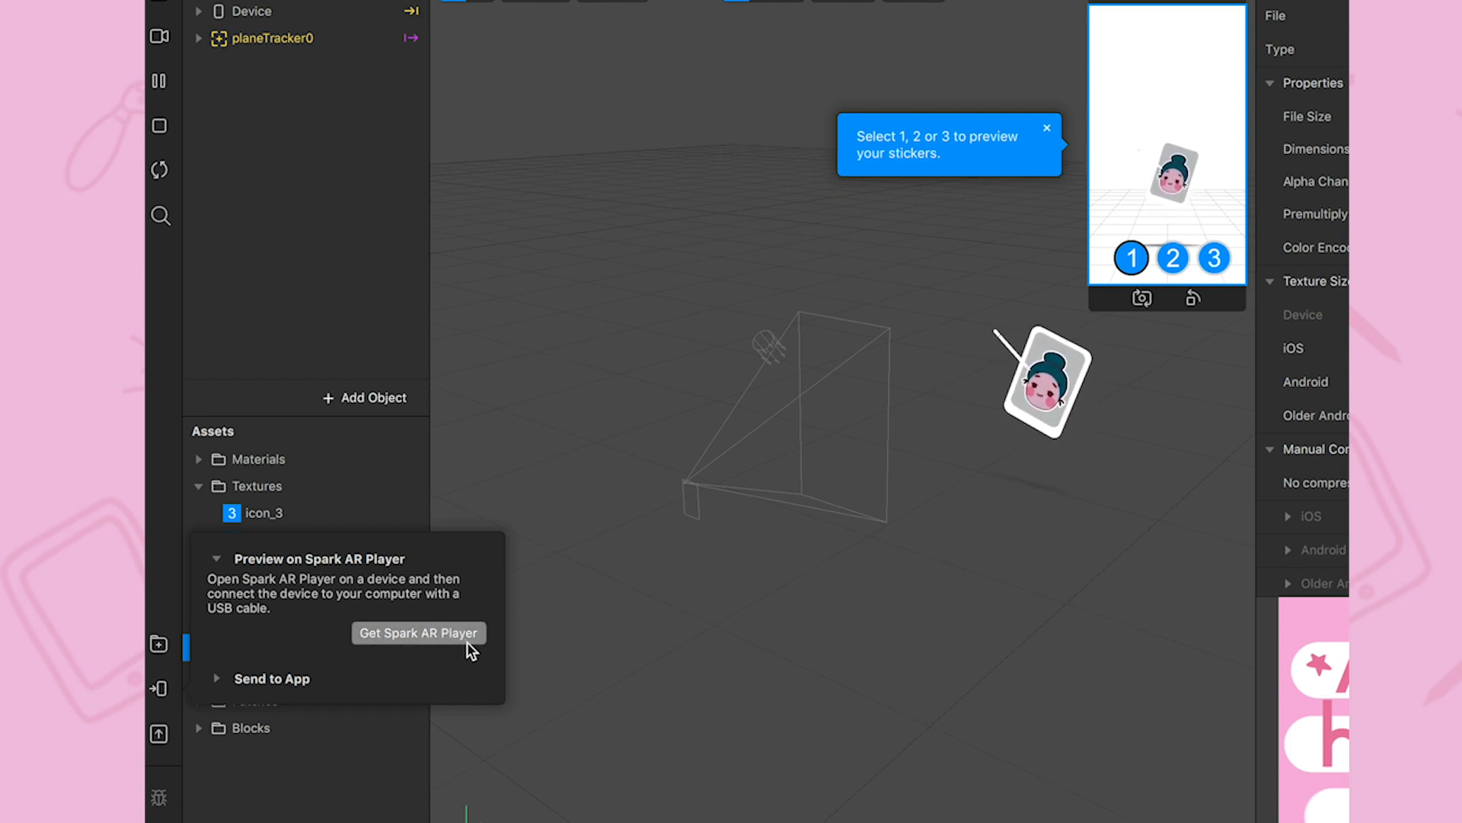
mouse_move(344, 655)
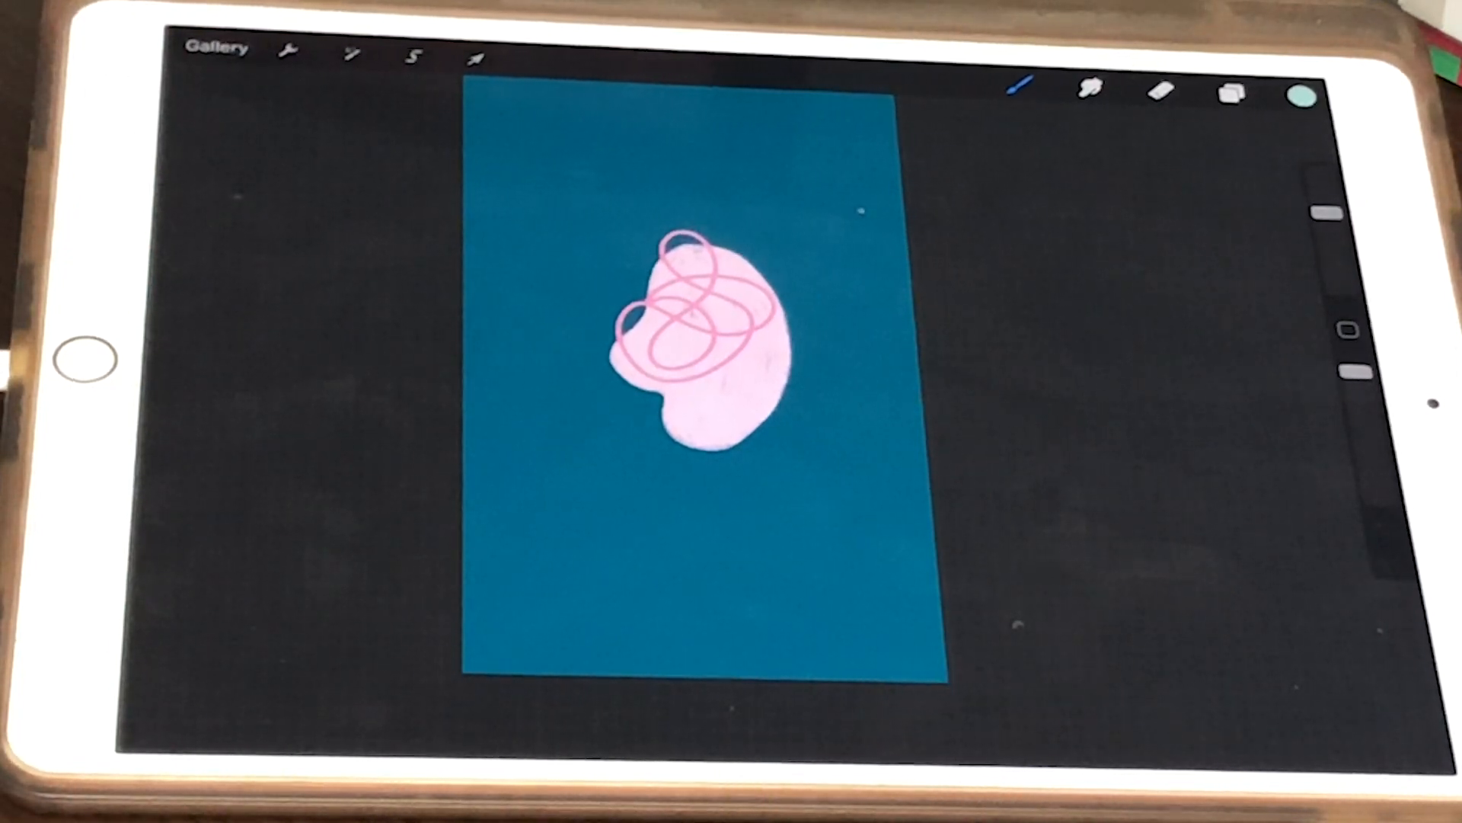
Pick pink from a palette and paint a rounded shape at the canvas's bottom left.
click(1233, 92)
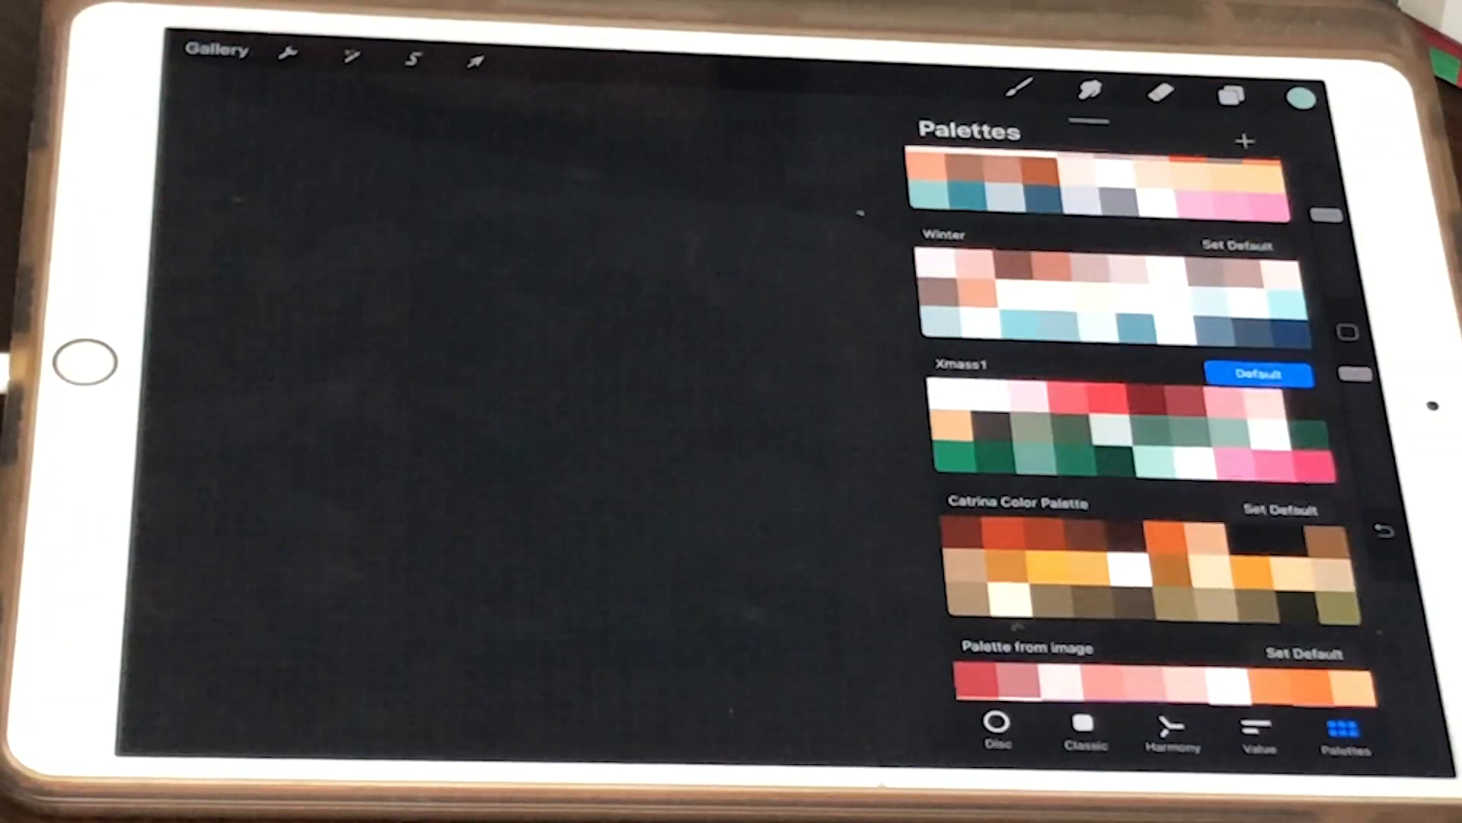
click(998, 732)
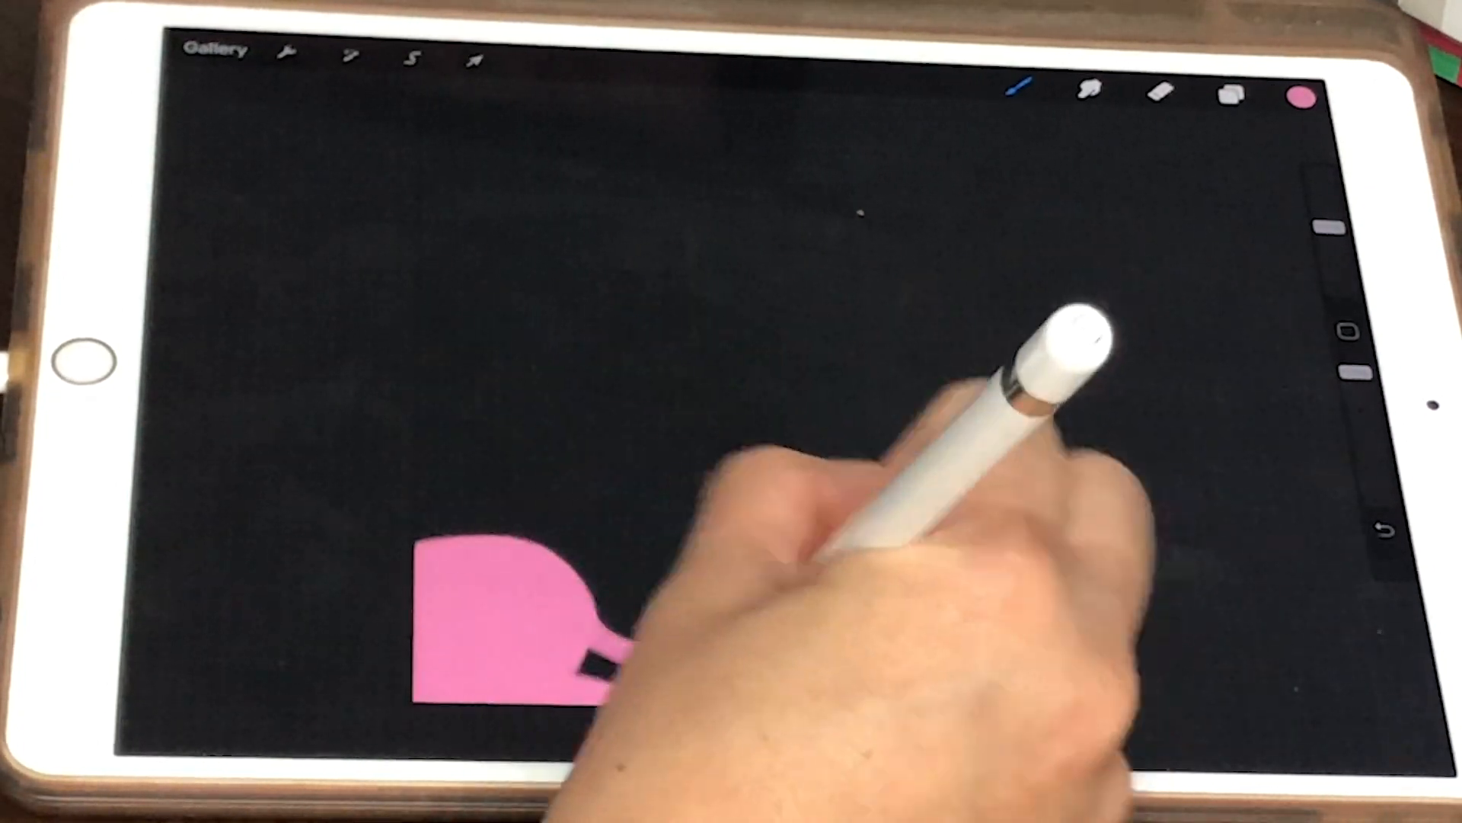
click(1300, 99)
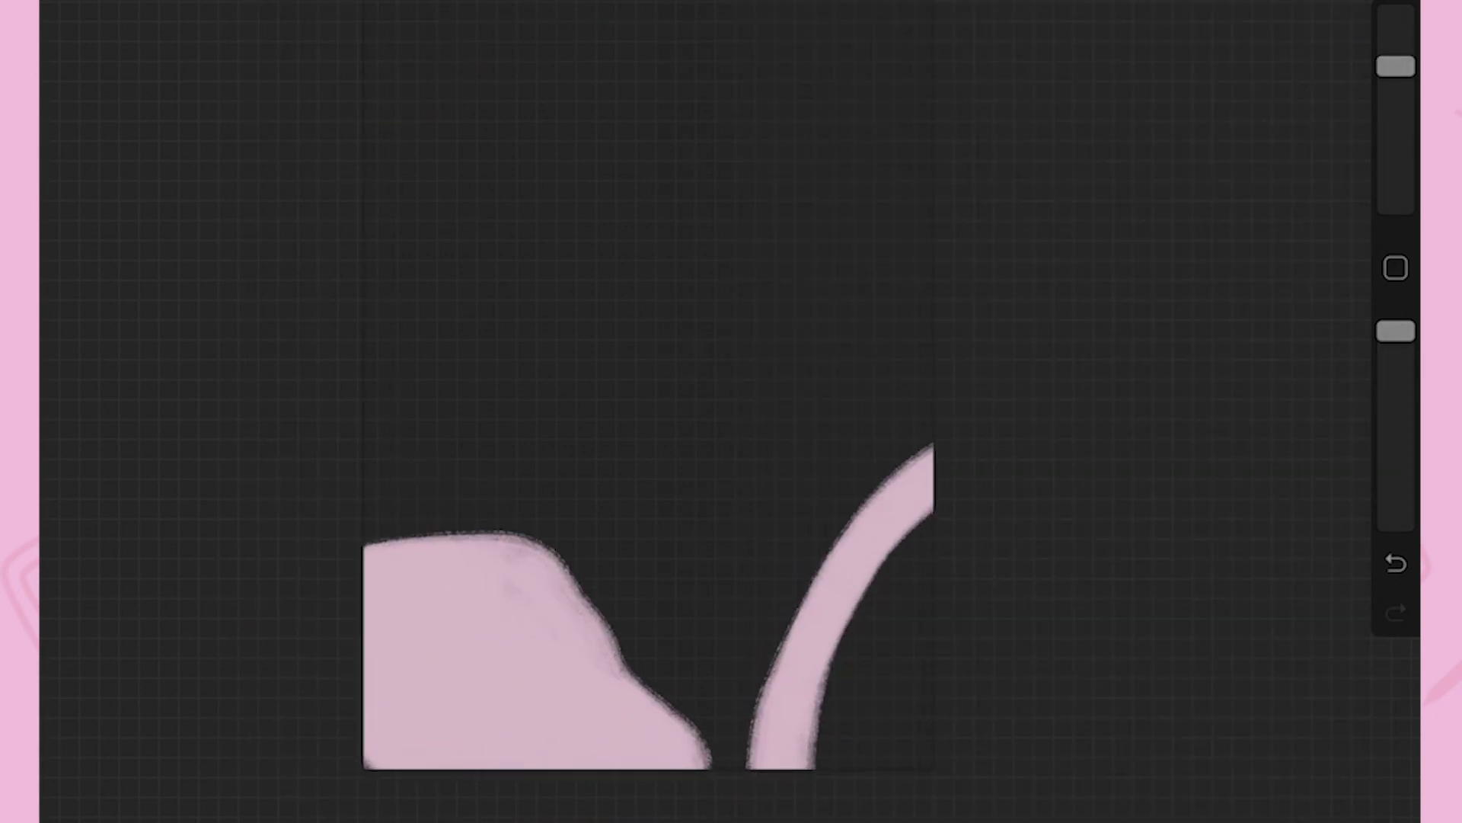
Paint two white leaf strokes across the pink shapes.
drag(419, 755, 736, 545)
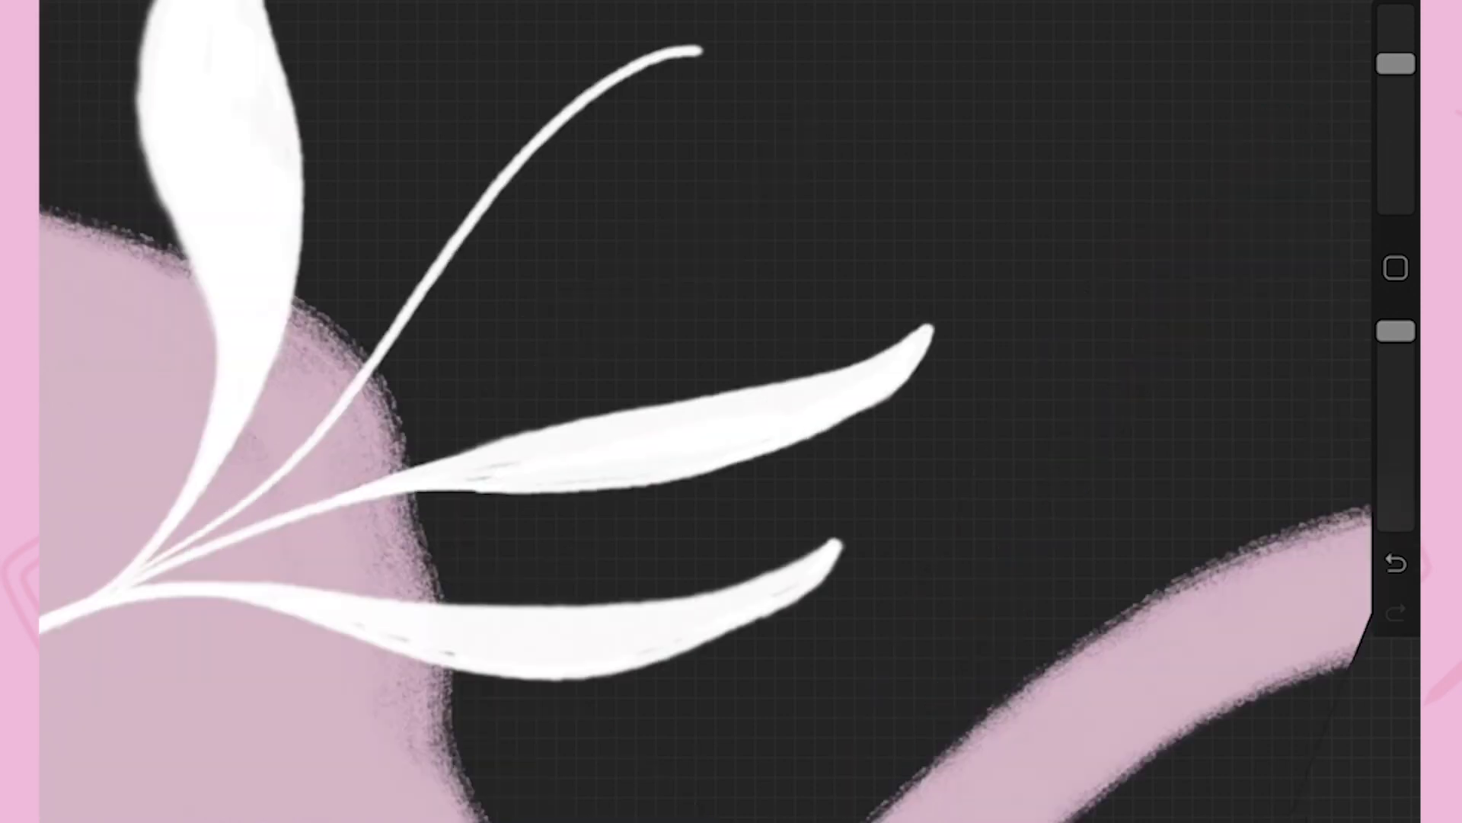
drag(159, 550, 652, 51)
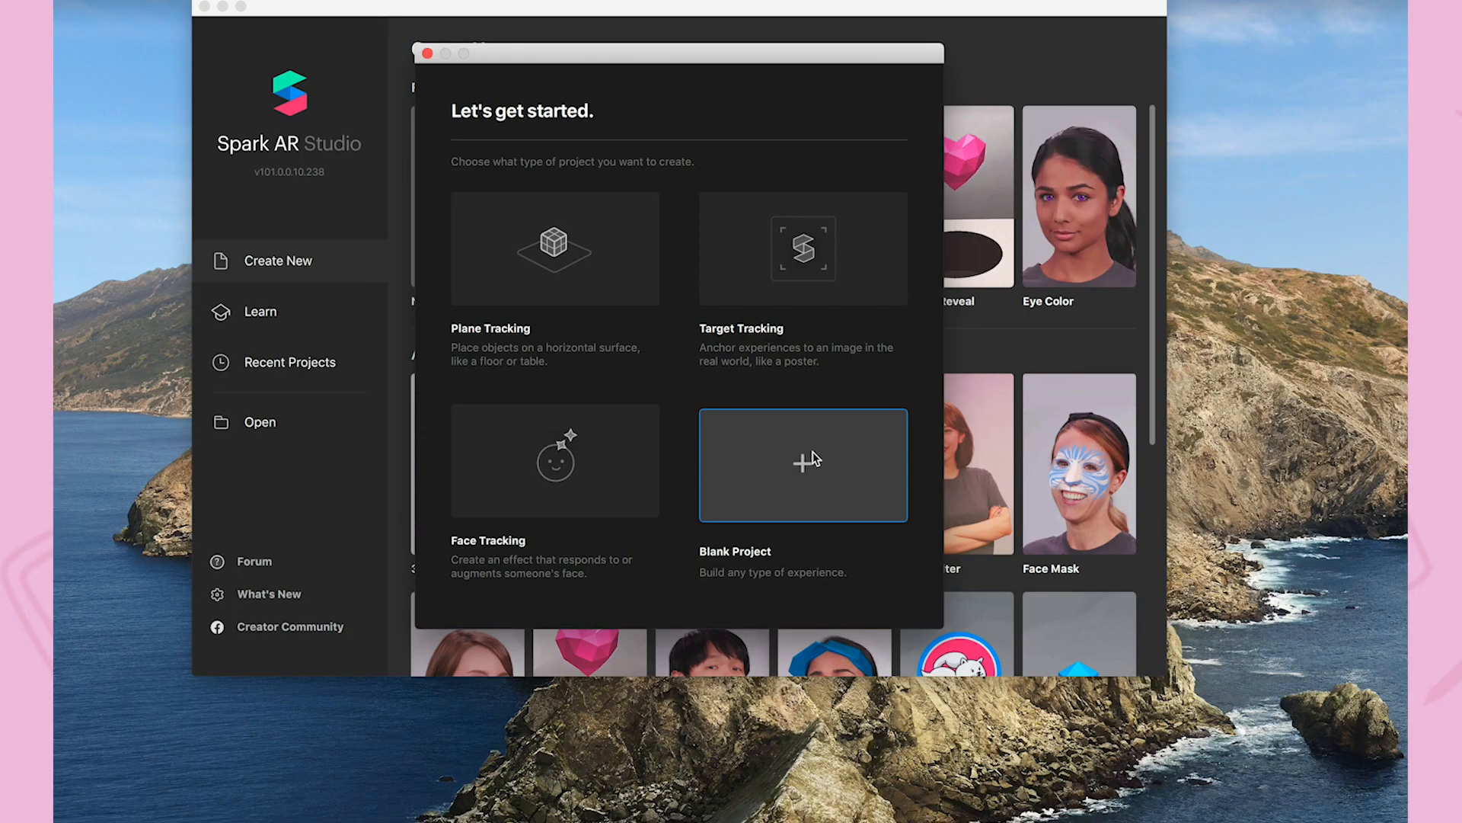
mouse_move(798, 470)
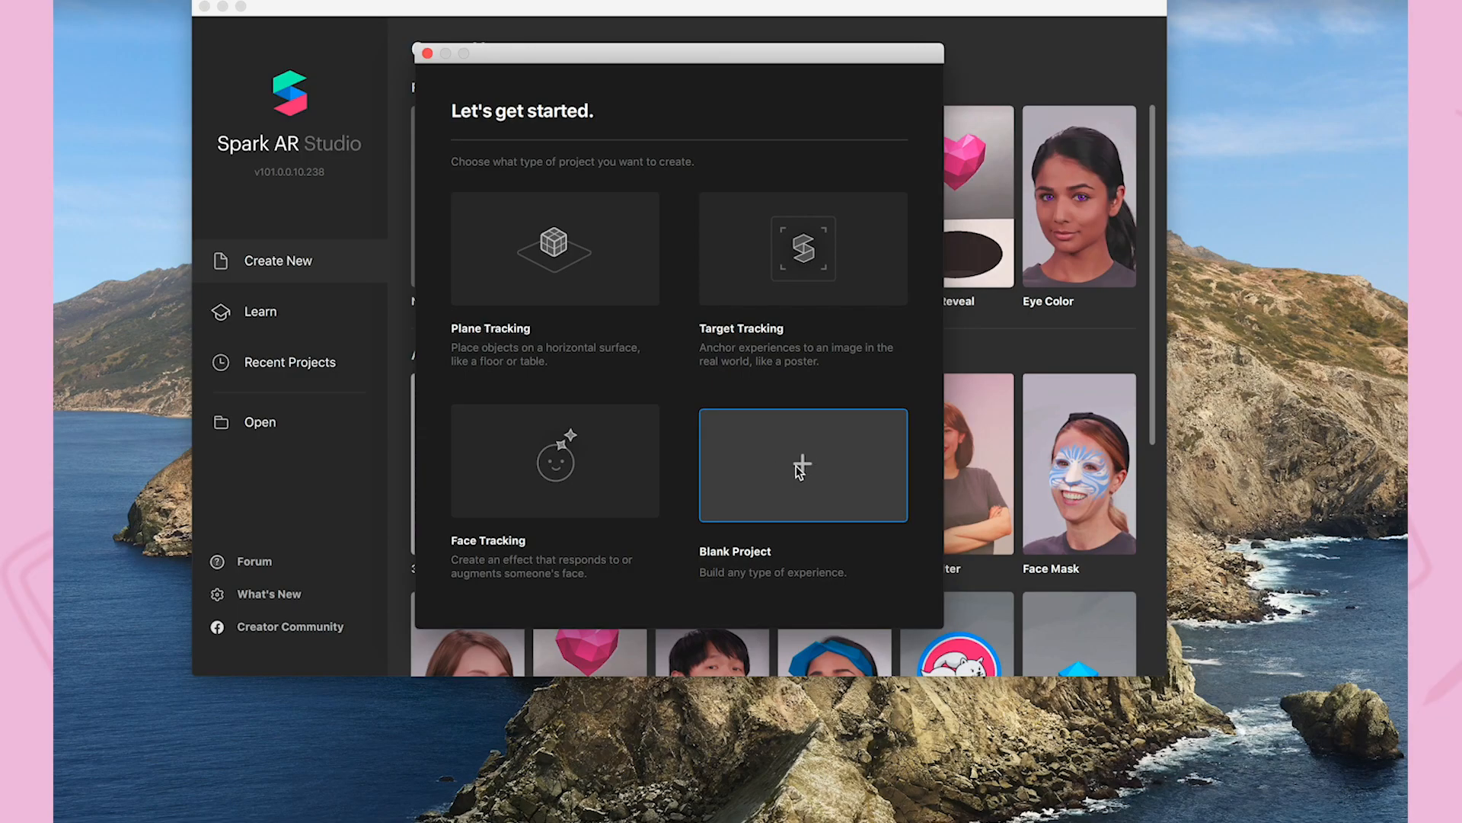
Start a Blank Project and add a Face Tracker under Focal Distance.
click(802, 464)
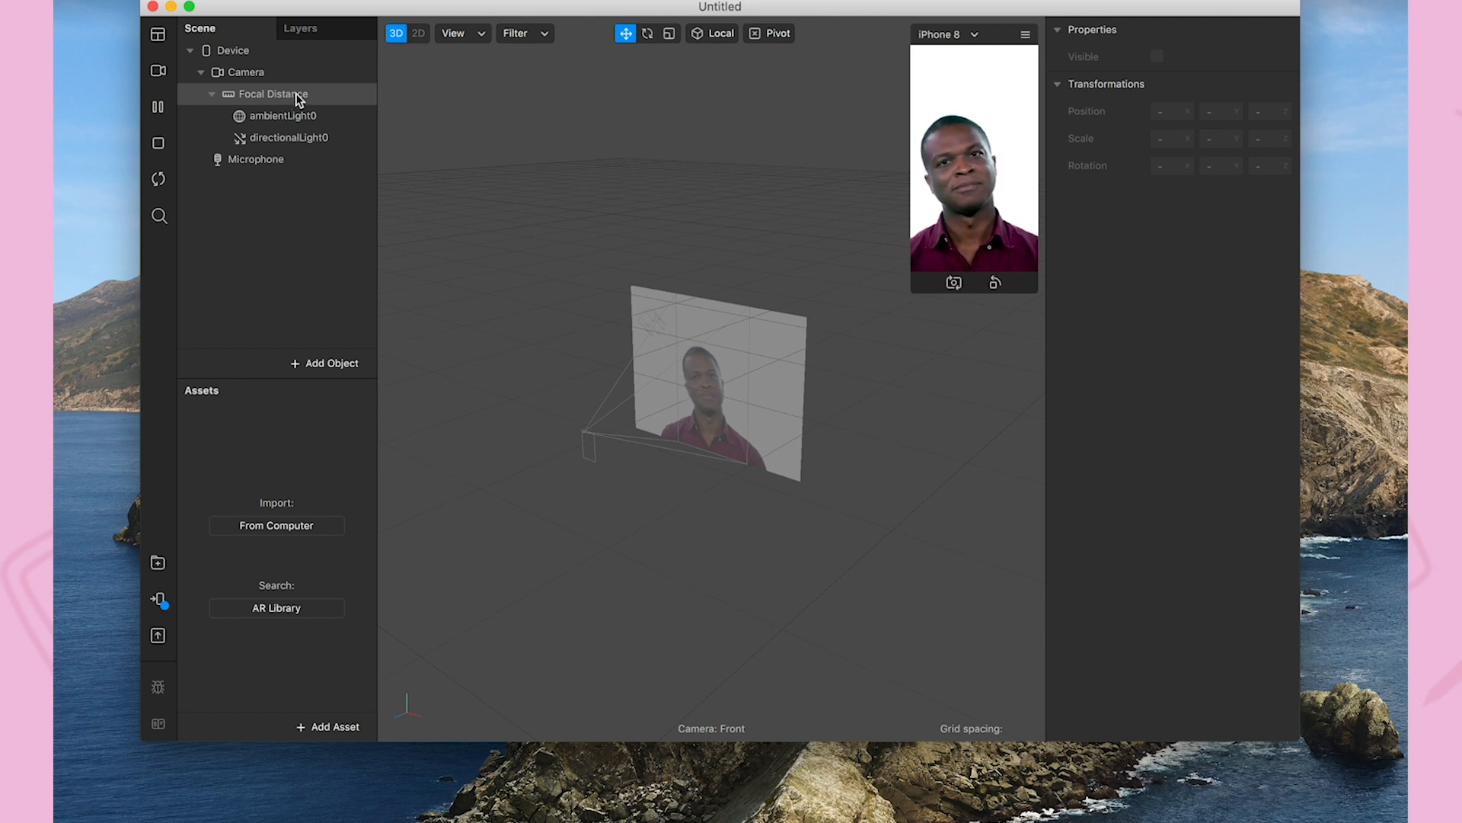
right_click(276, 93)
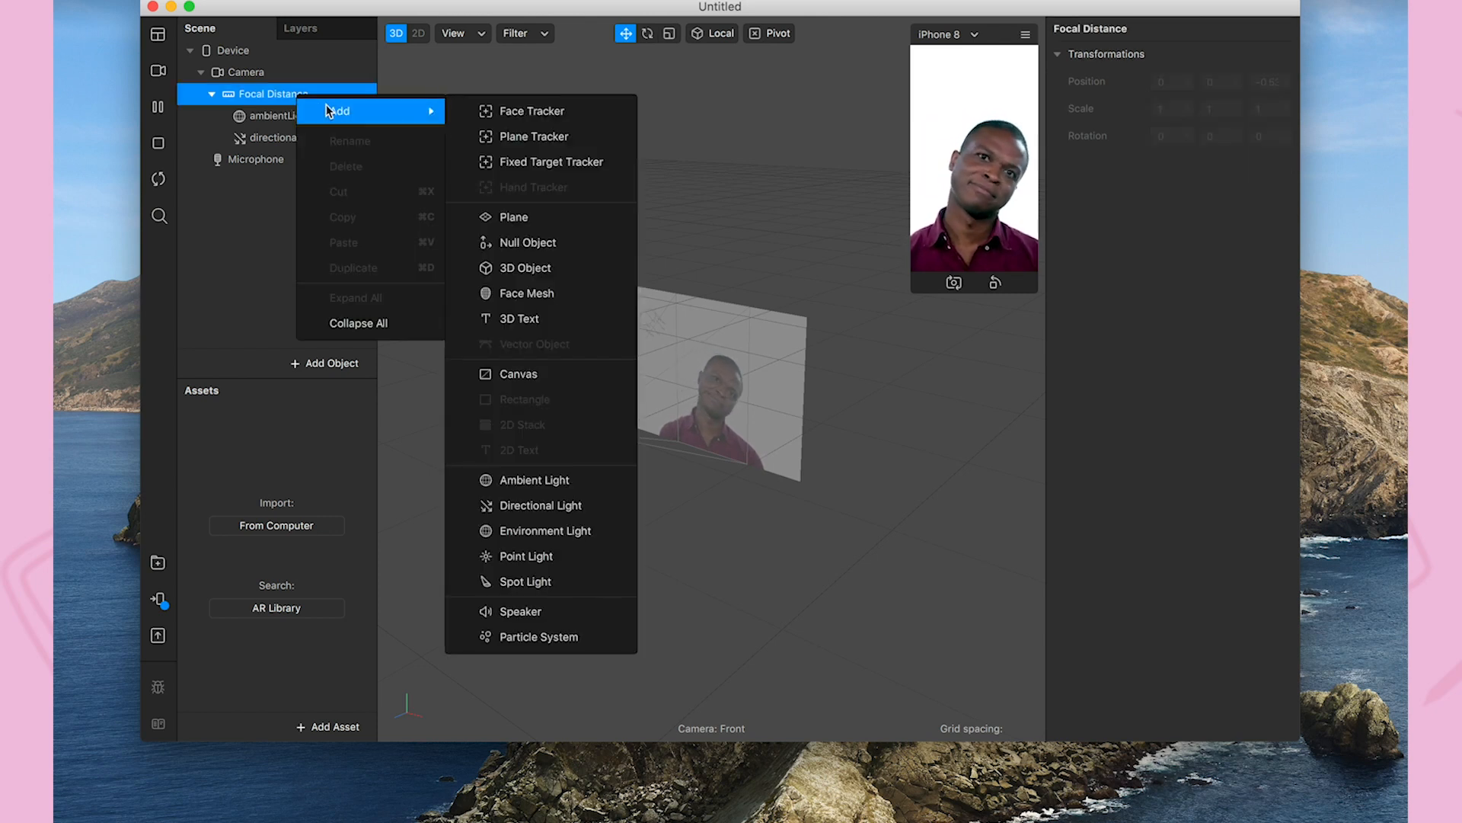
click(528, 111)
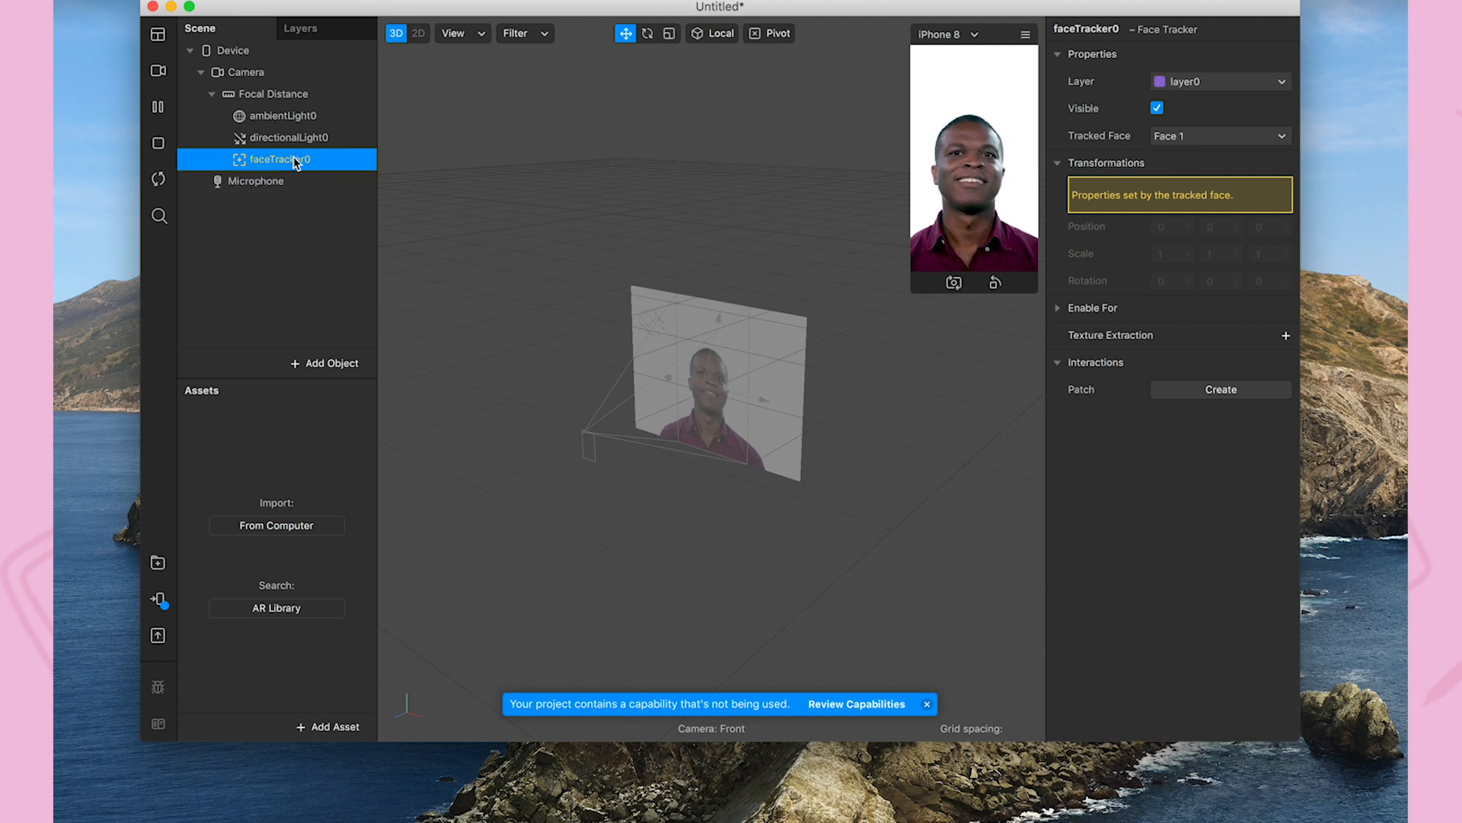
Add a face mesh to faceTracker0 with a new material renamed smooth_mat.
right_click(277, 158)
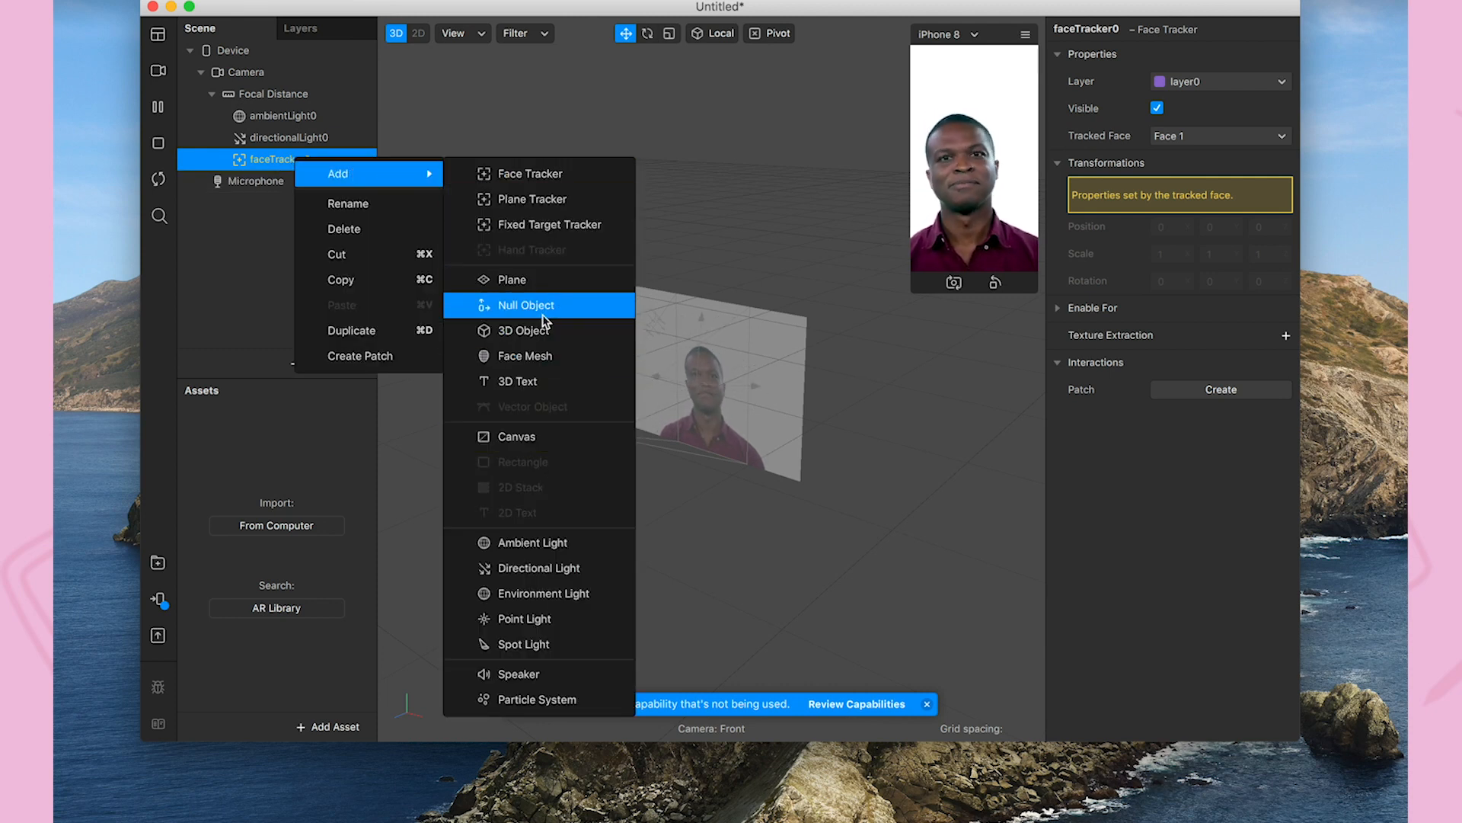
mouse_move(539, 199)
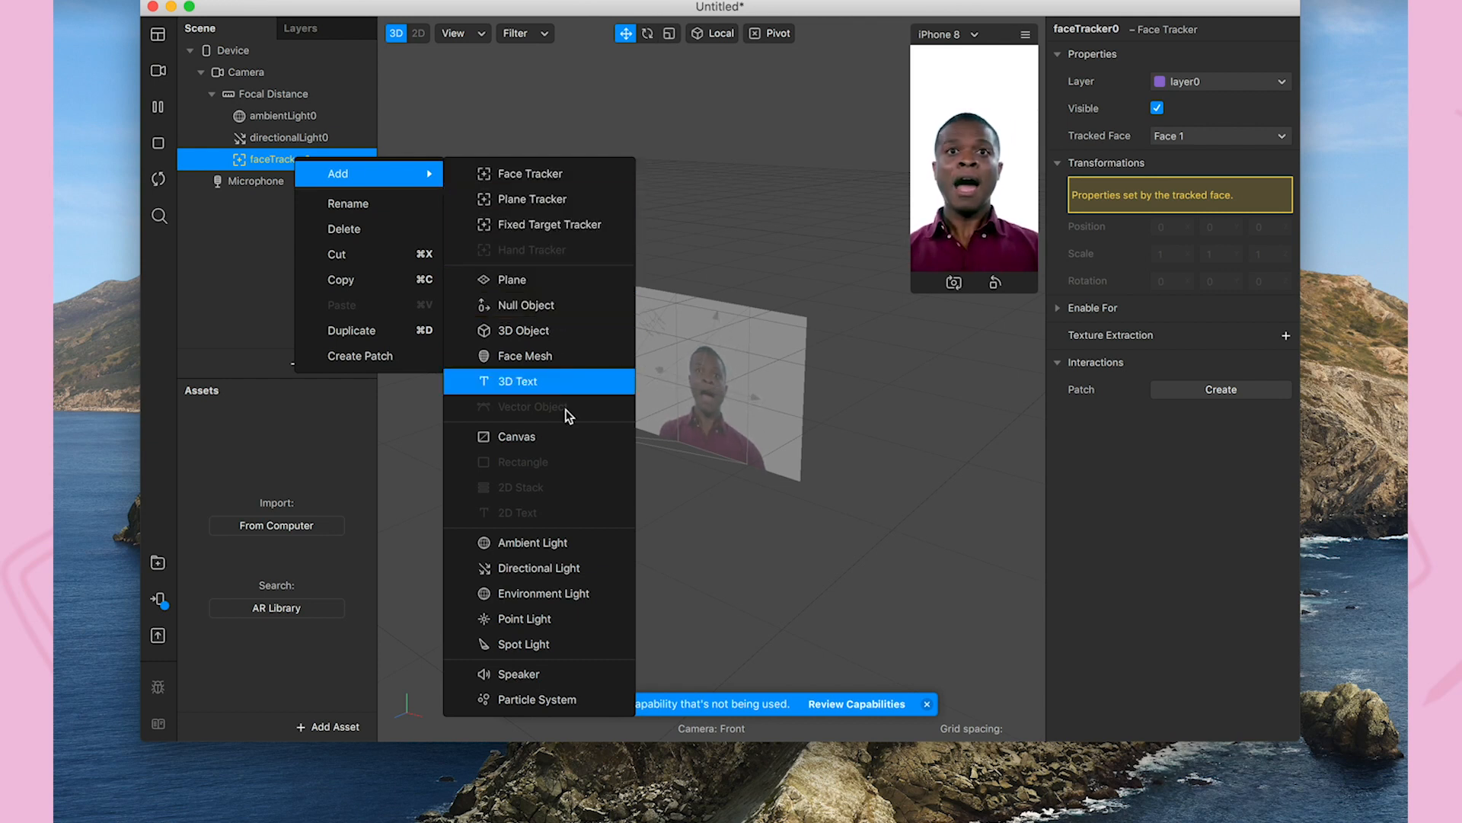
mouse_move(524, 355)
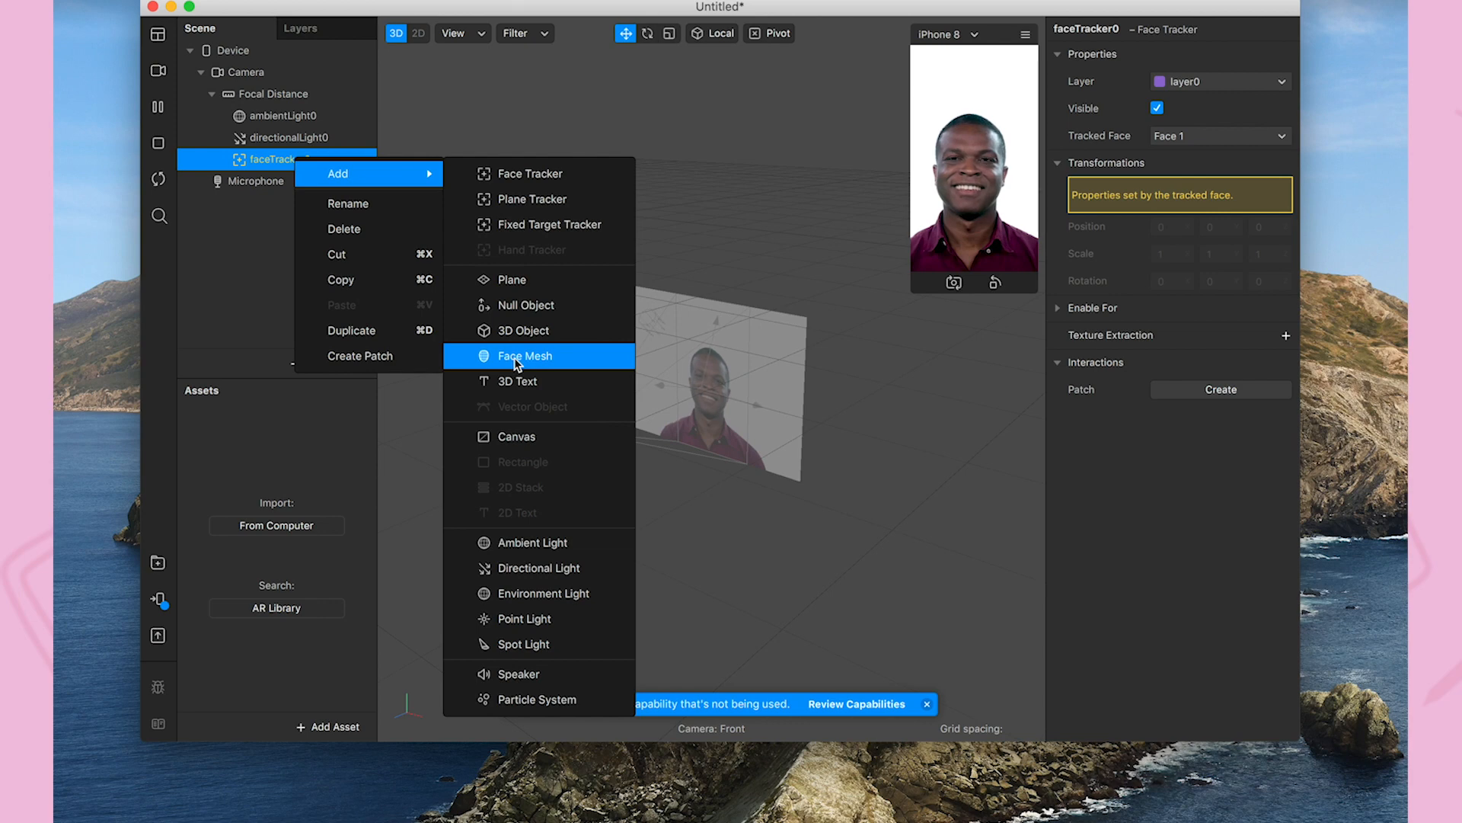
click(525, 356)
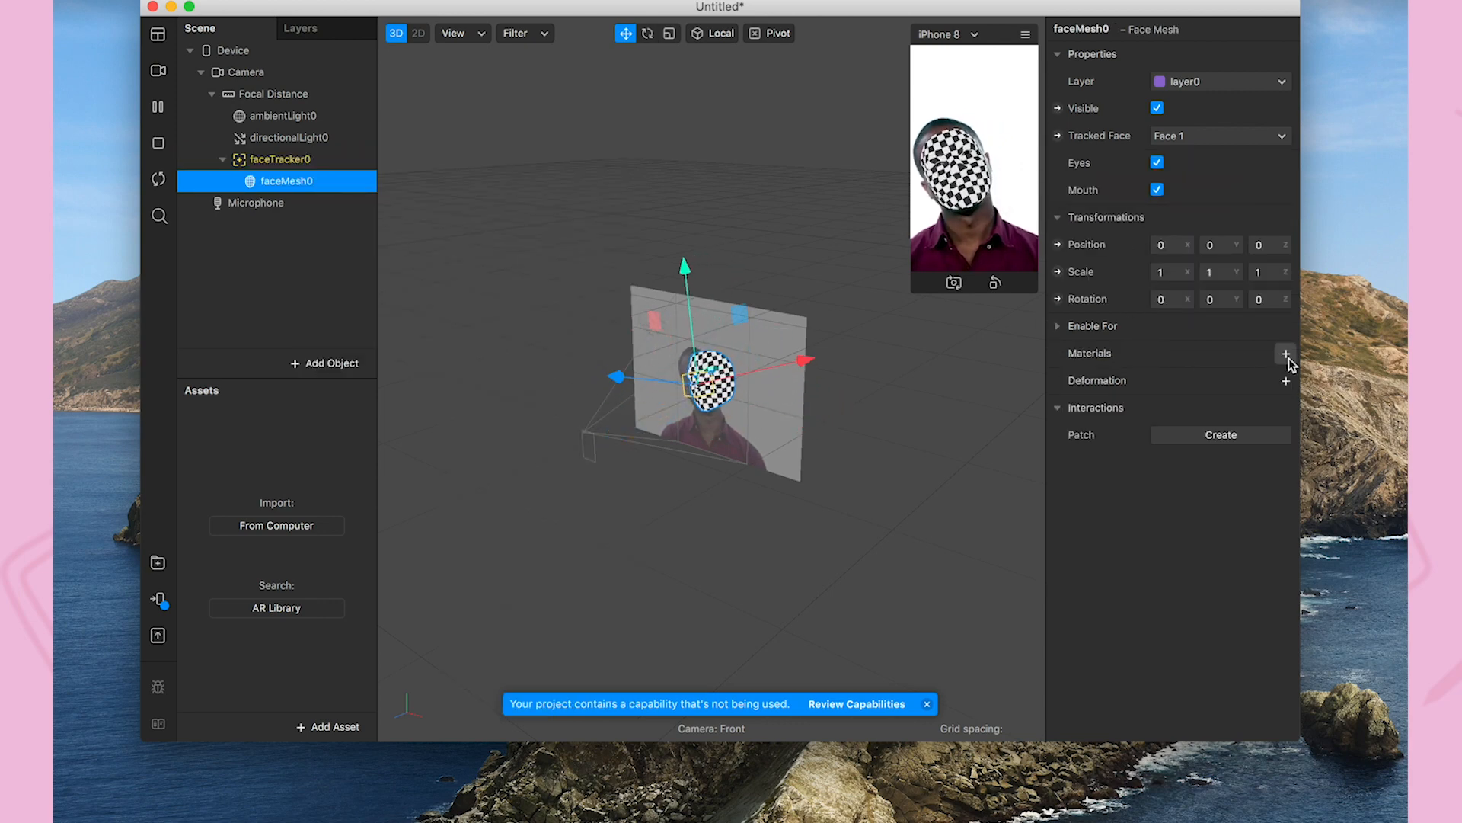
click(1286, 354)
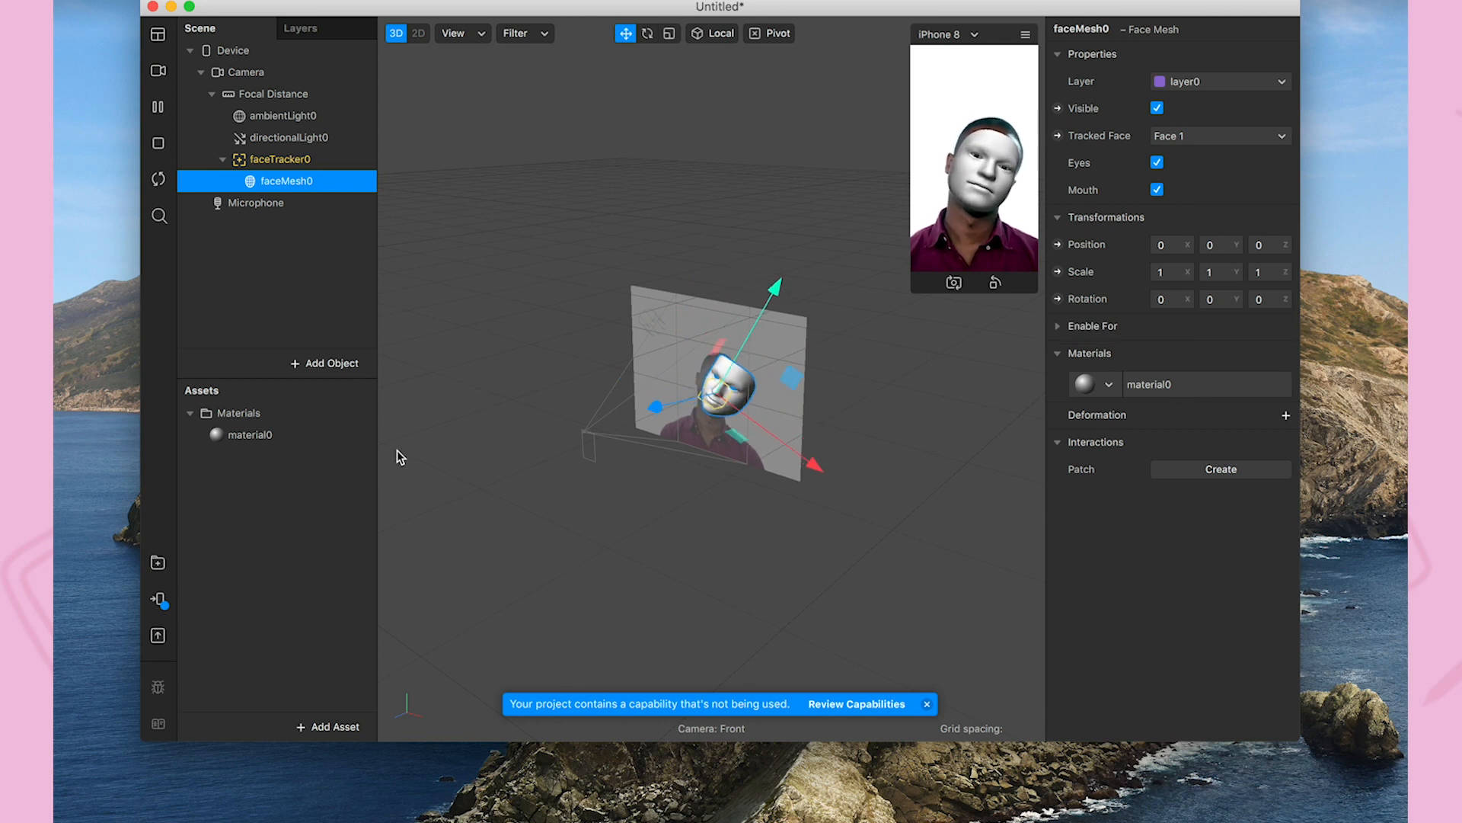
click(249, 435)
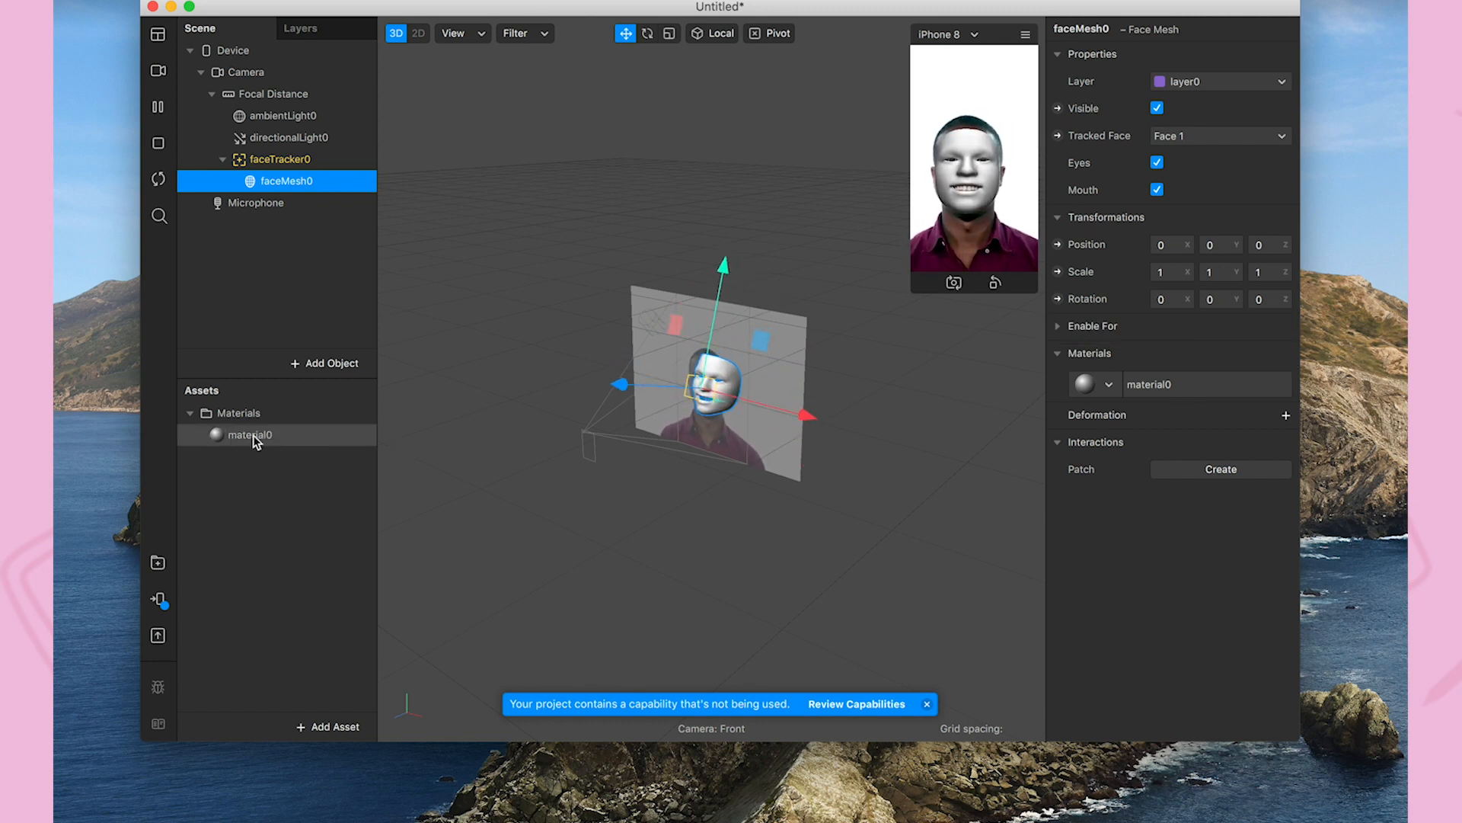
right_click(249, 435)
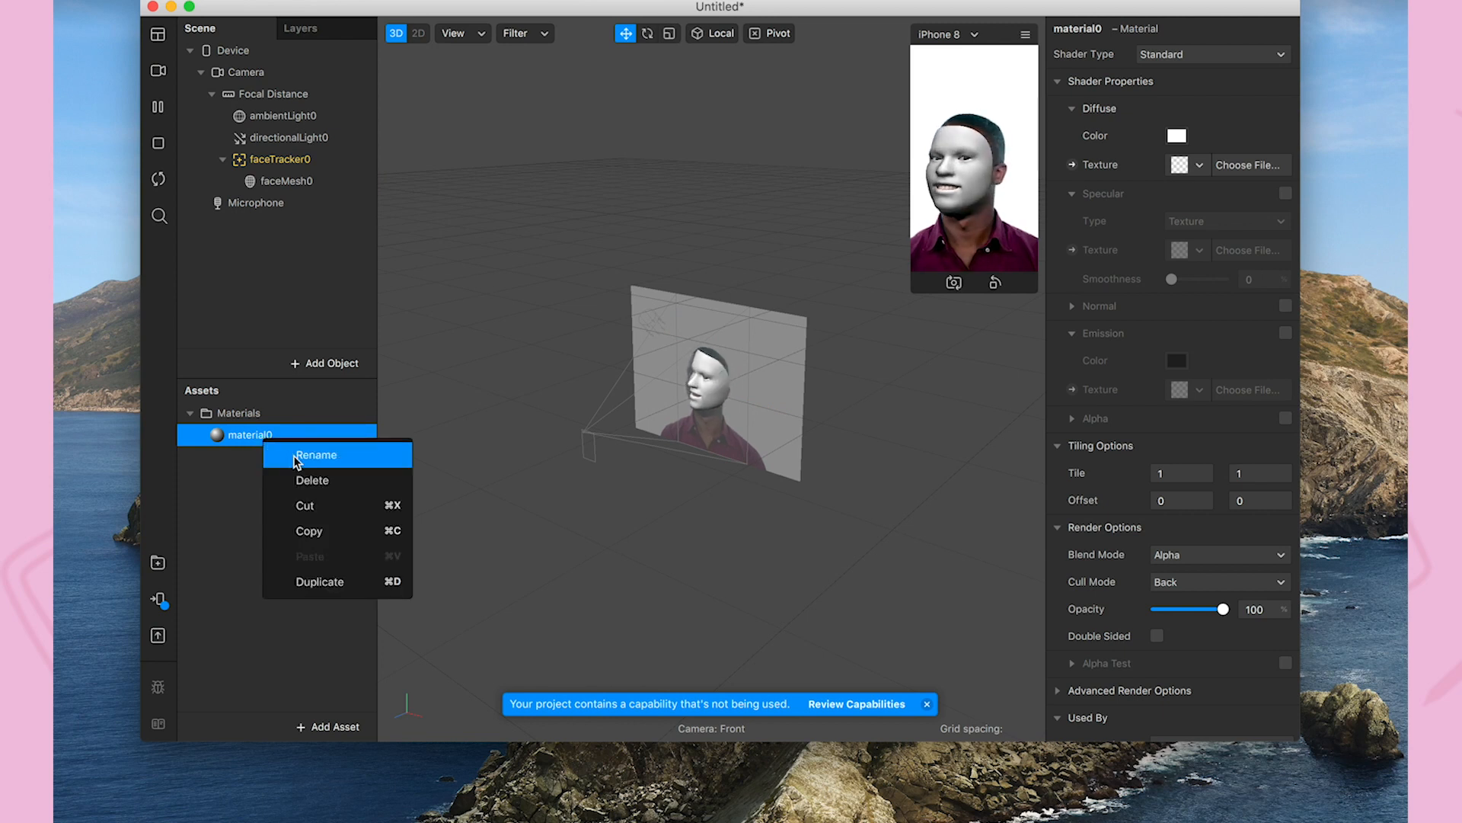
click(316, 455)
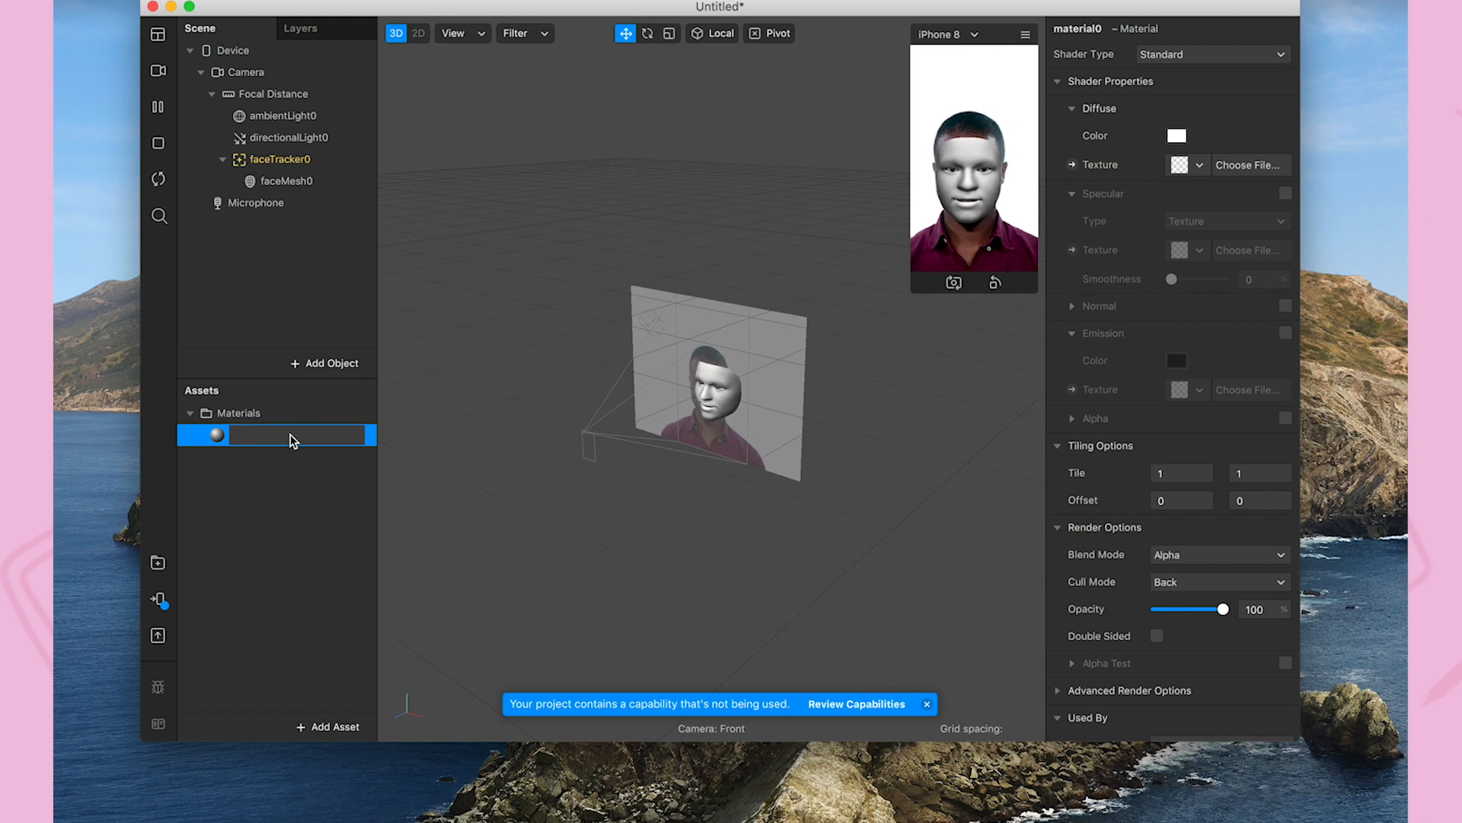
text(smooth_mat)
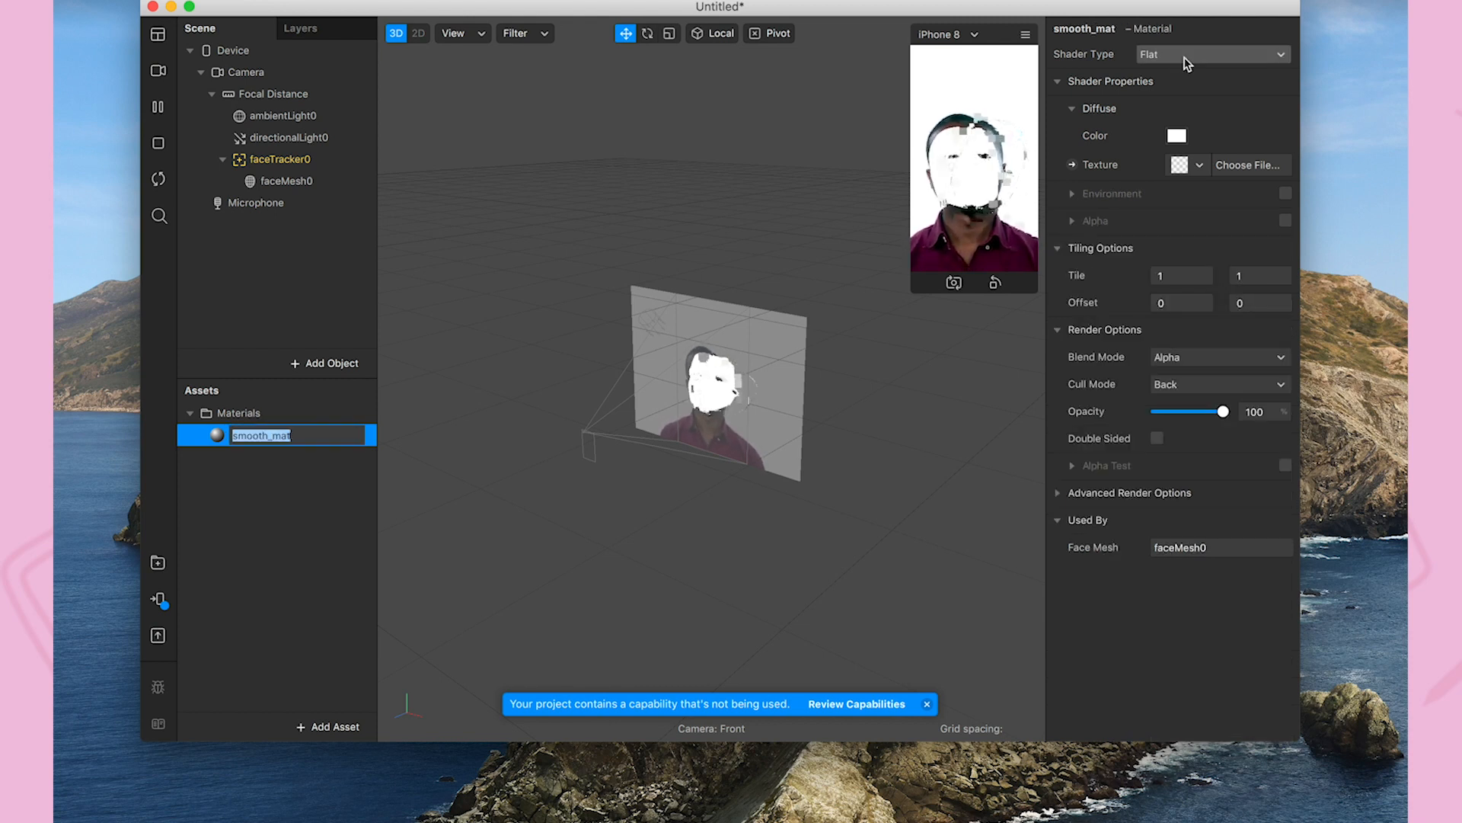
Switch smooth_mat to the Retouching shader and set Skin Smoothing to 40.
click(1212, 54)
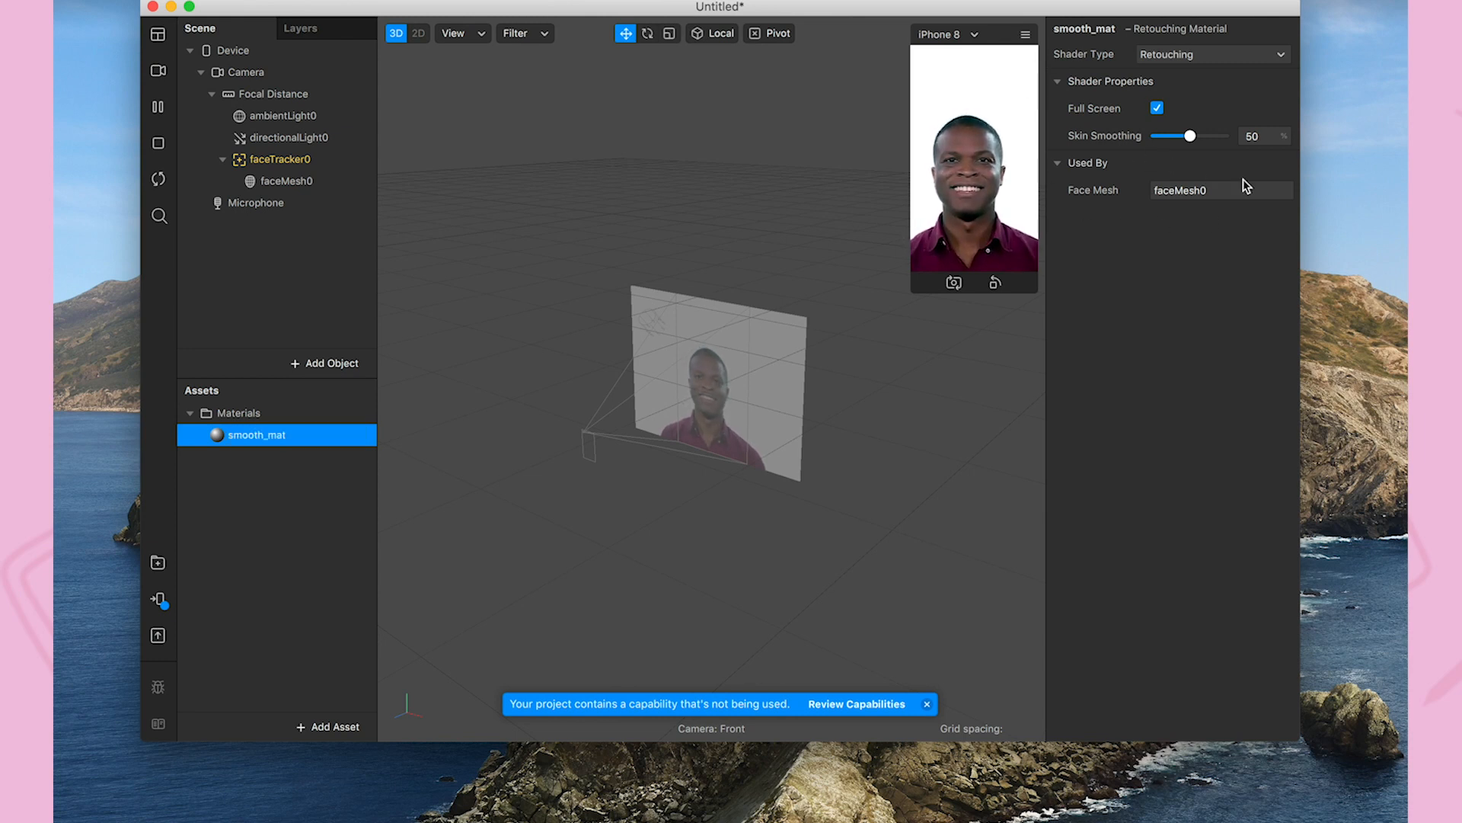
drag(1190, 136, 1213, 136)
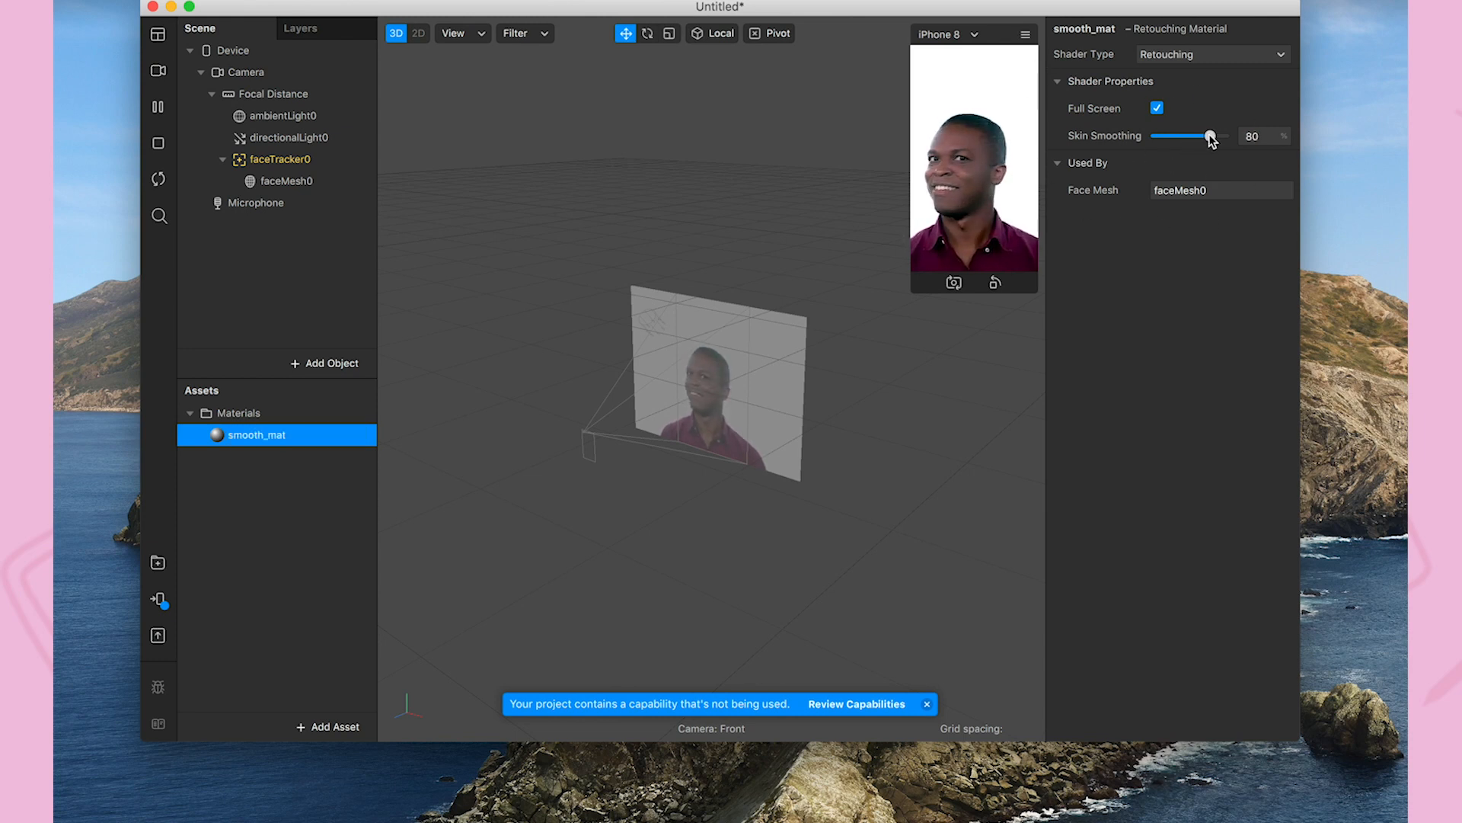
drag(1214, 136, 1189, 136)
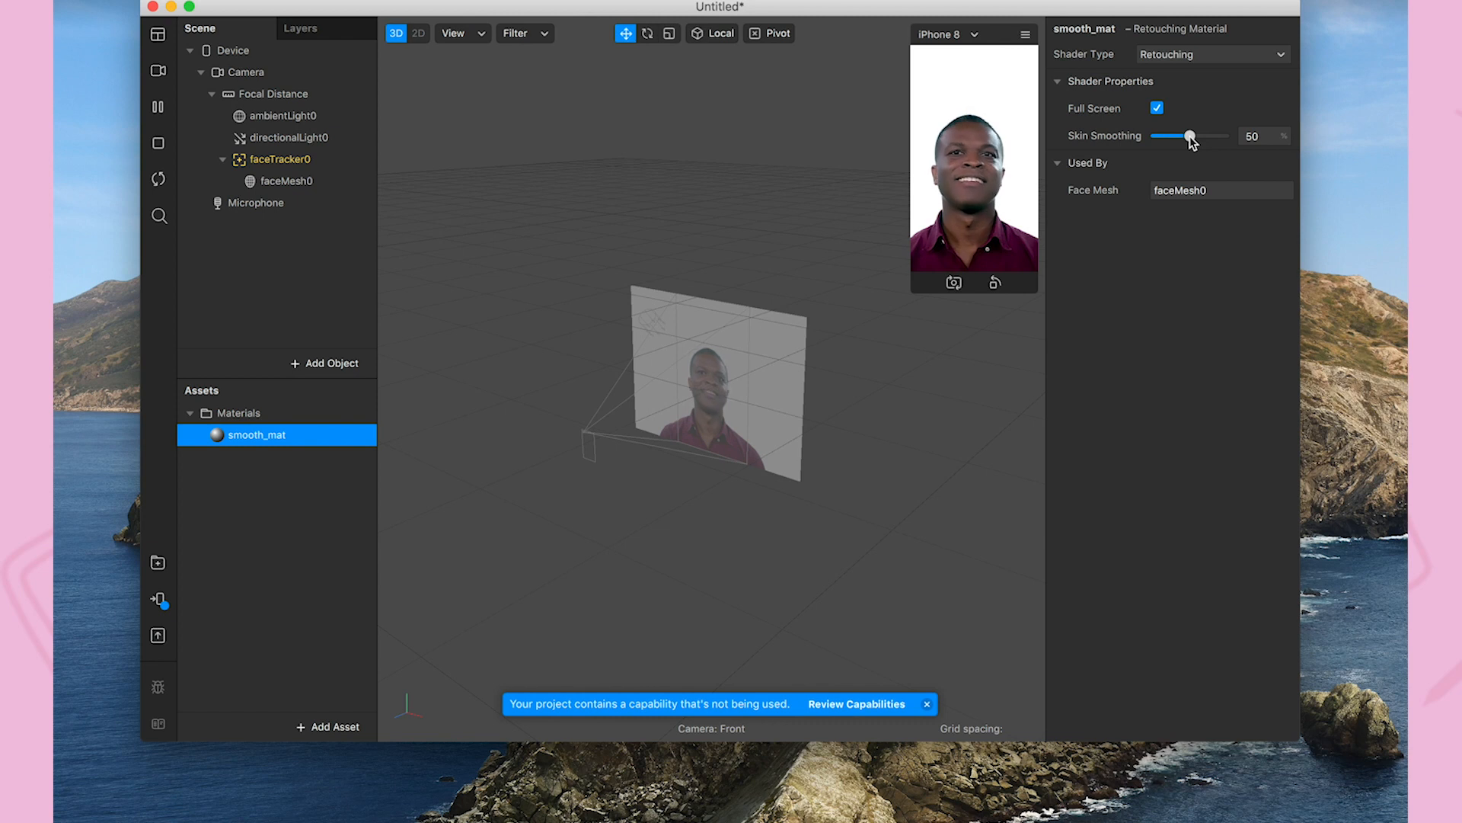
drag(1191, 136, 1183, 137)
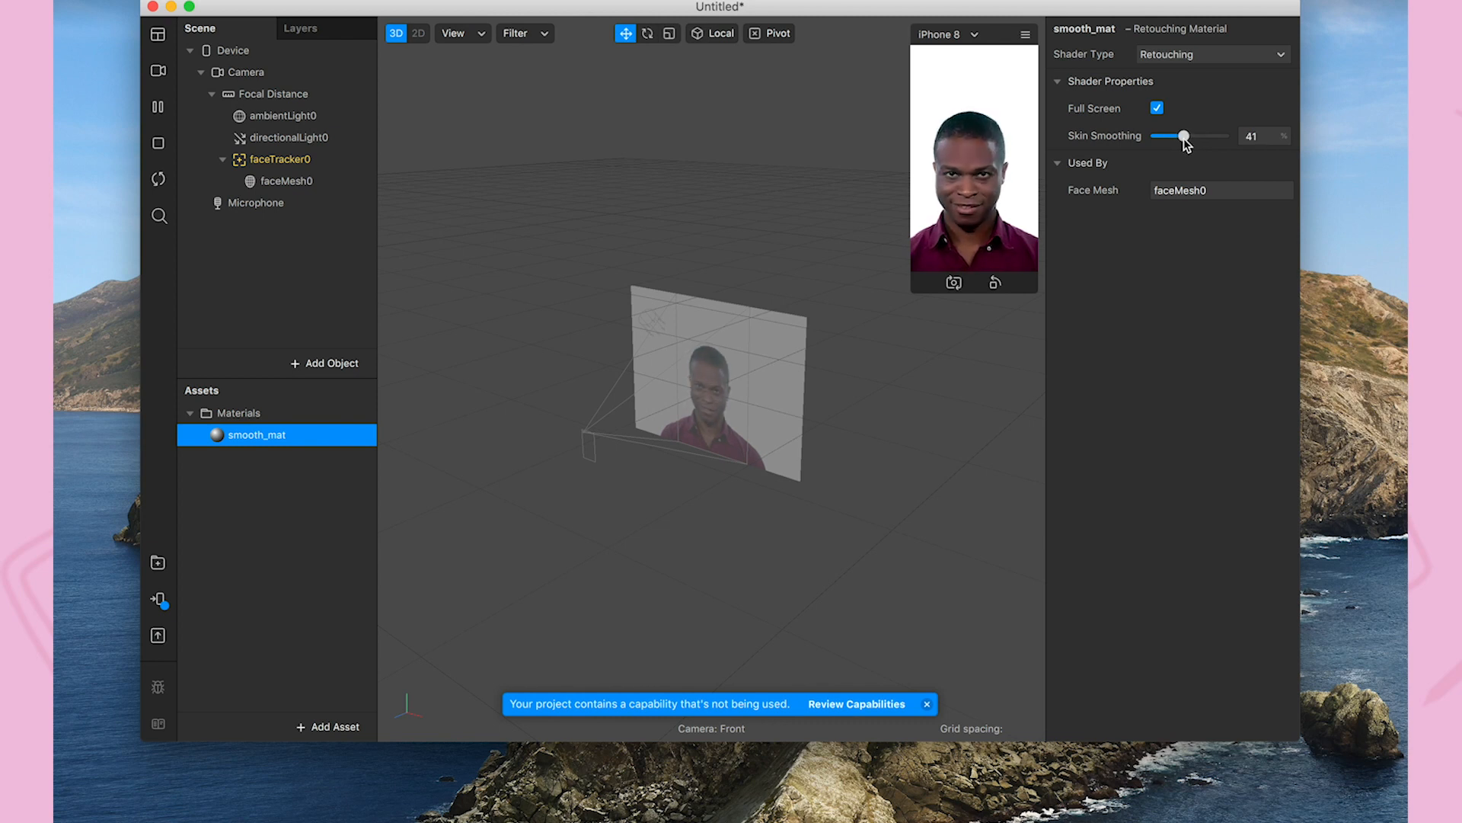
drag(1185, 137, 1184, 137)
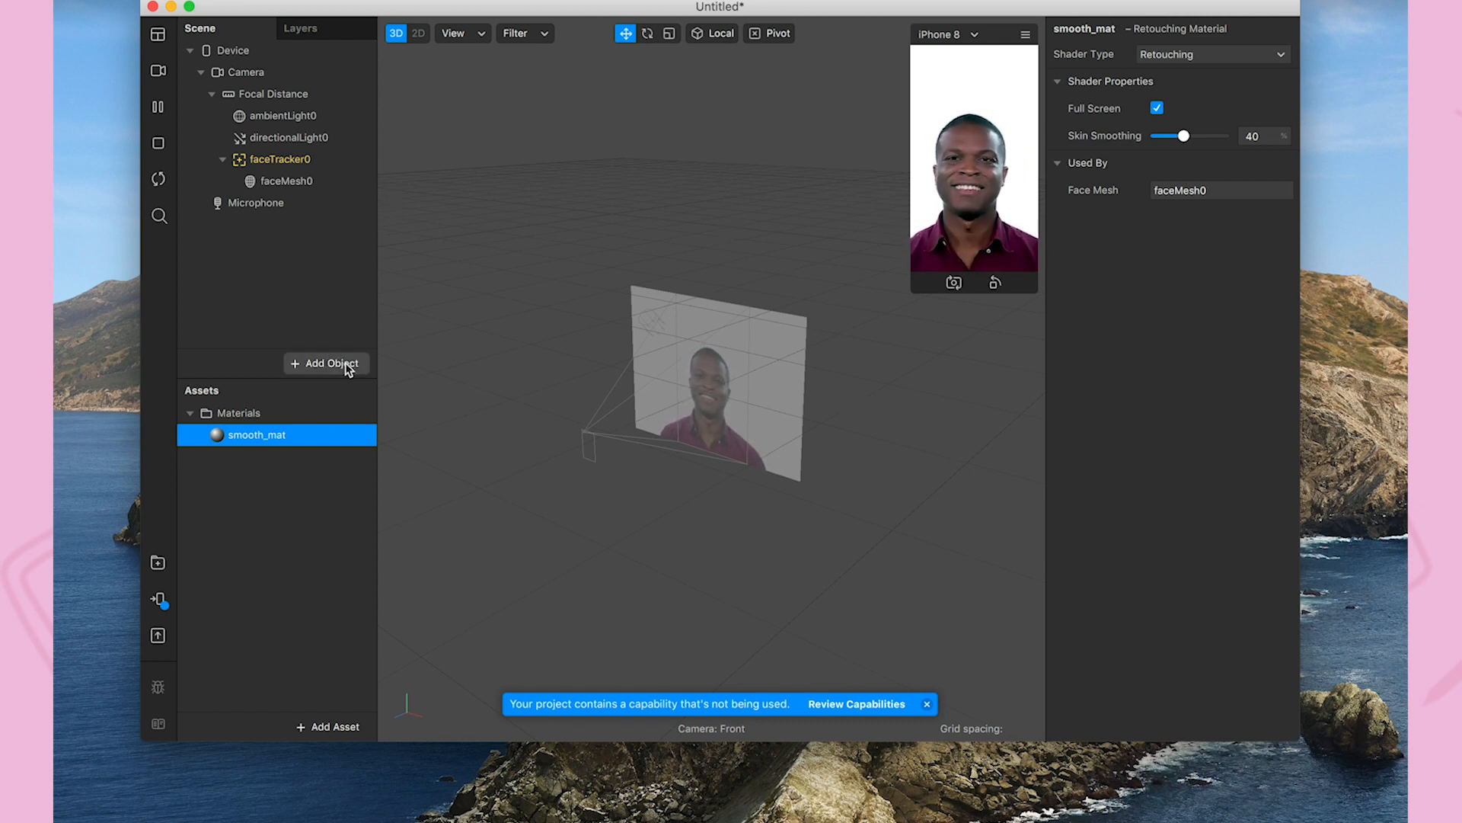
Insert canvas0 holding rectangle0, sized to 100% relative width and height.
click(325, 363)
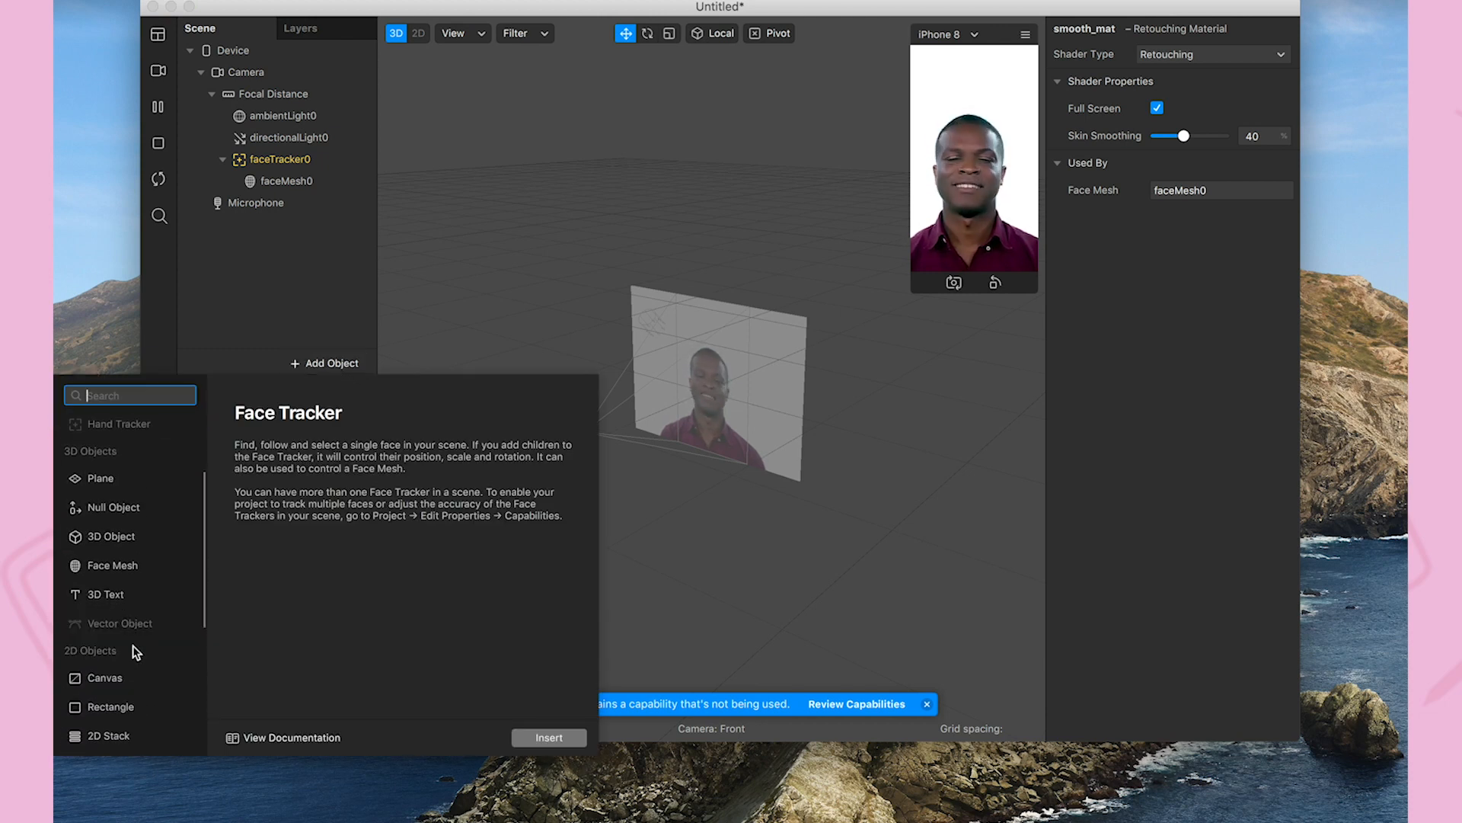
click(103, 684)
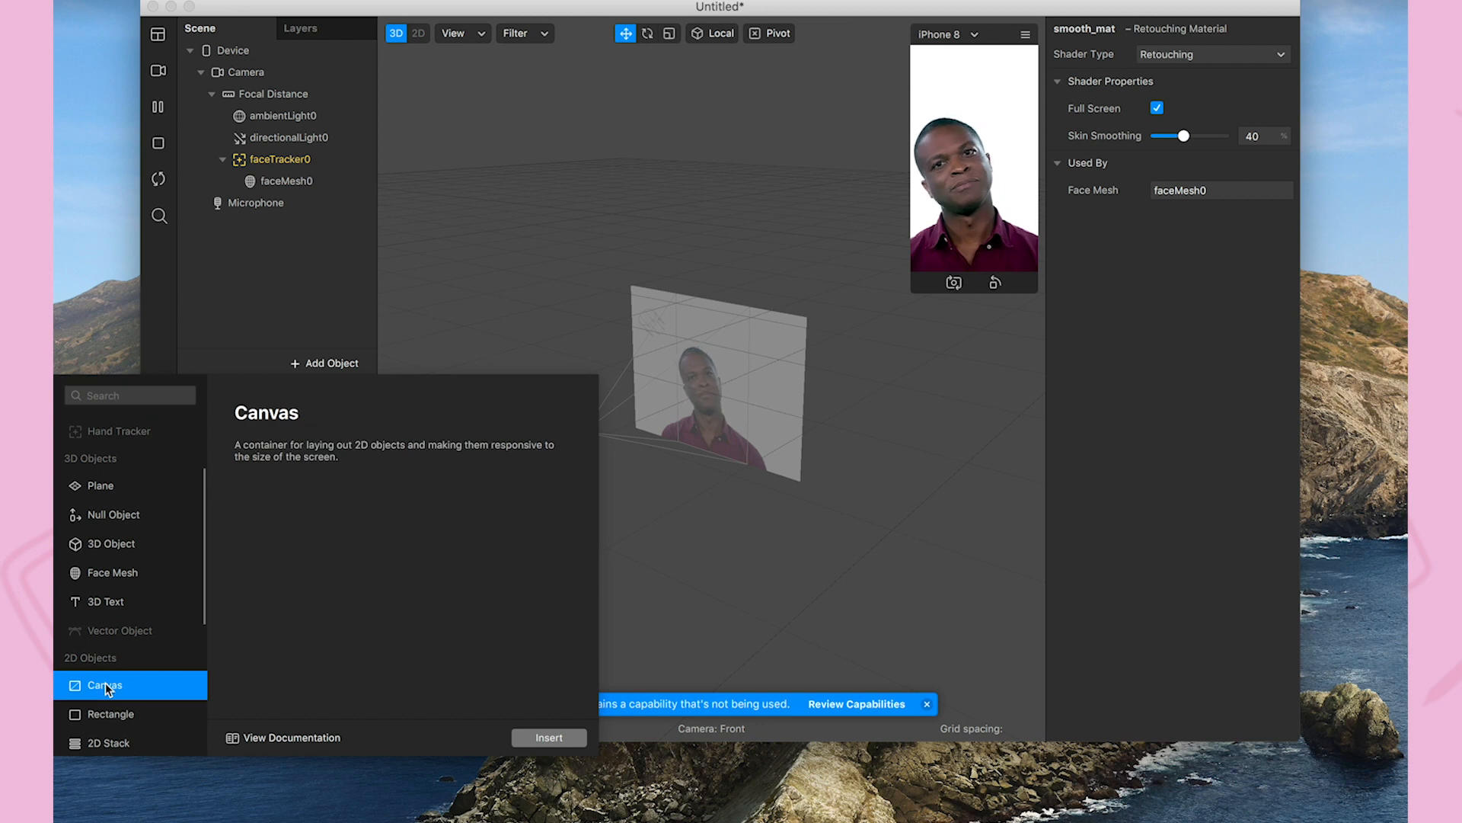
click(549, 736)
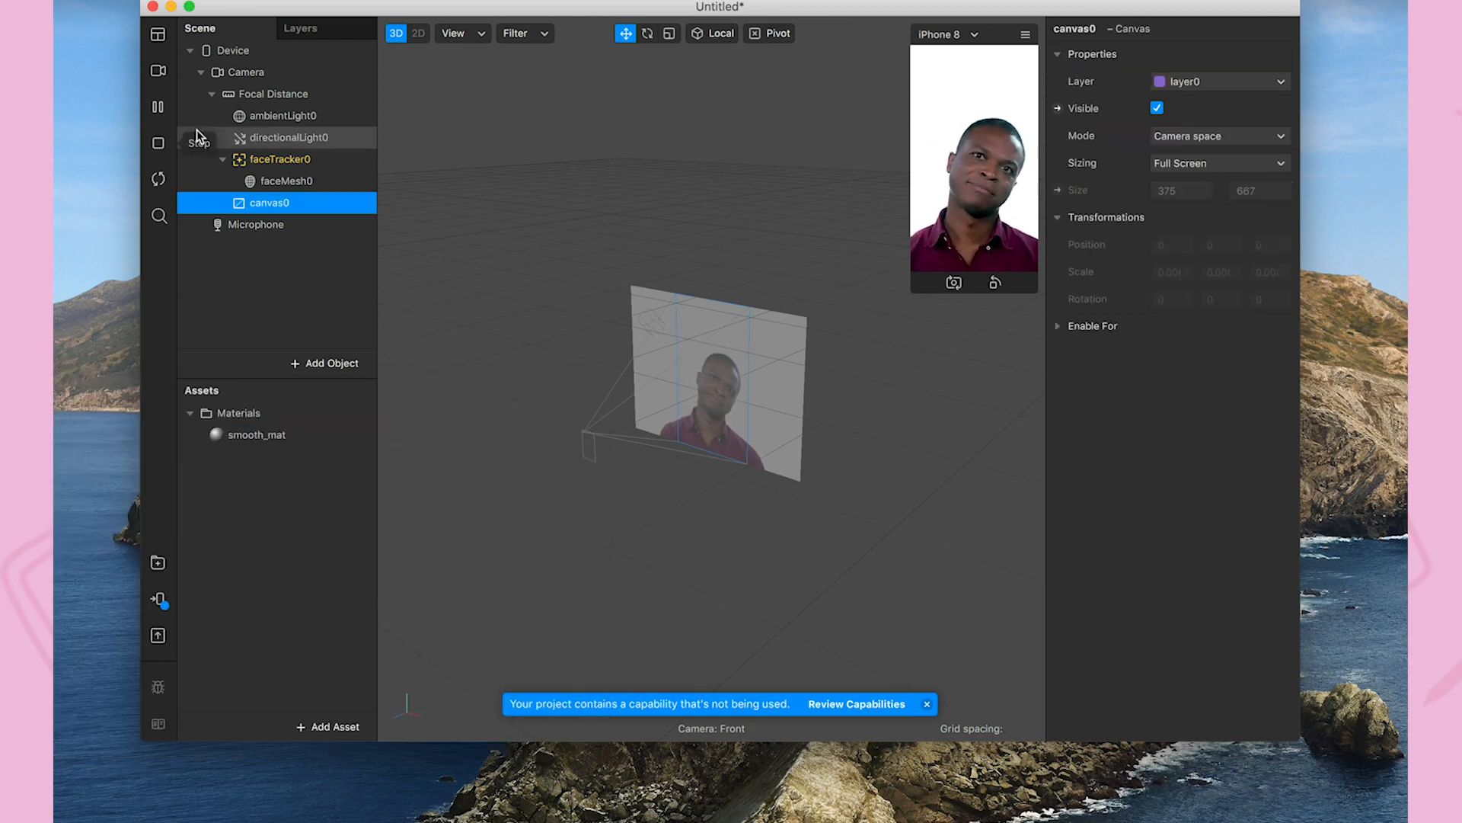
right_click(269, 203)
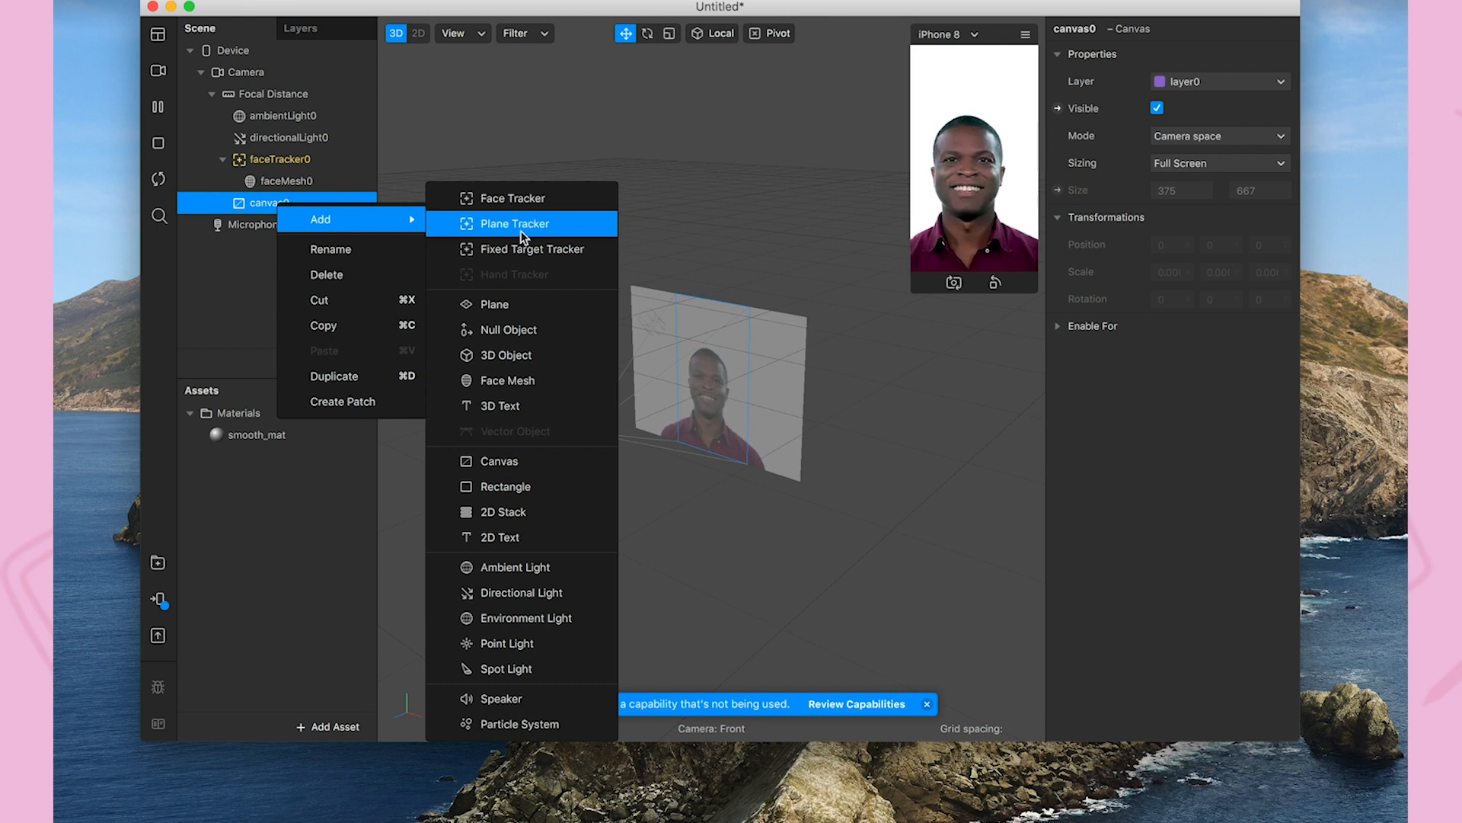
click(502, 486)
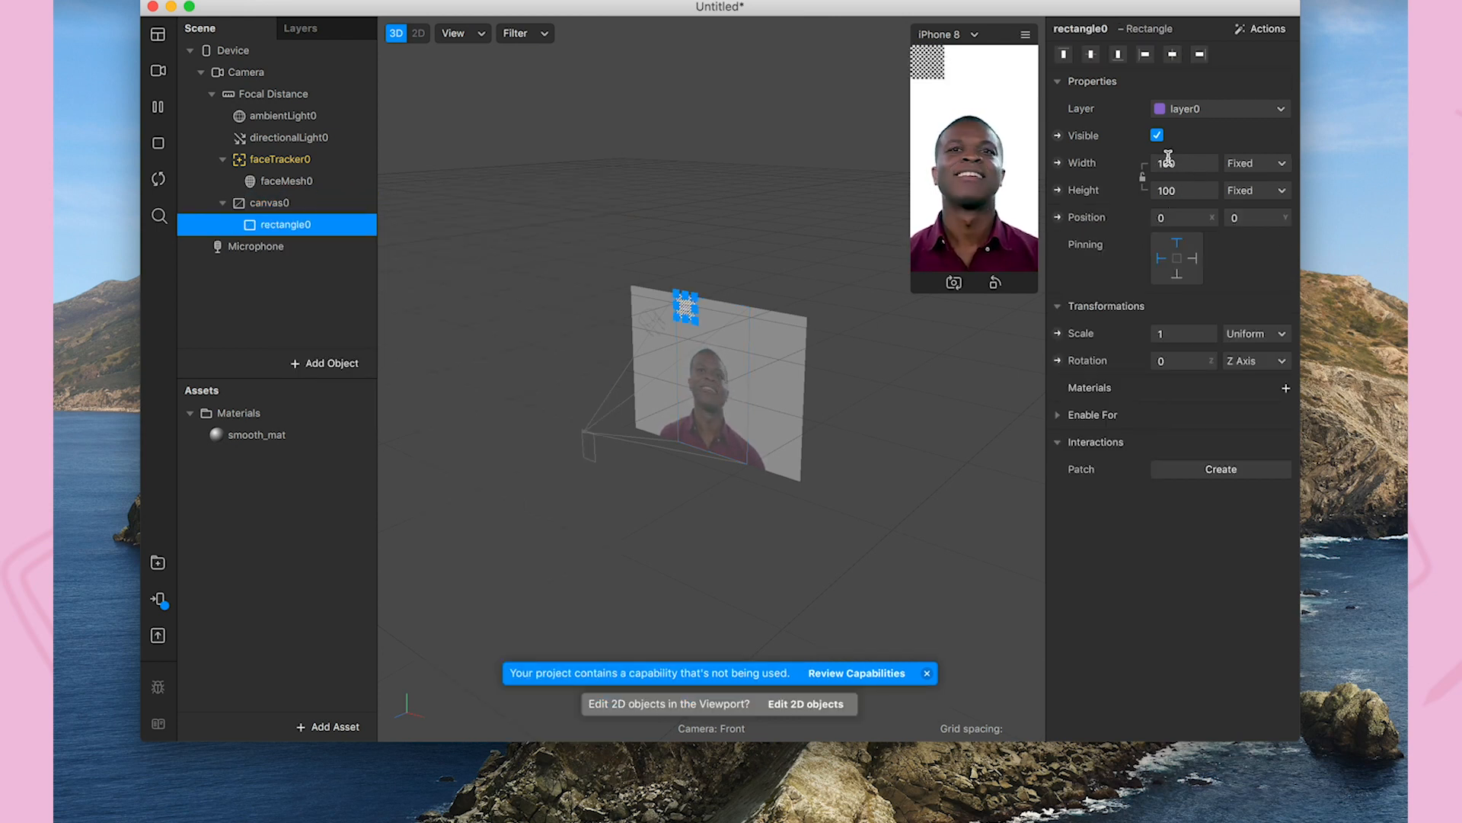
click(1253, 162)
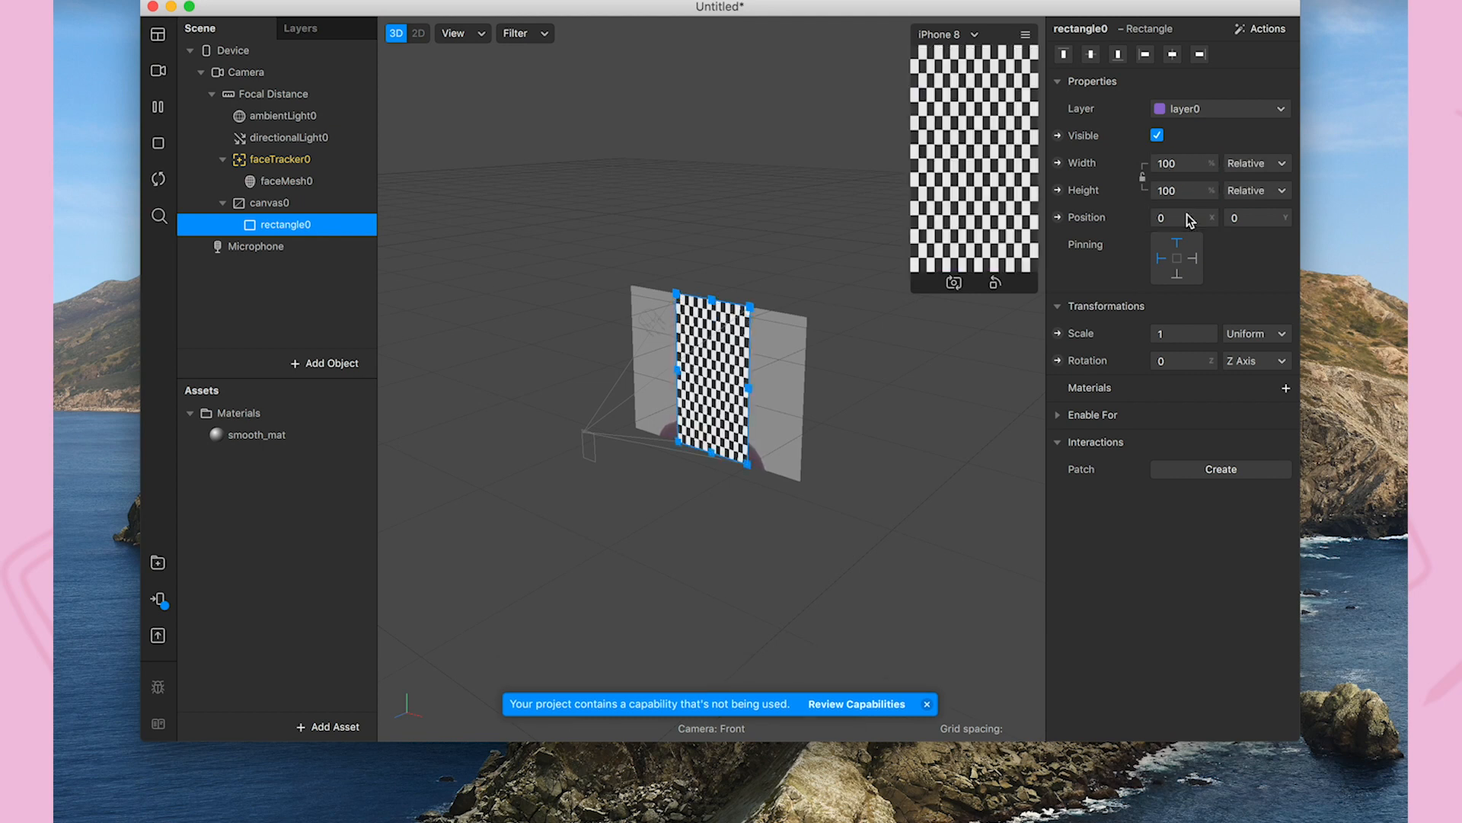
mouse_move(1120, 230)
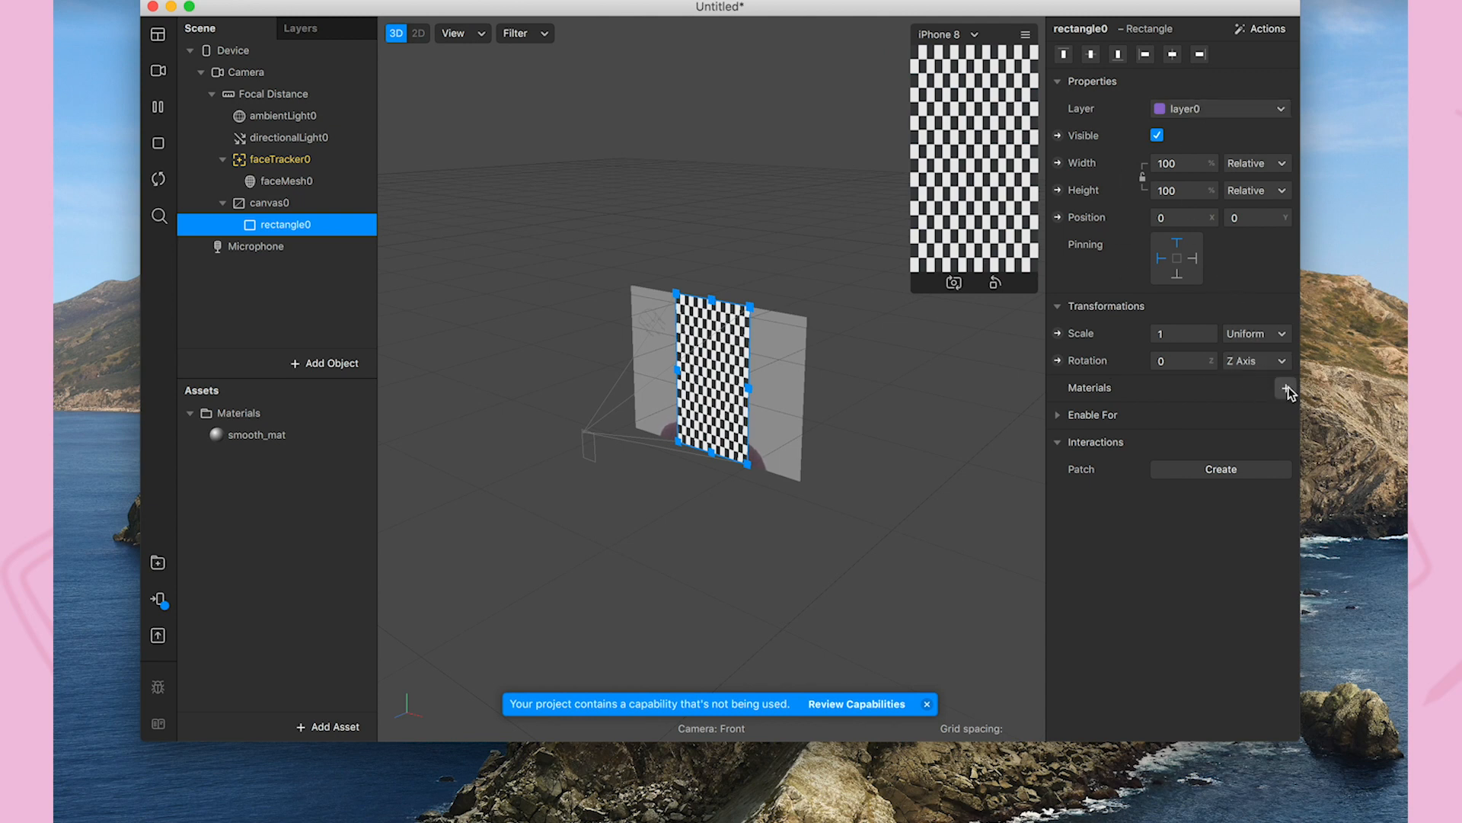
Create a new material for Rectangle0 and rename it frames_mat.
click(1286, 388)
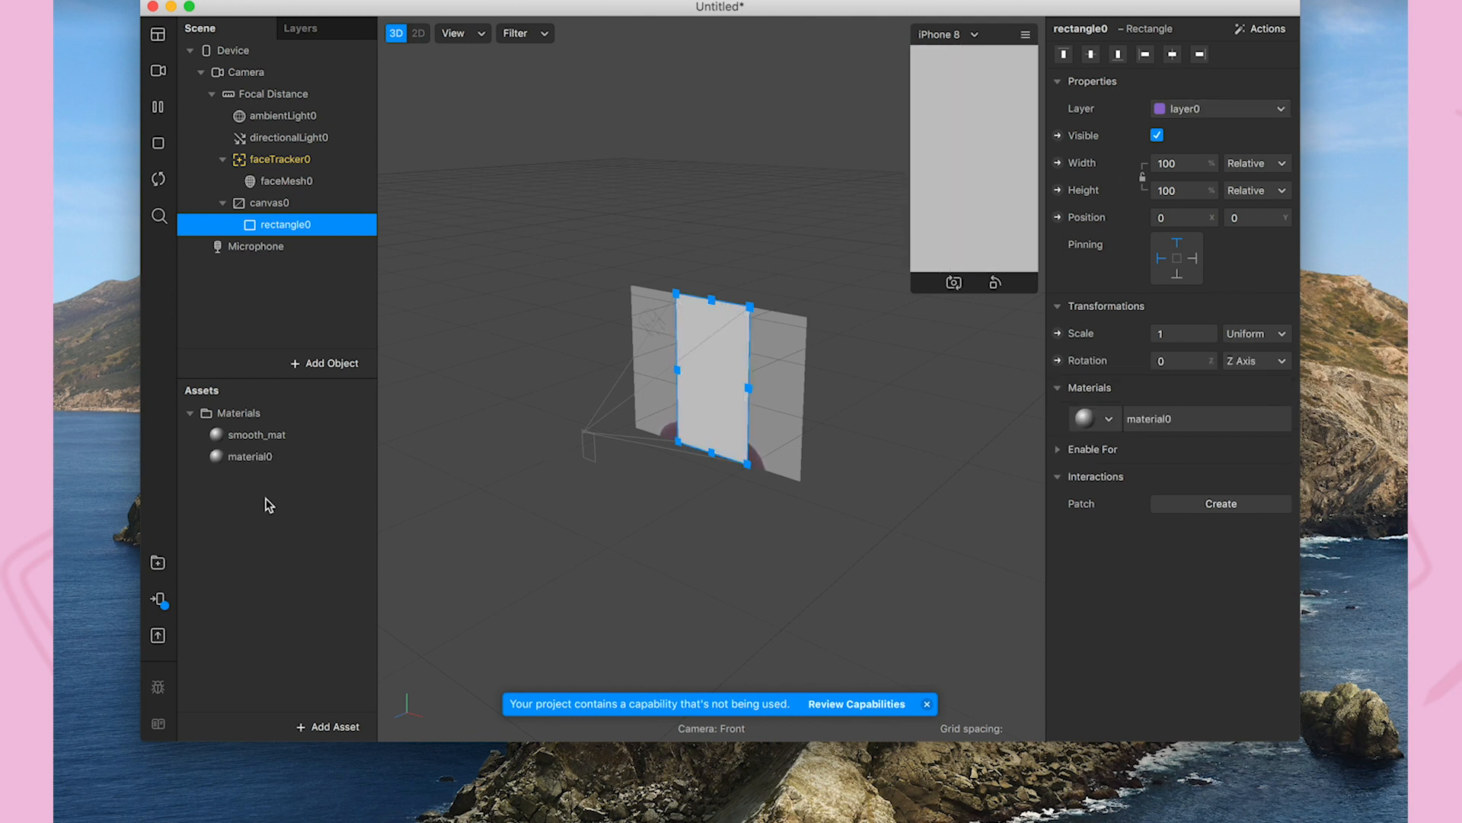
right_click(249, 456)
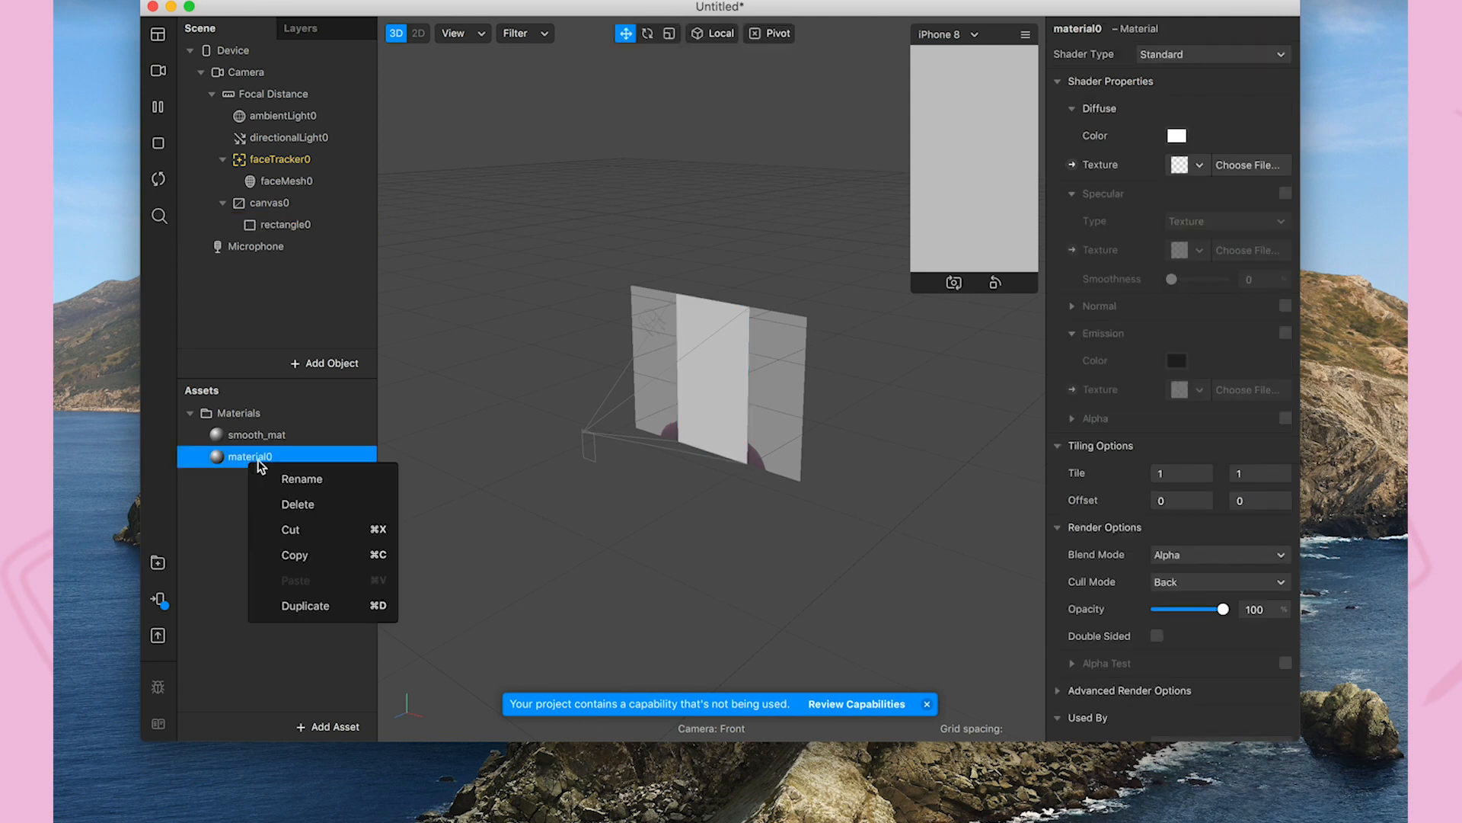
click(302, 479)
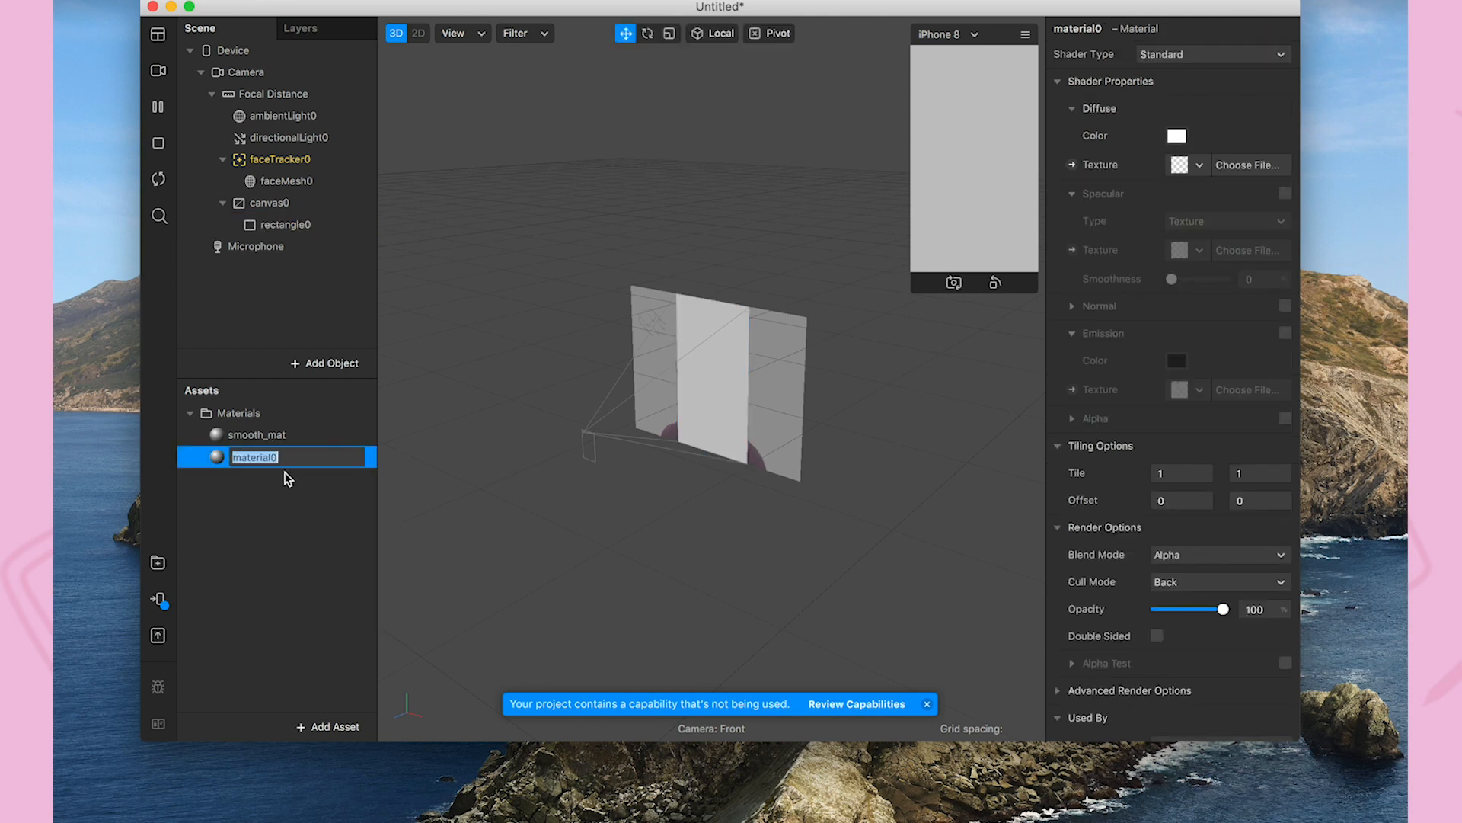
text(frames)
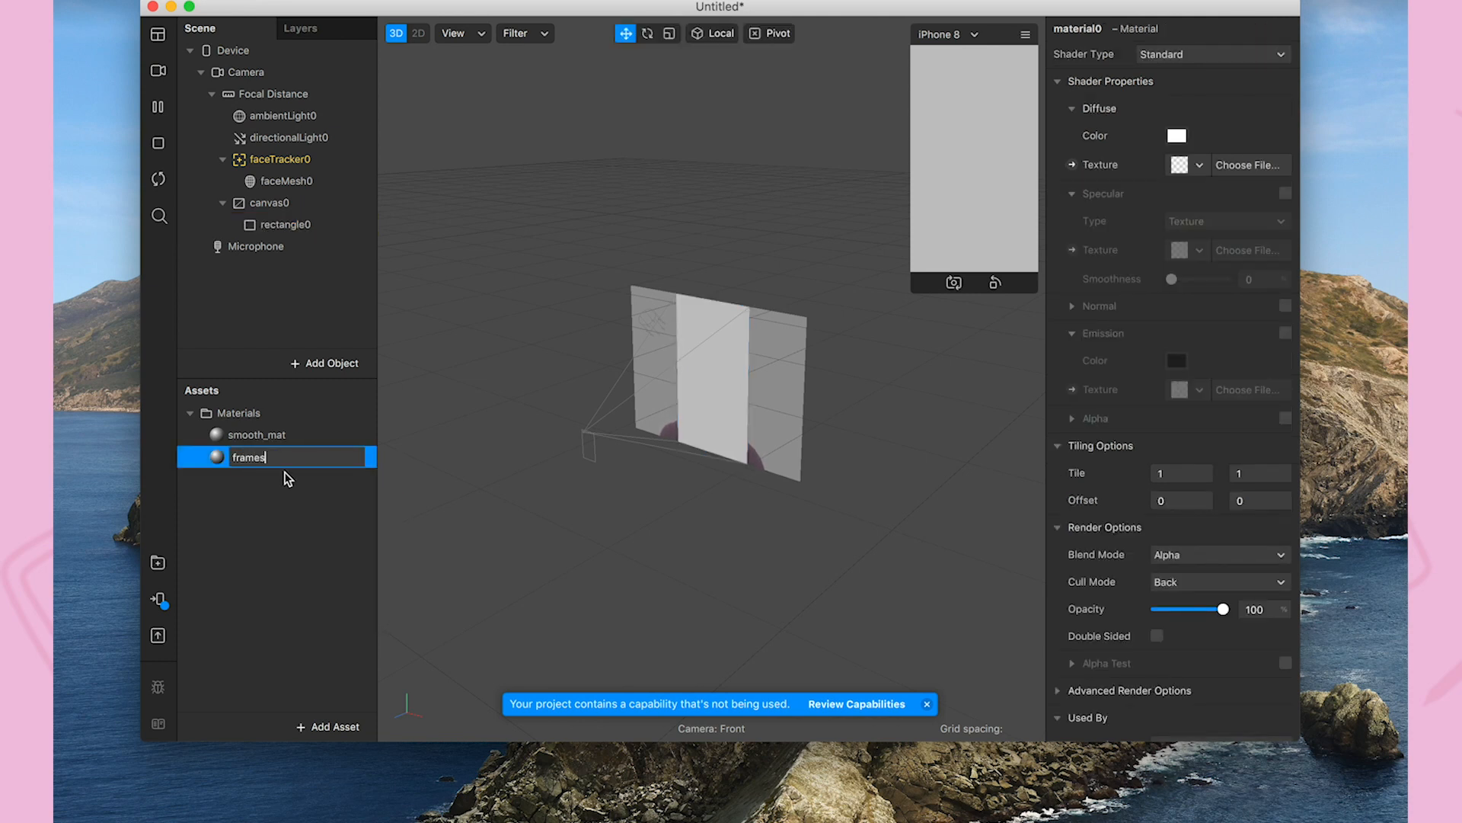
text(_m)
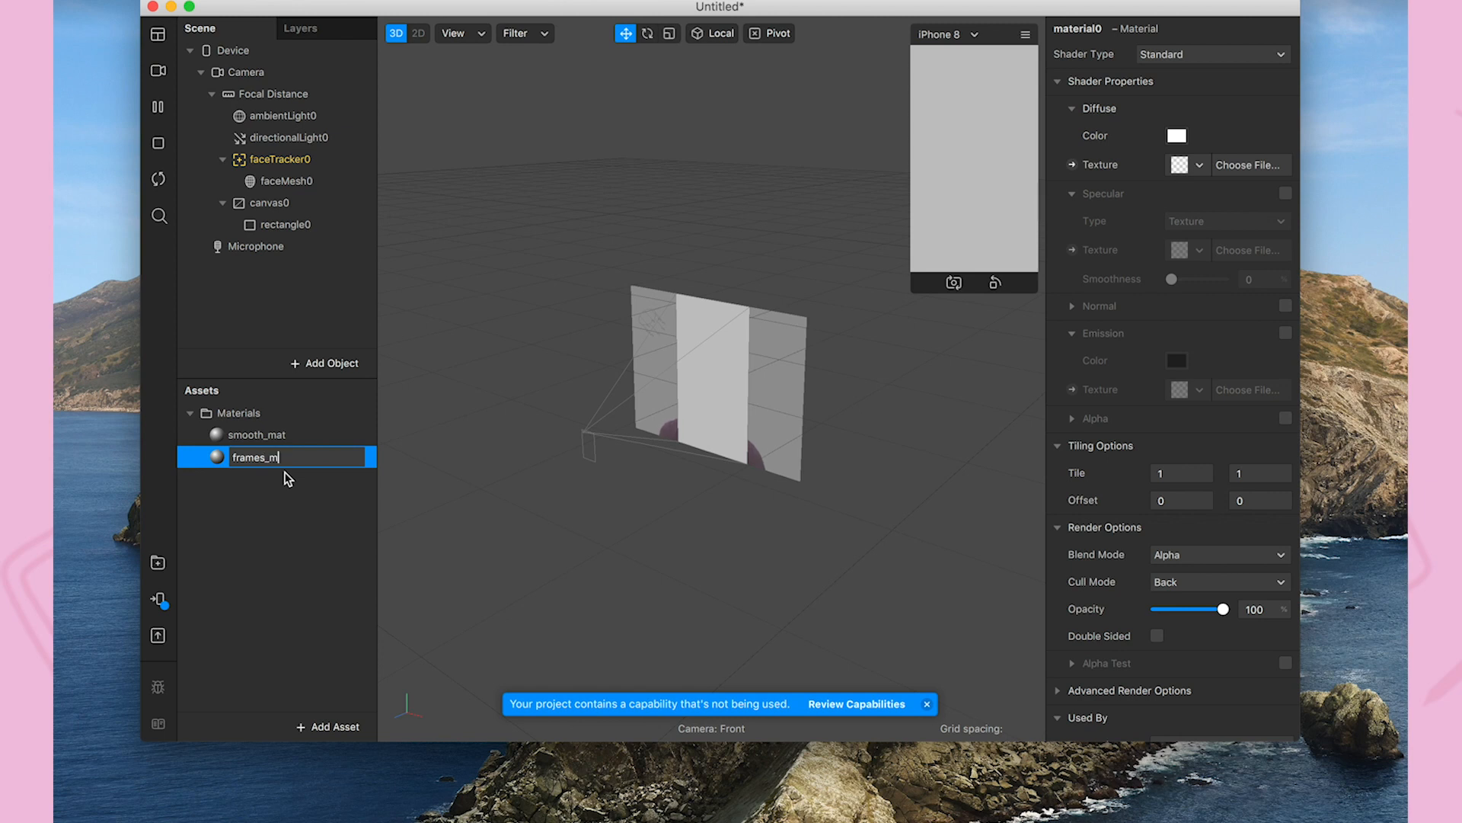
text(at)
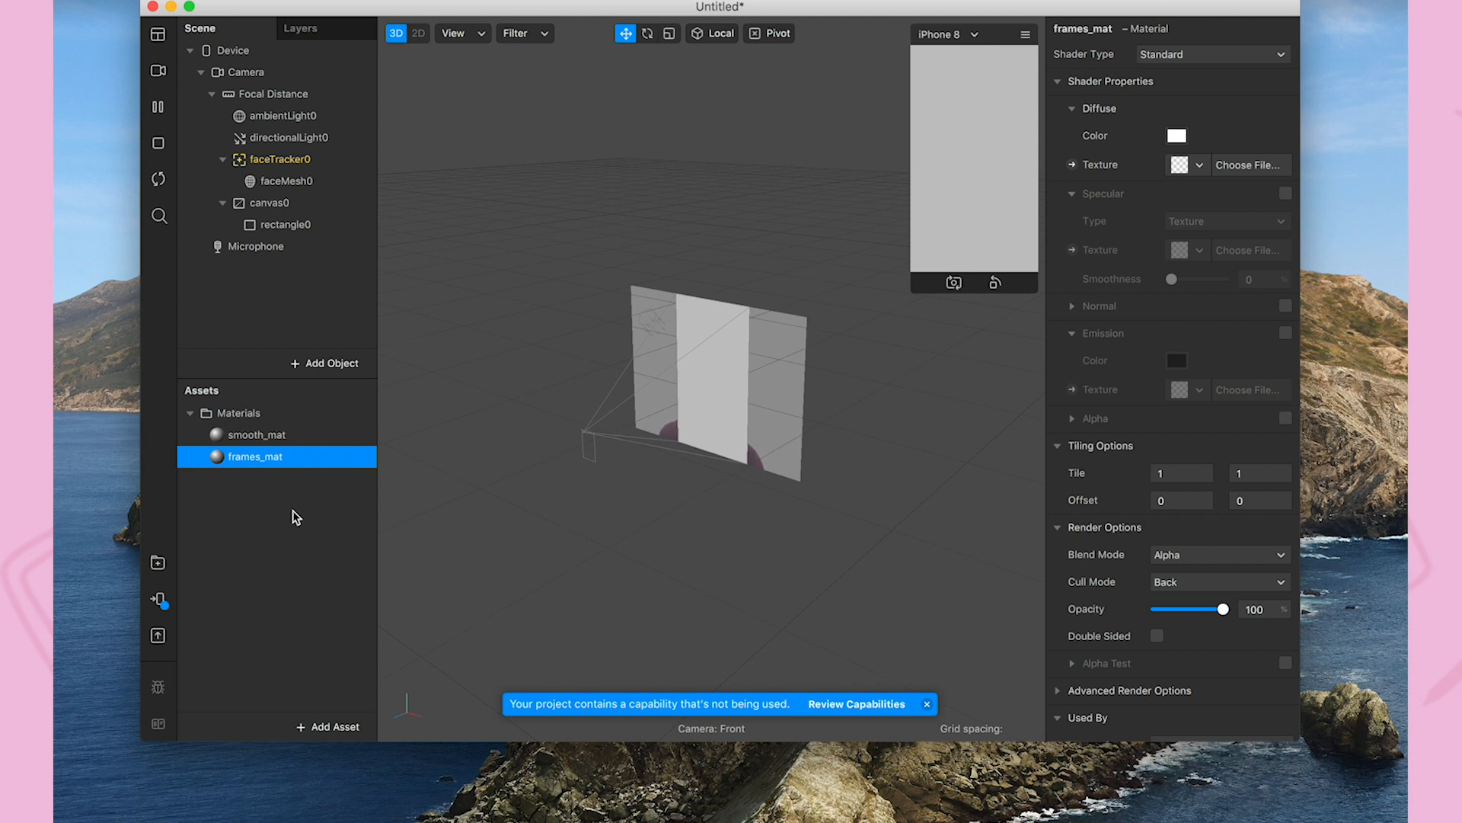
Import the IMG_5784.PNG sticker image from the computer into Assets.
click(328, 726)
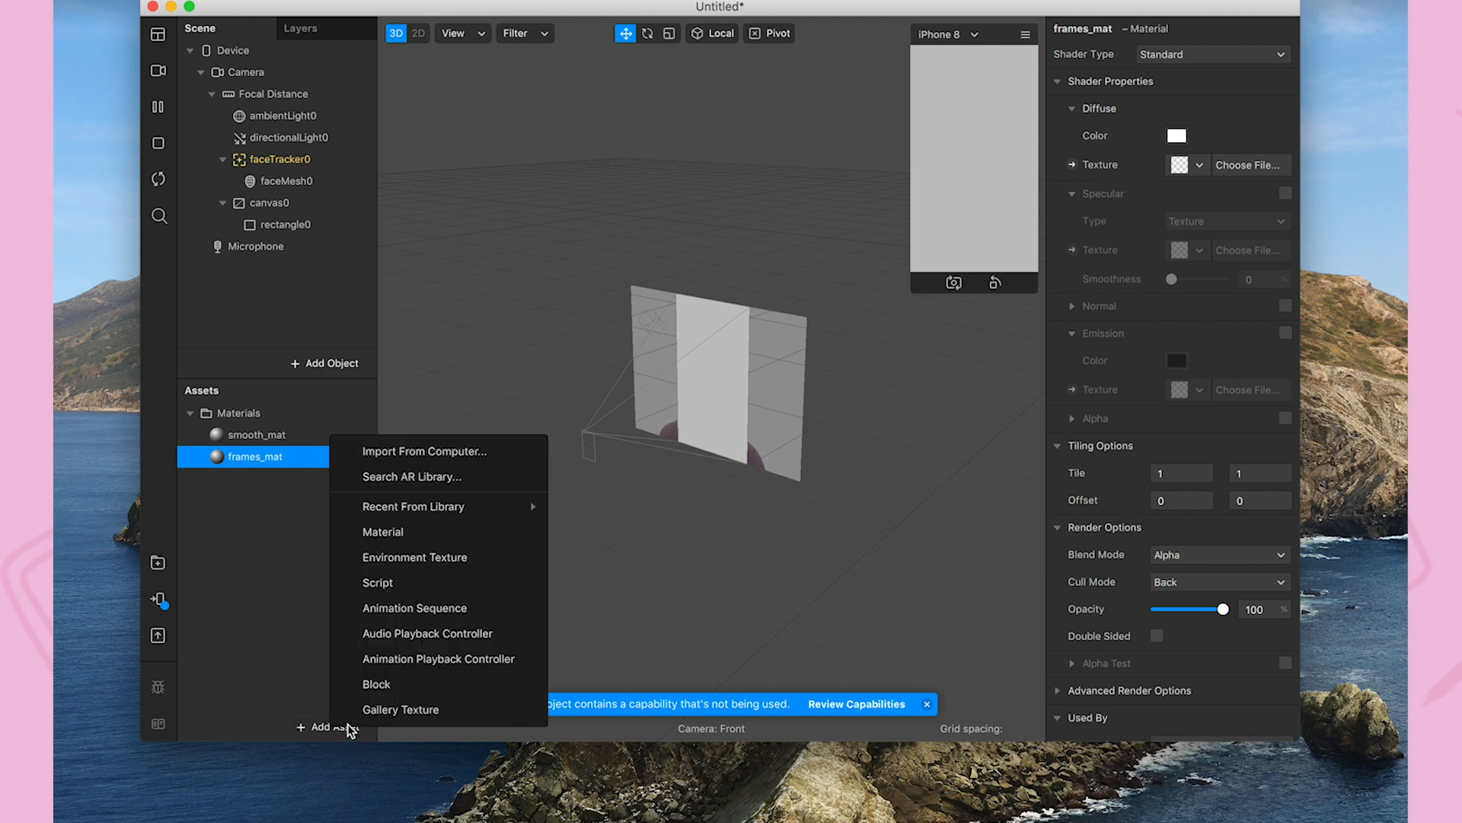
mouse_move(399, 462)
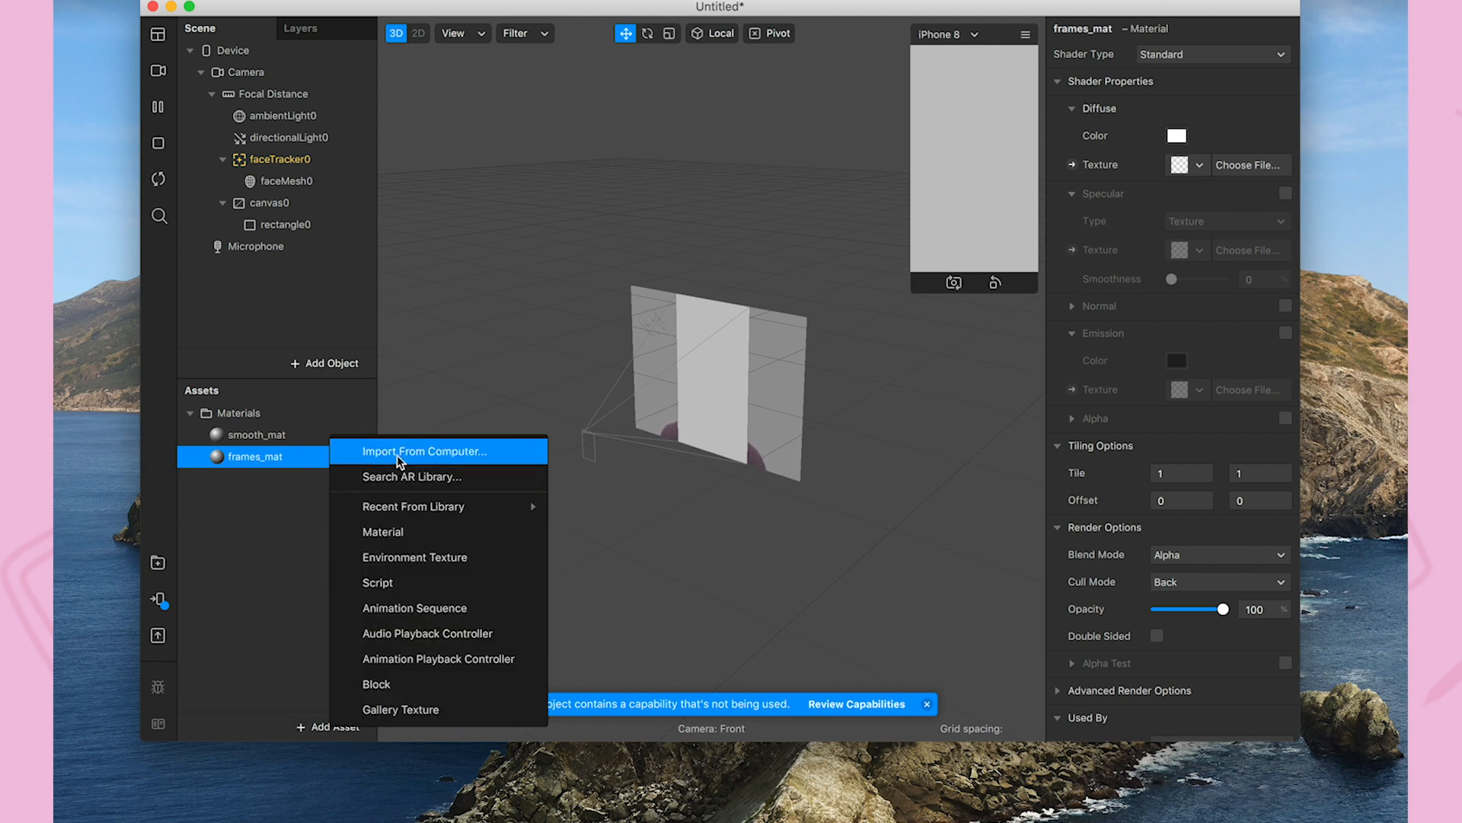
click(412, 451)
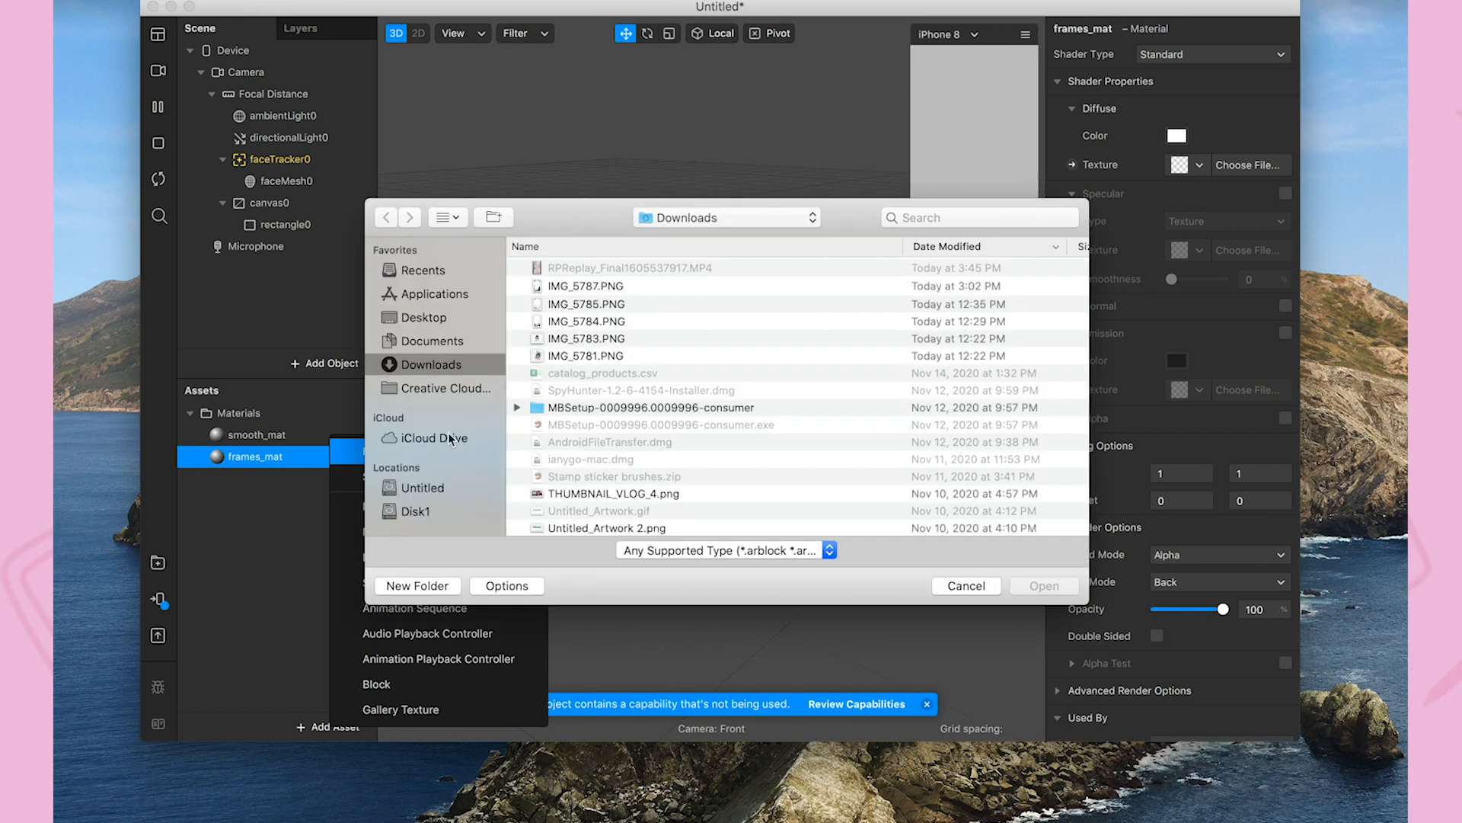
click(587, 321)
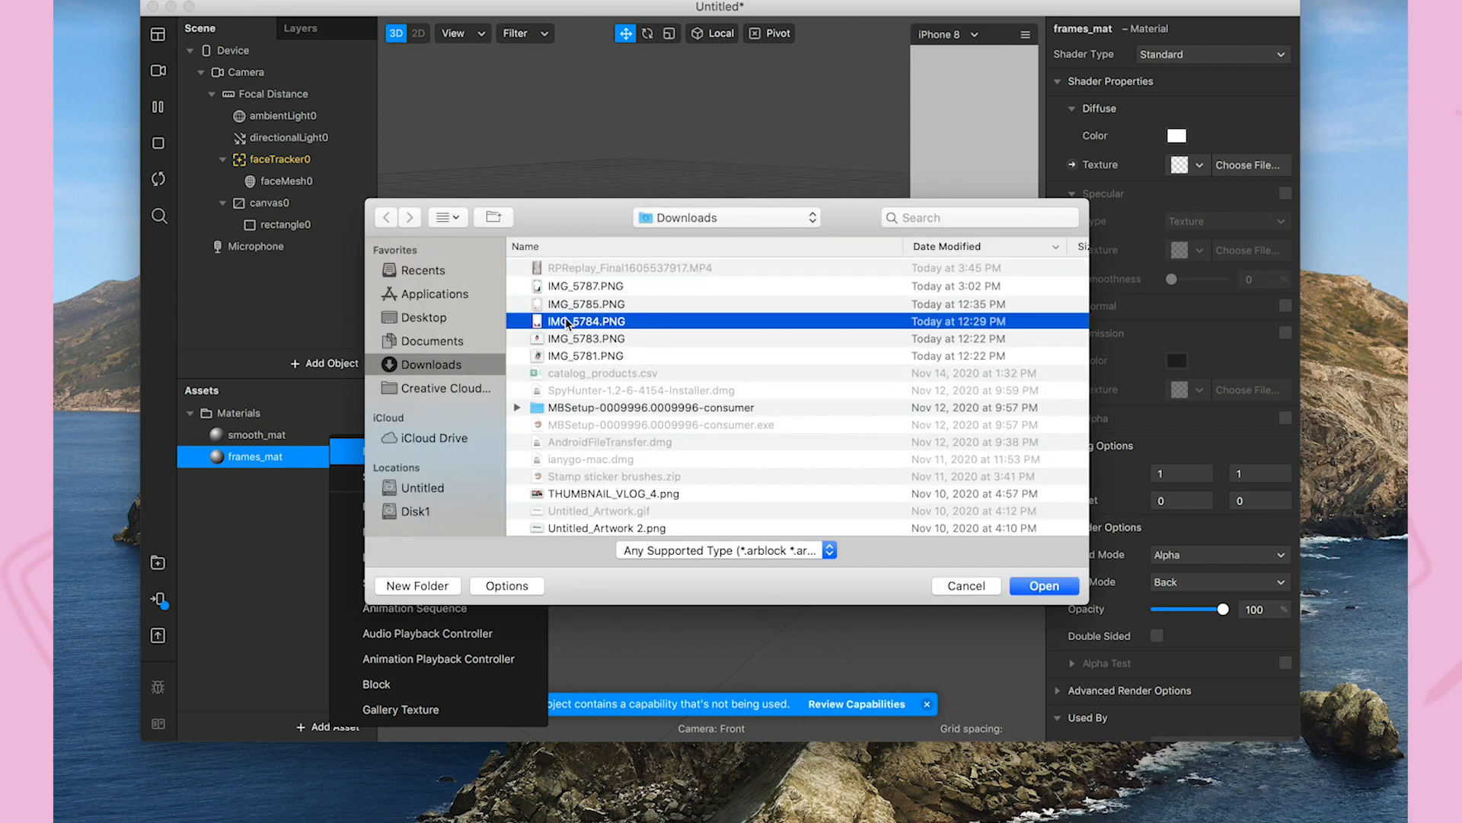
click(1043, 586)
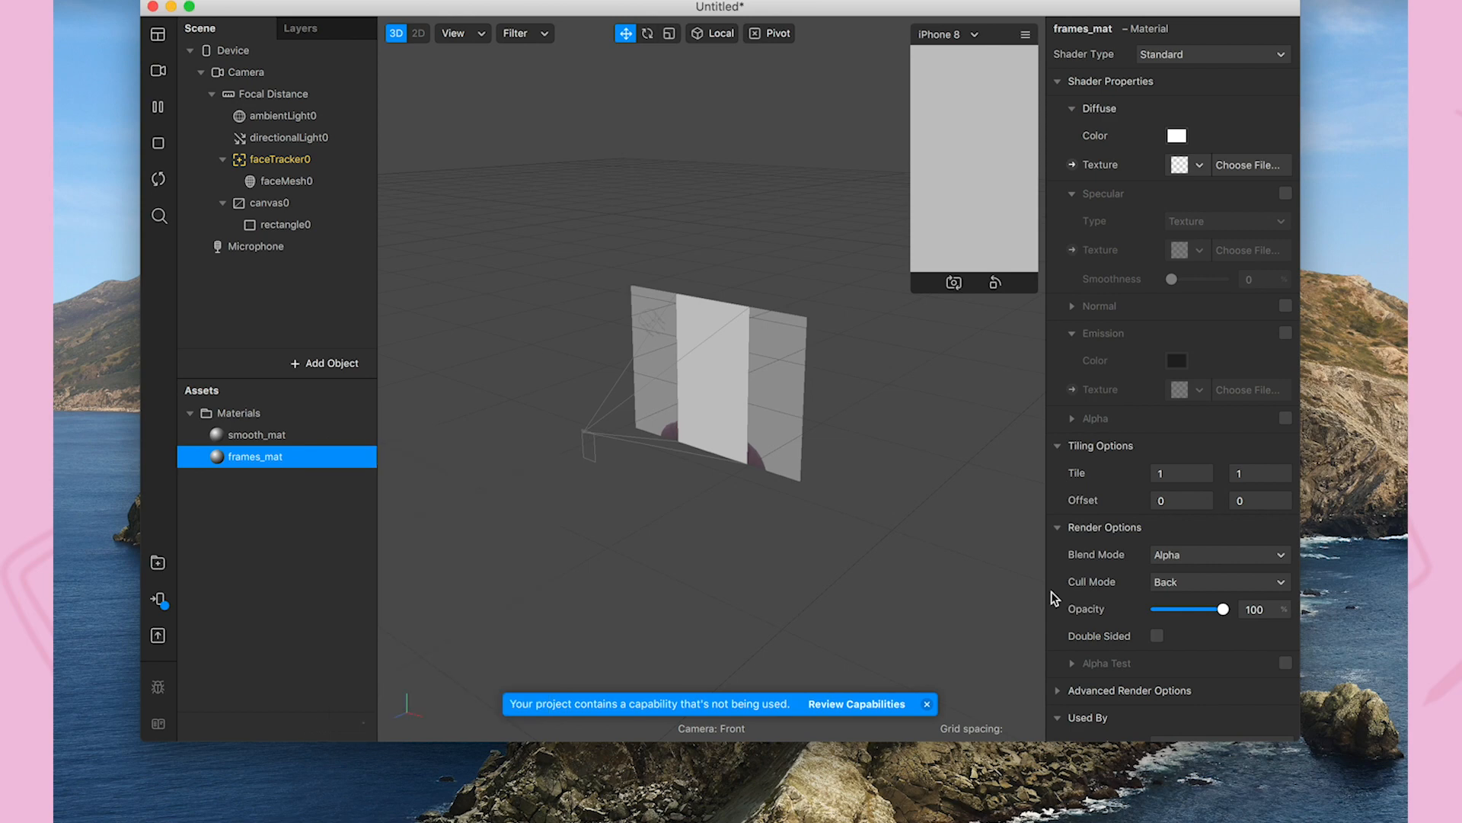
Set the IMG_5784 texture's Type to Texture Sequence, producing IMG_578[1-3].
click(252, 499)
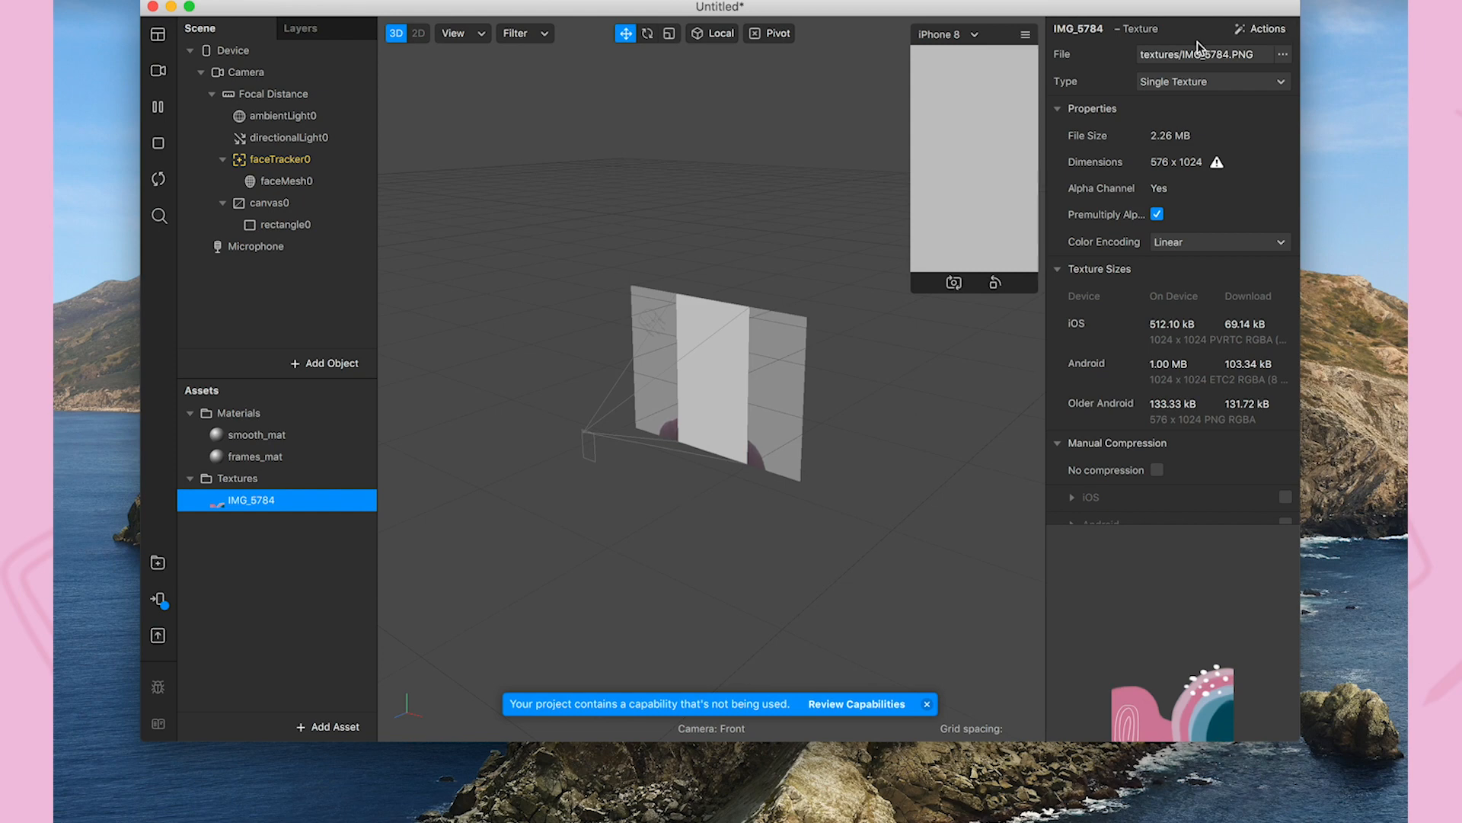
click(1212, 81)
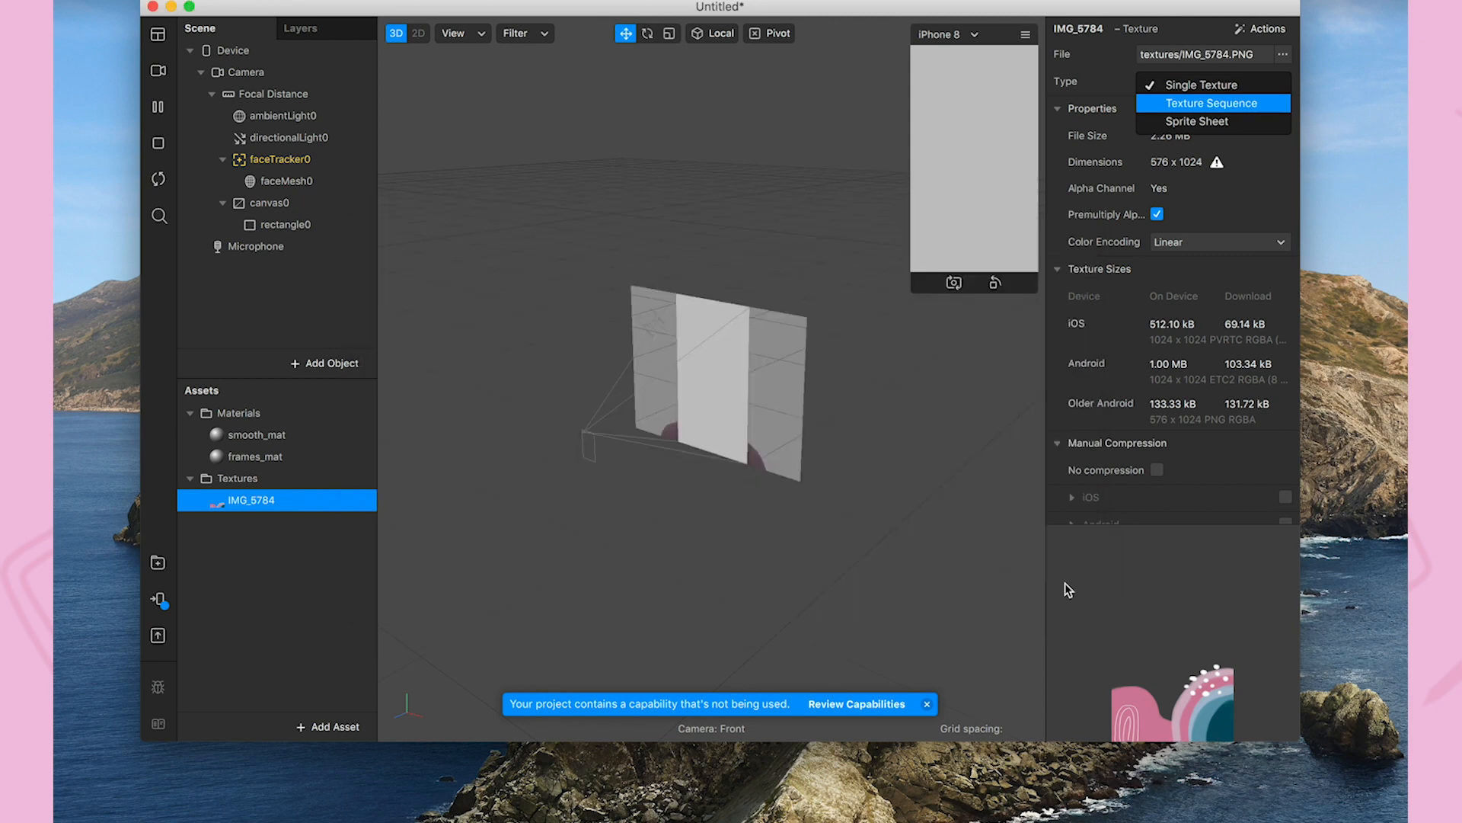
click(1212, 103)
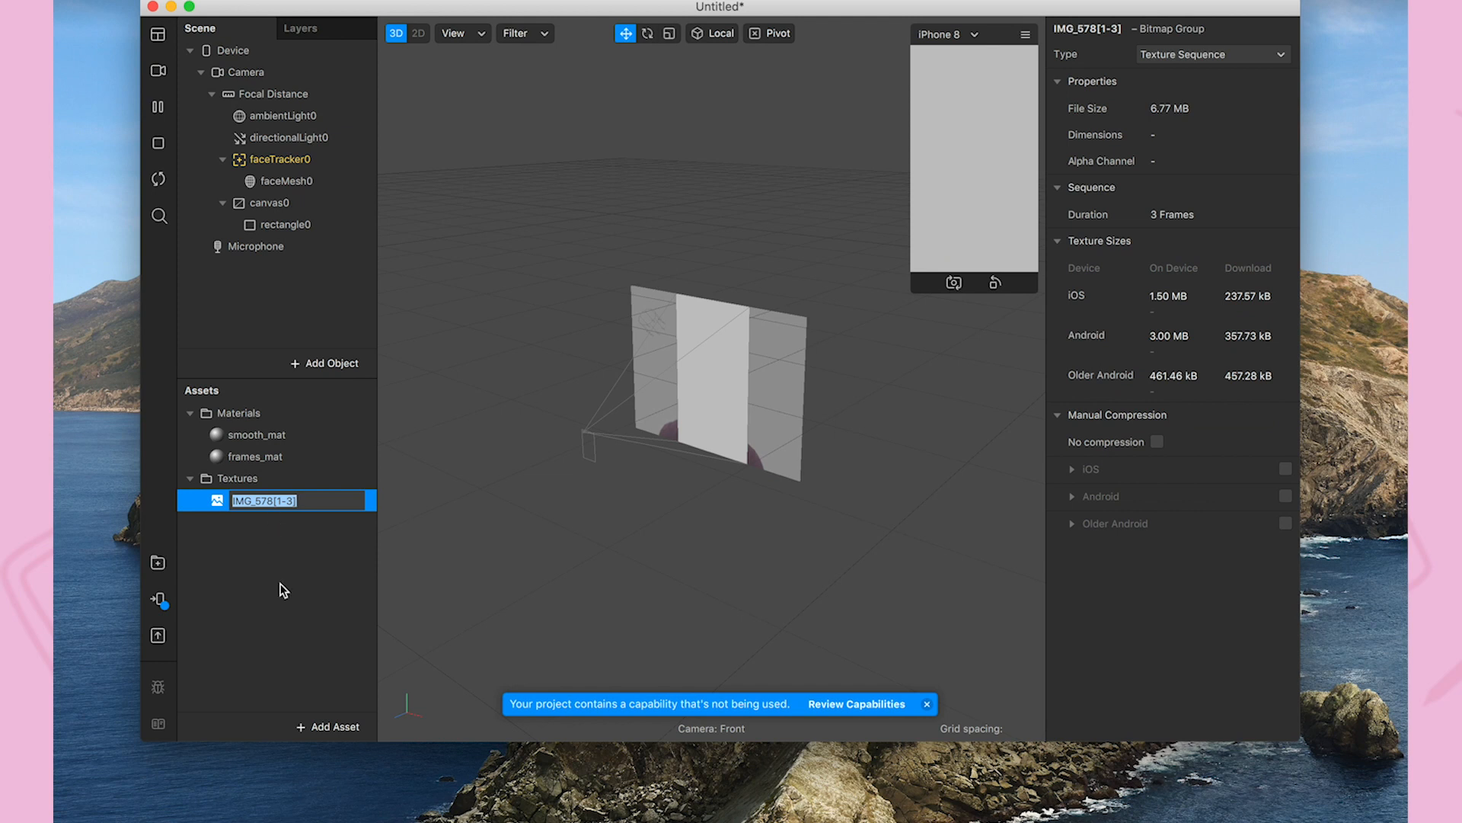
mouse_move(336, 624)
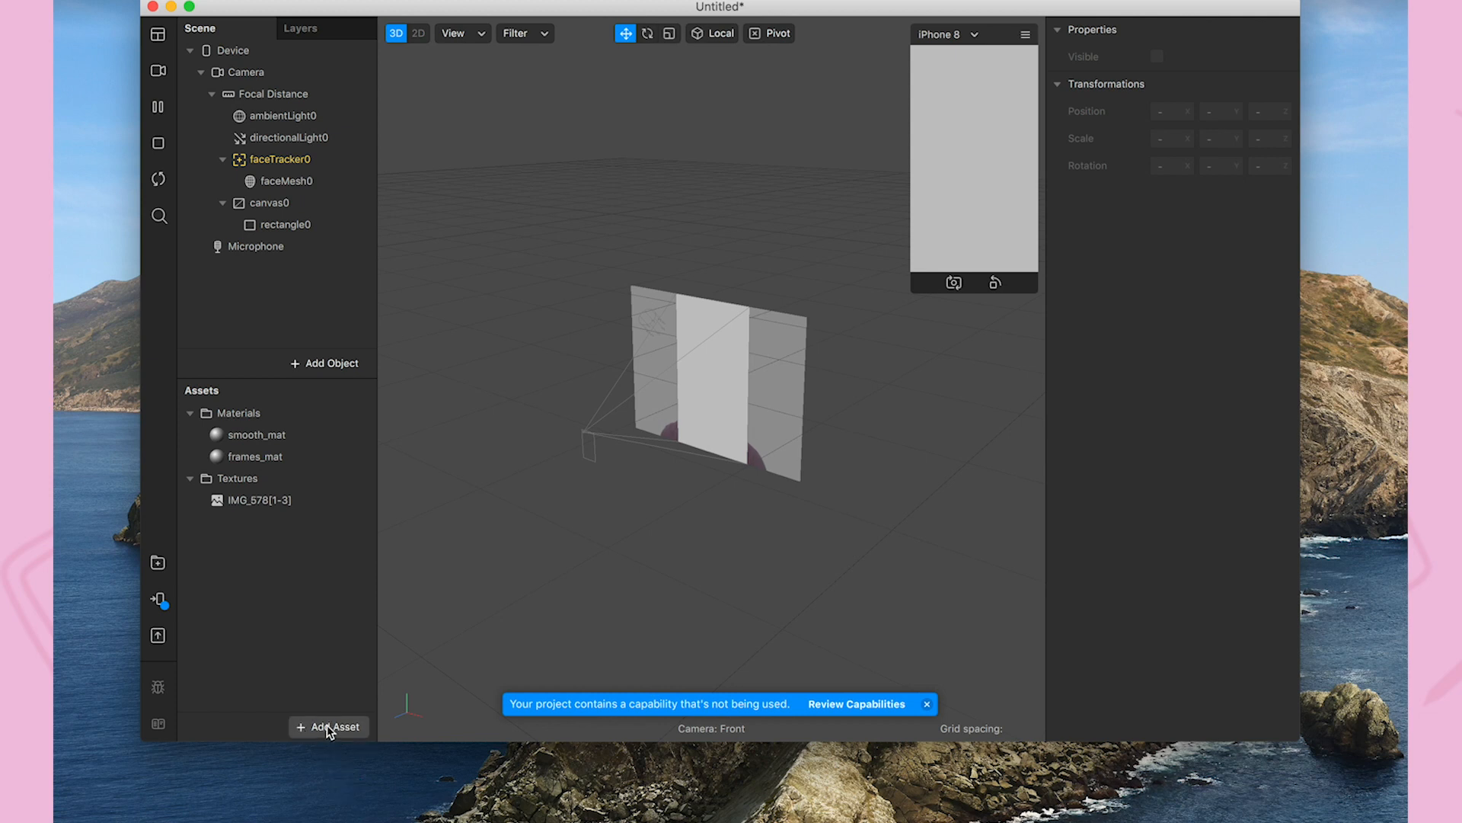
Add animationSequence0 with IMG_578[1-3] as its texture, driving frames_mat's frame overlay.
click(328, 727)
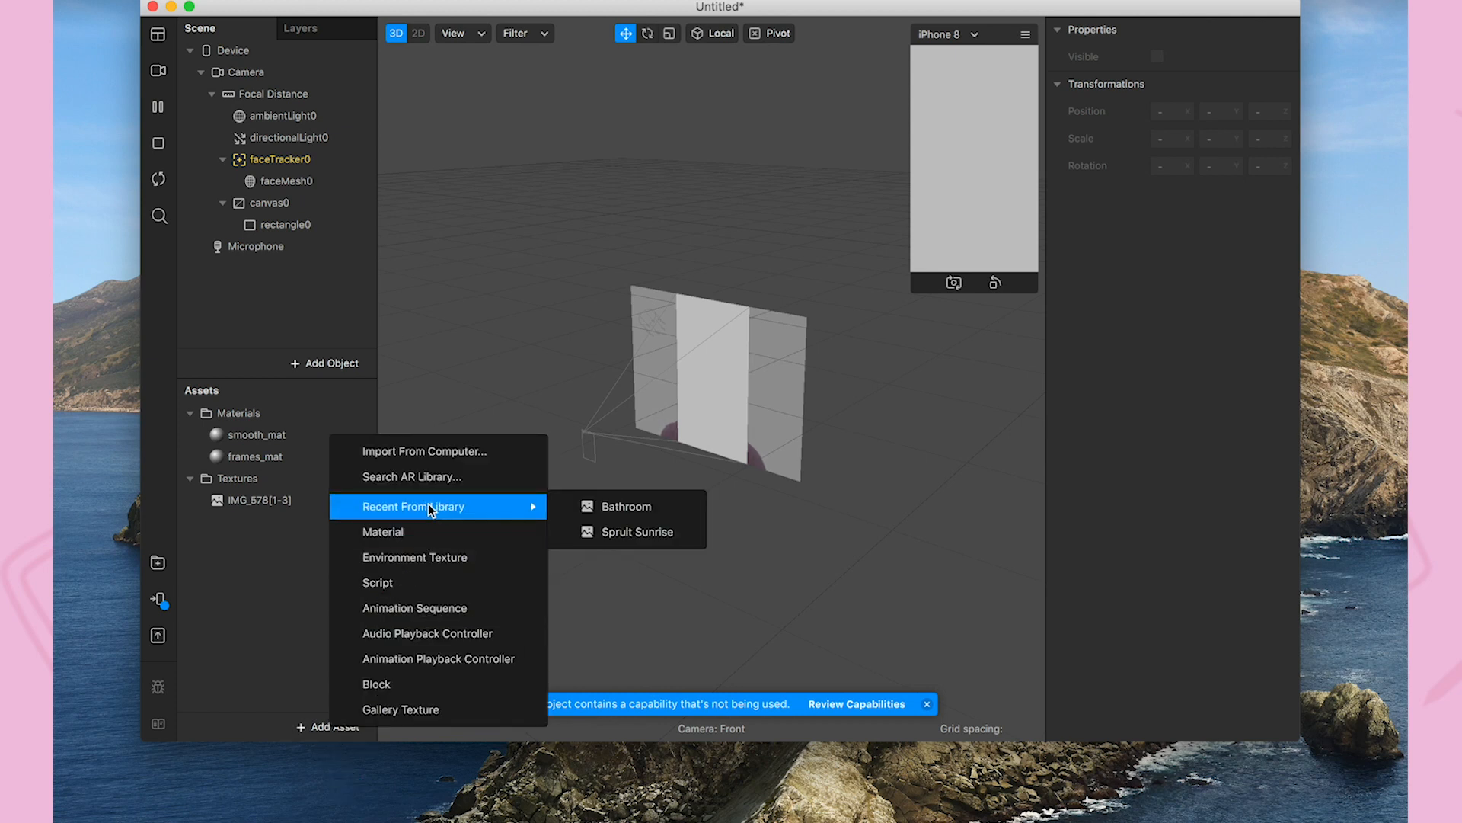
mouse_move(438, 606)
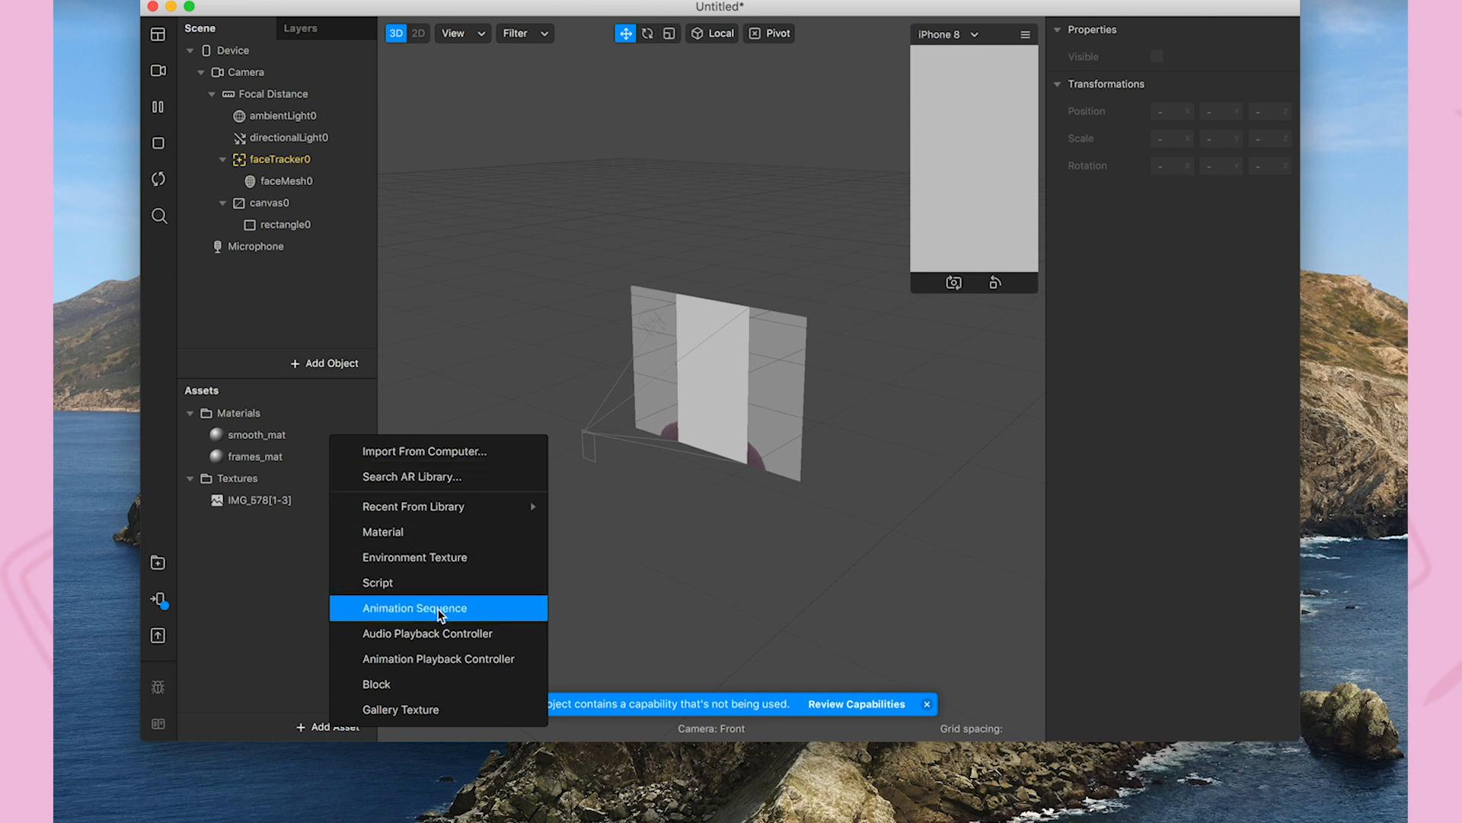
click(415, 607)
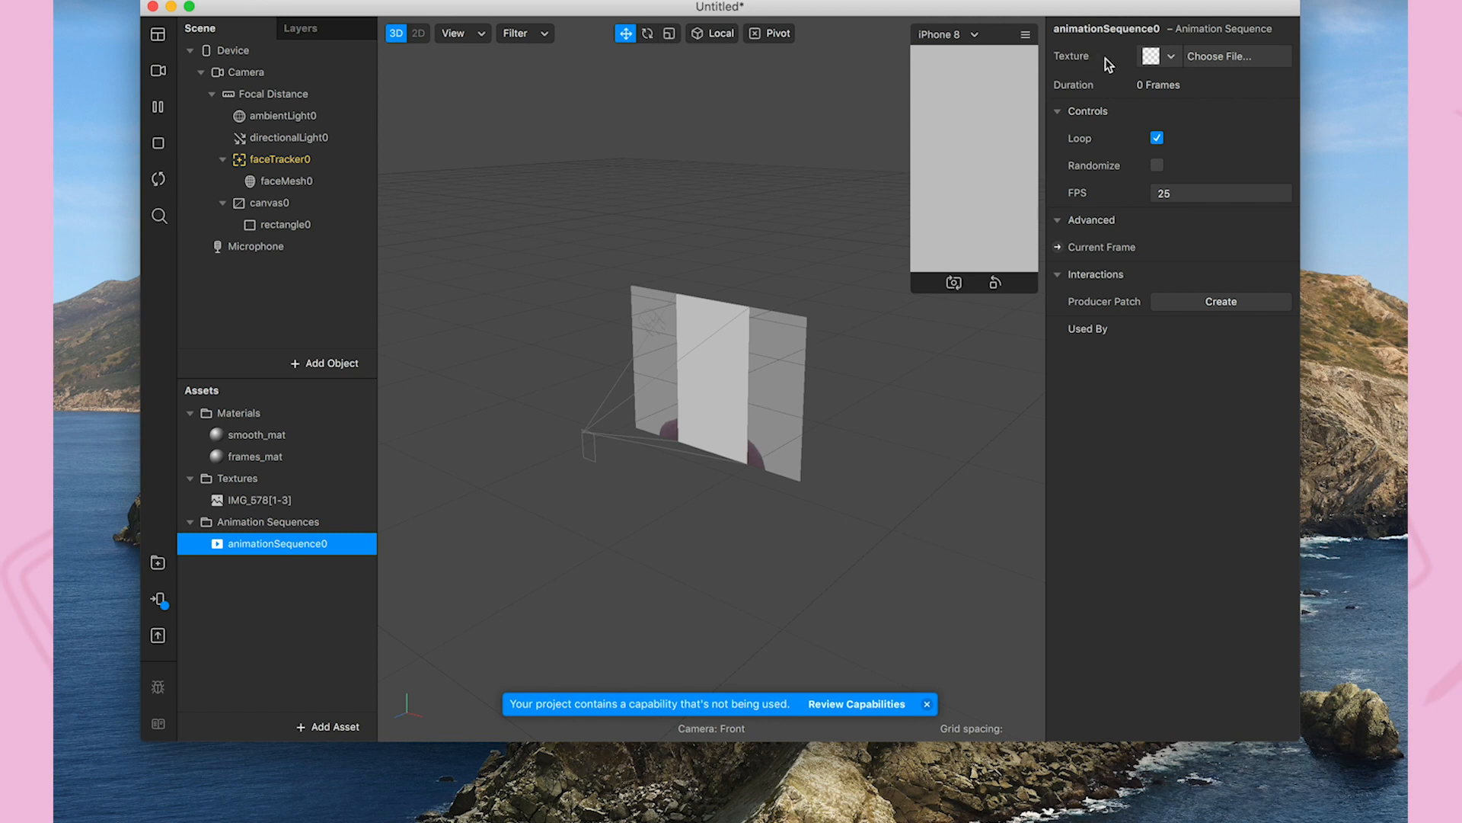
click(1160, 56)
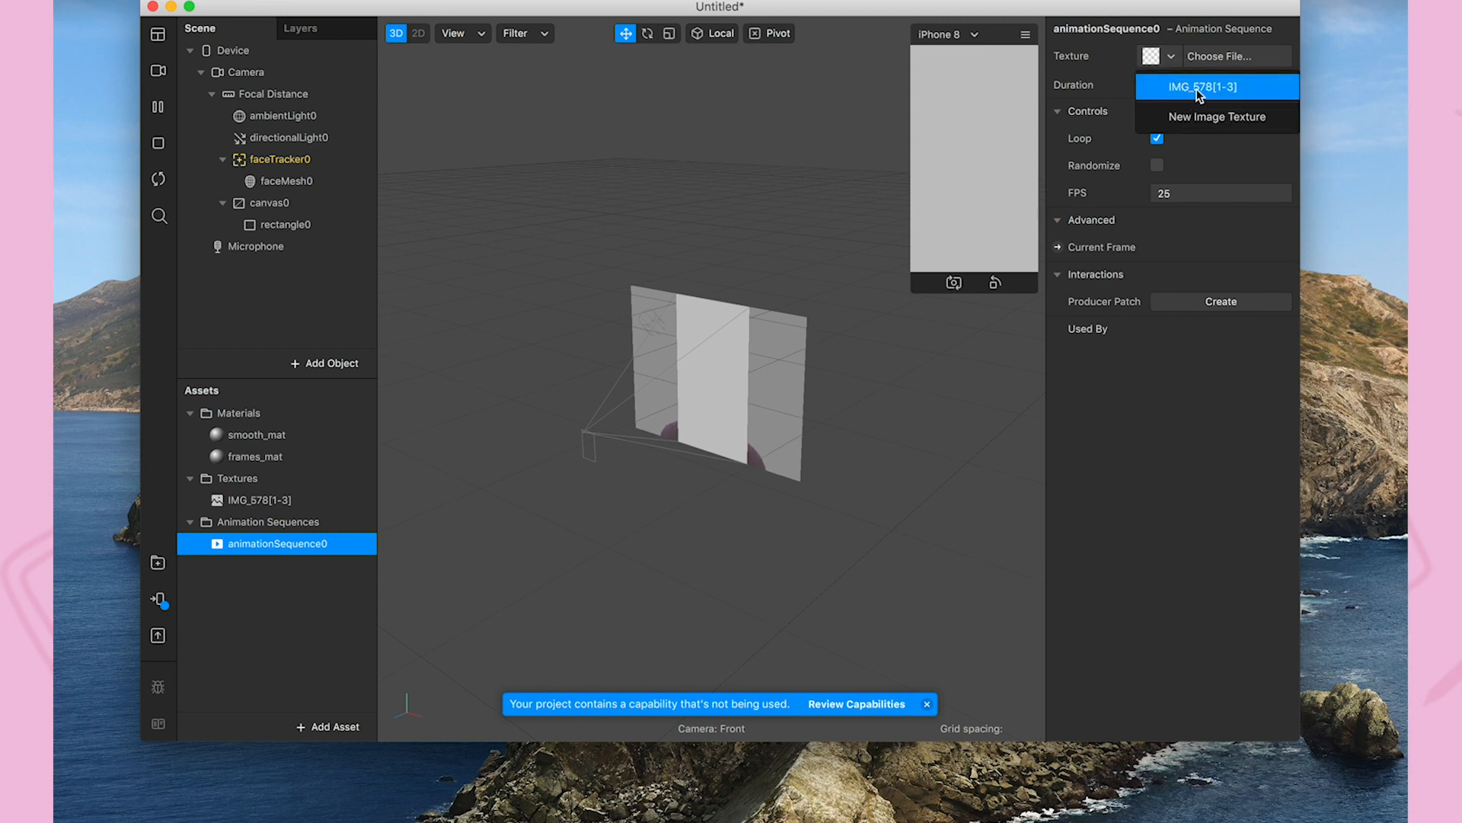
click(1201, 86)
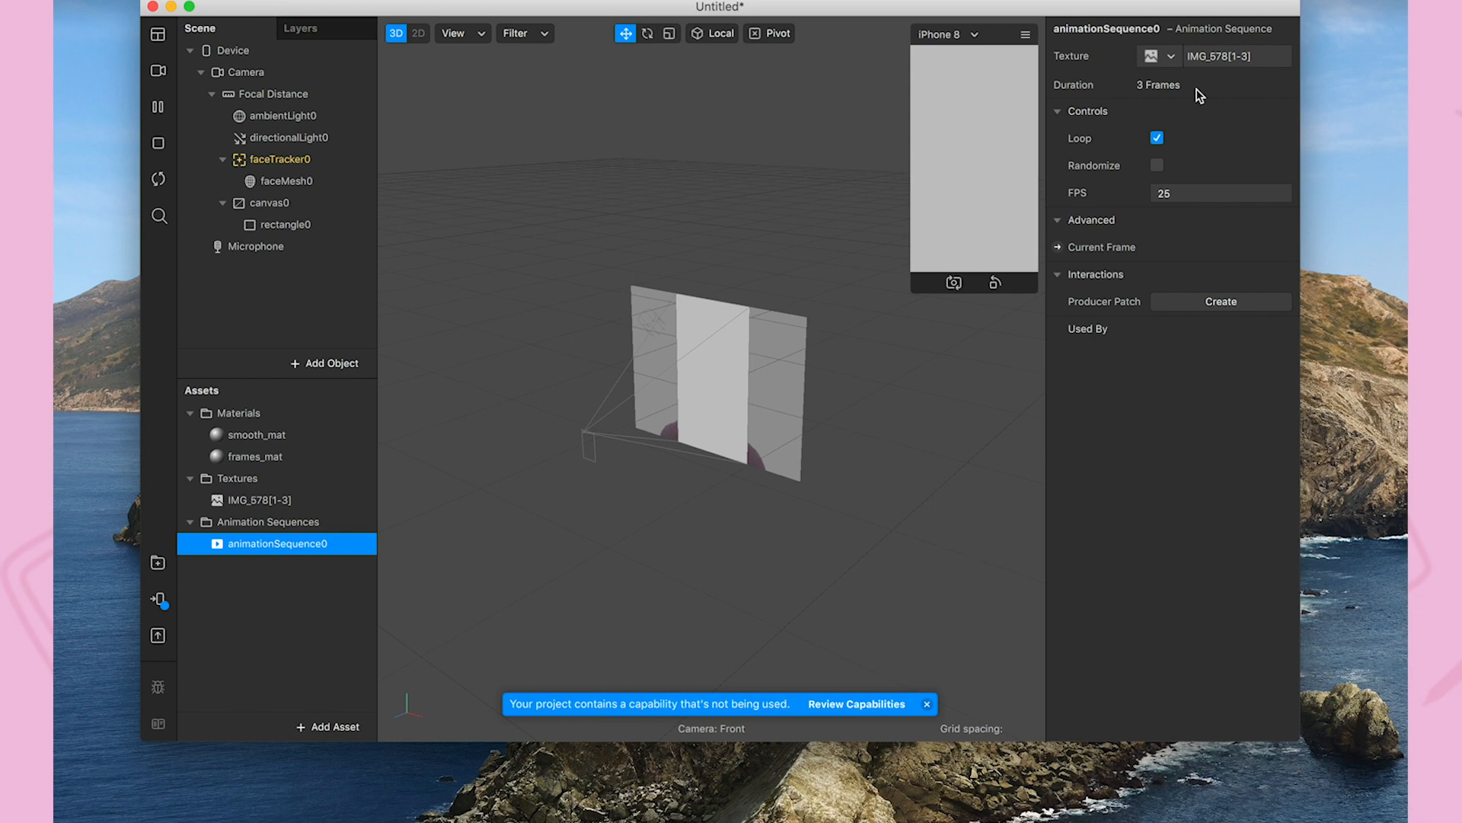
mouse_move(1220, 99)
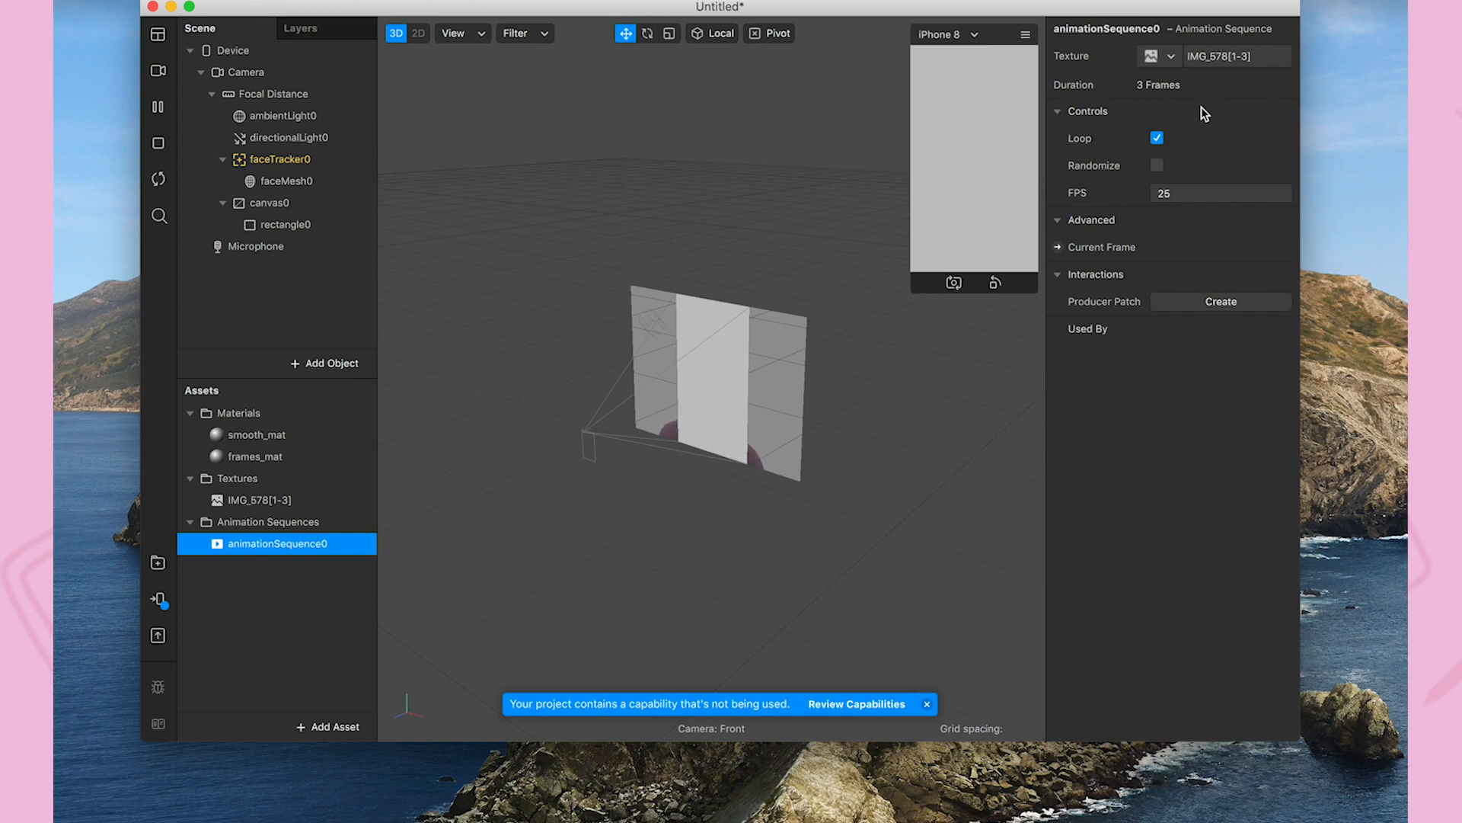
click(256, 457)
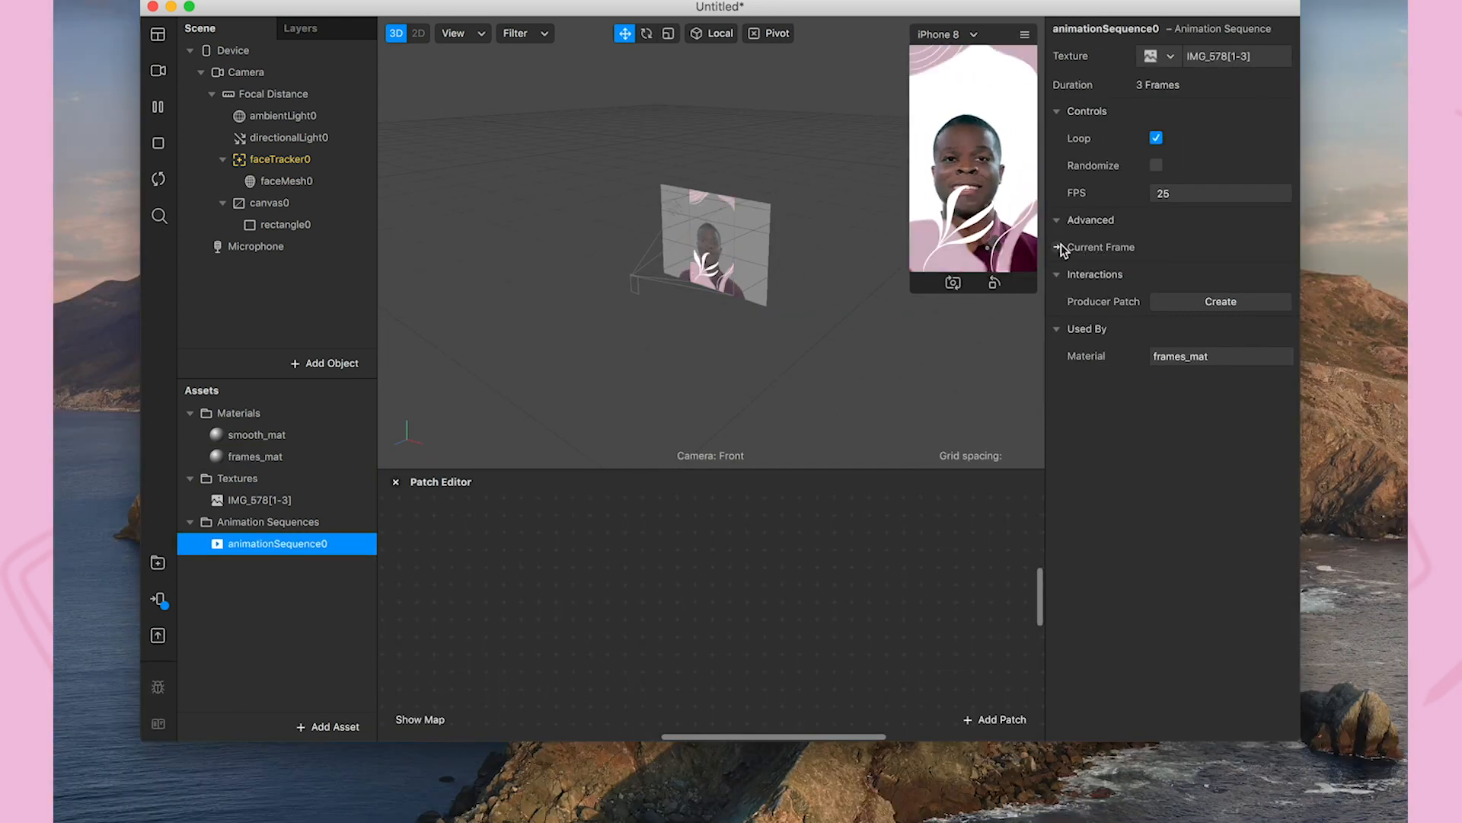
Create a Current Frame patch for animationSequence0 and select canvas0 for the Patch Editor.
click(1060, 246)
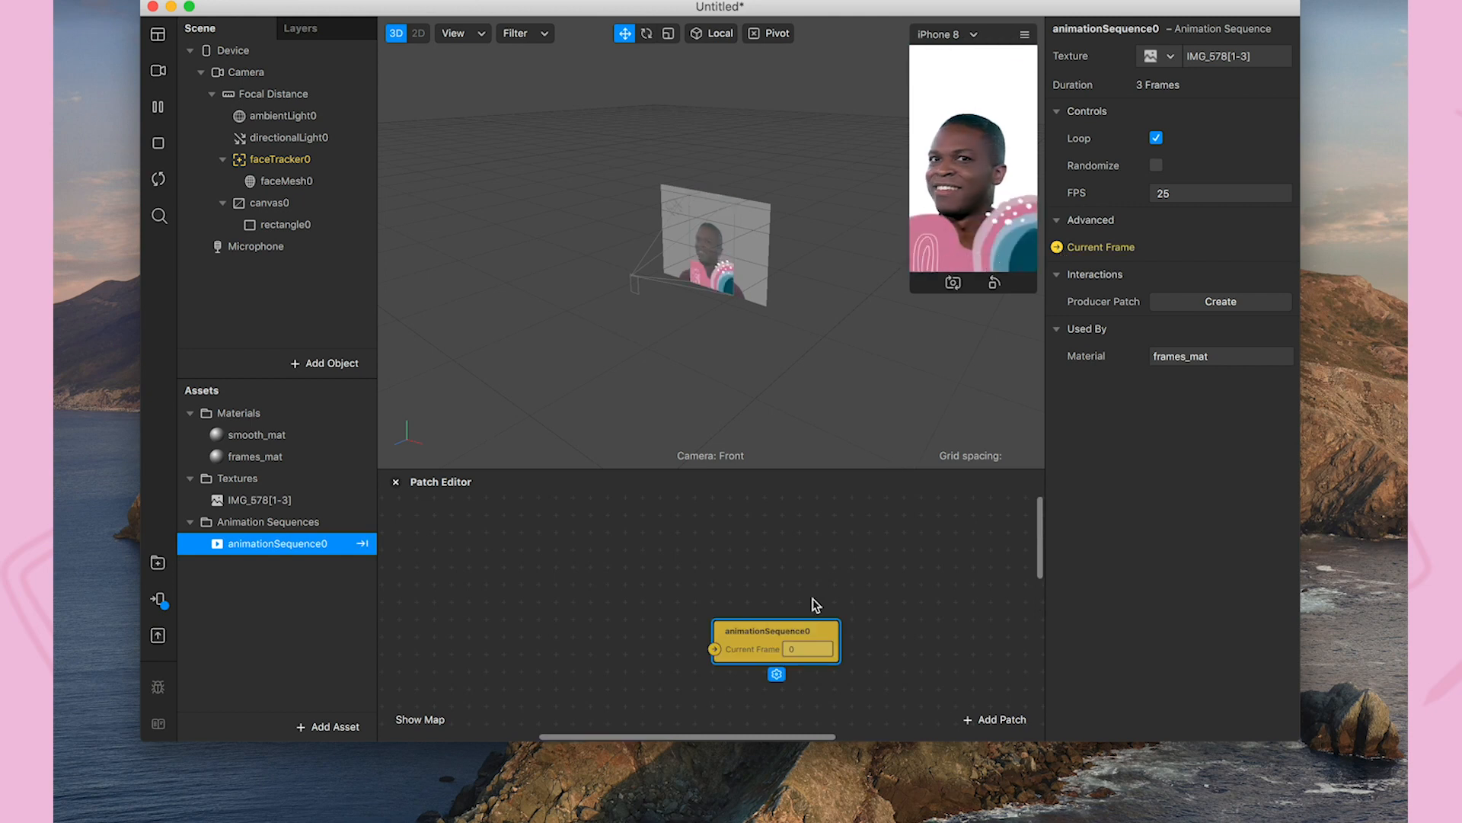
drag(774, 629, 947, 576)
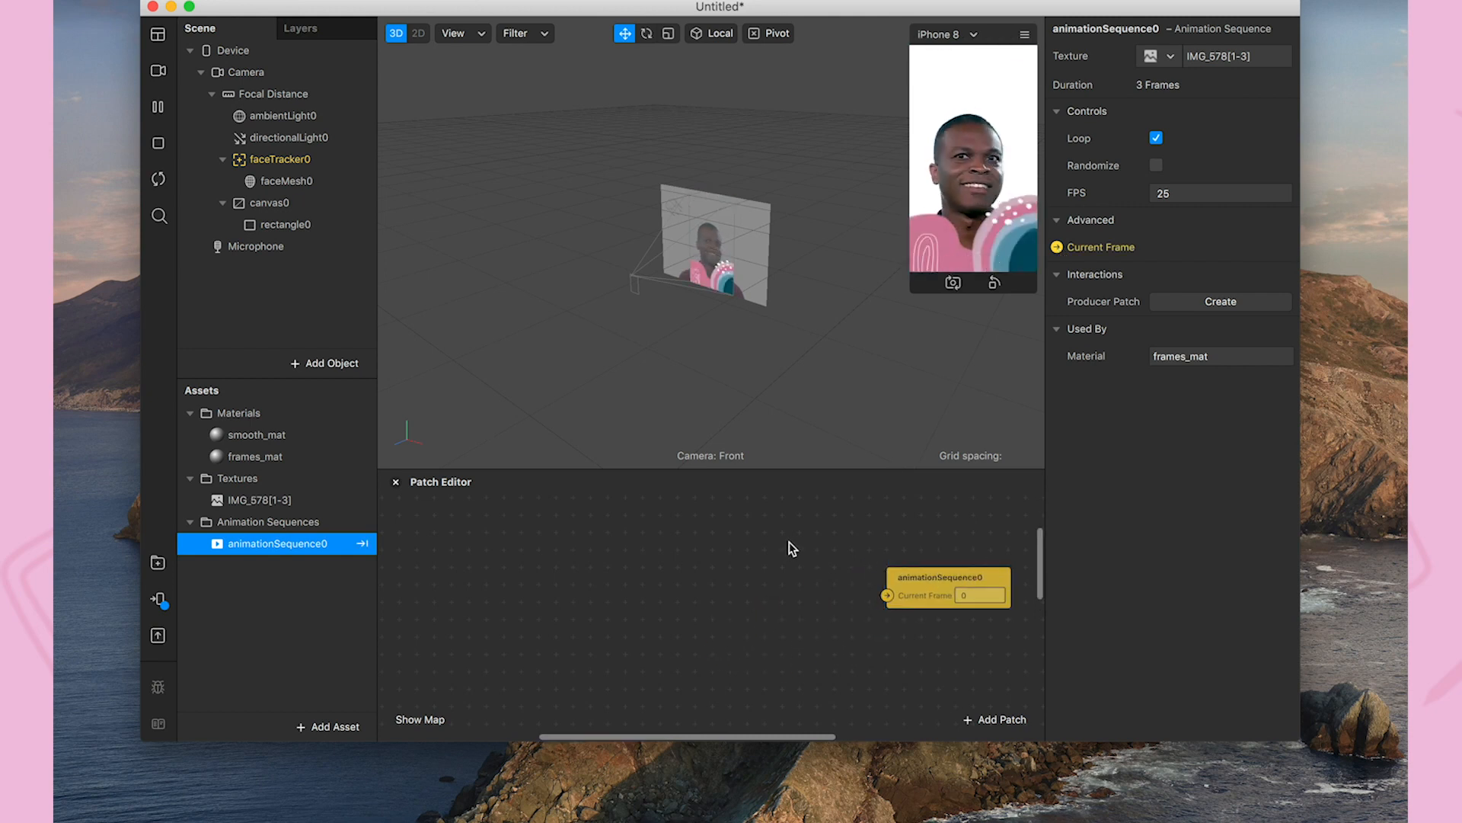
click(270, 202)
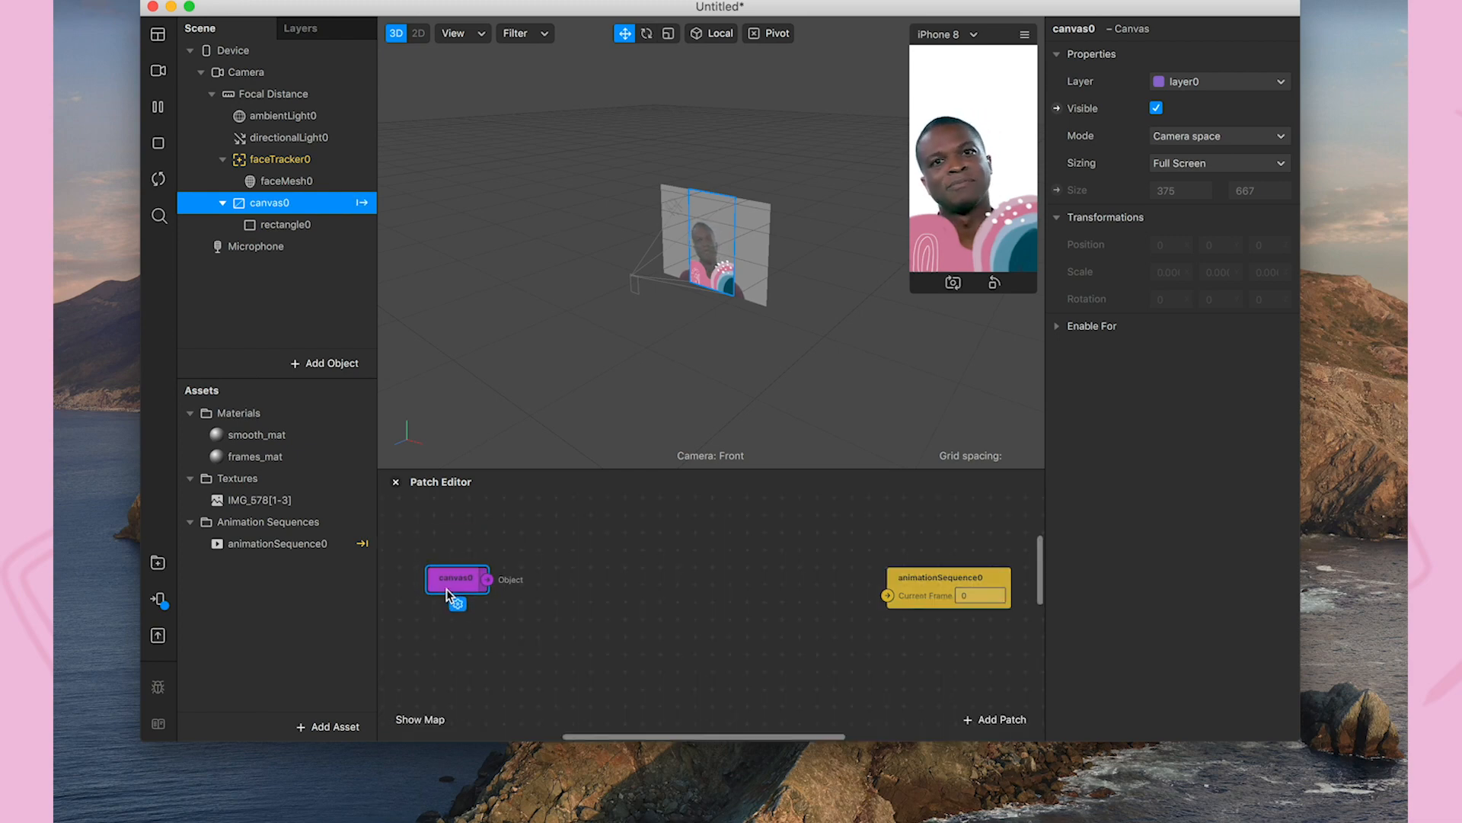
Add an Object Tap patch fed by canvas0, then add a Counter patch.
click(464, 603)
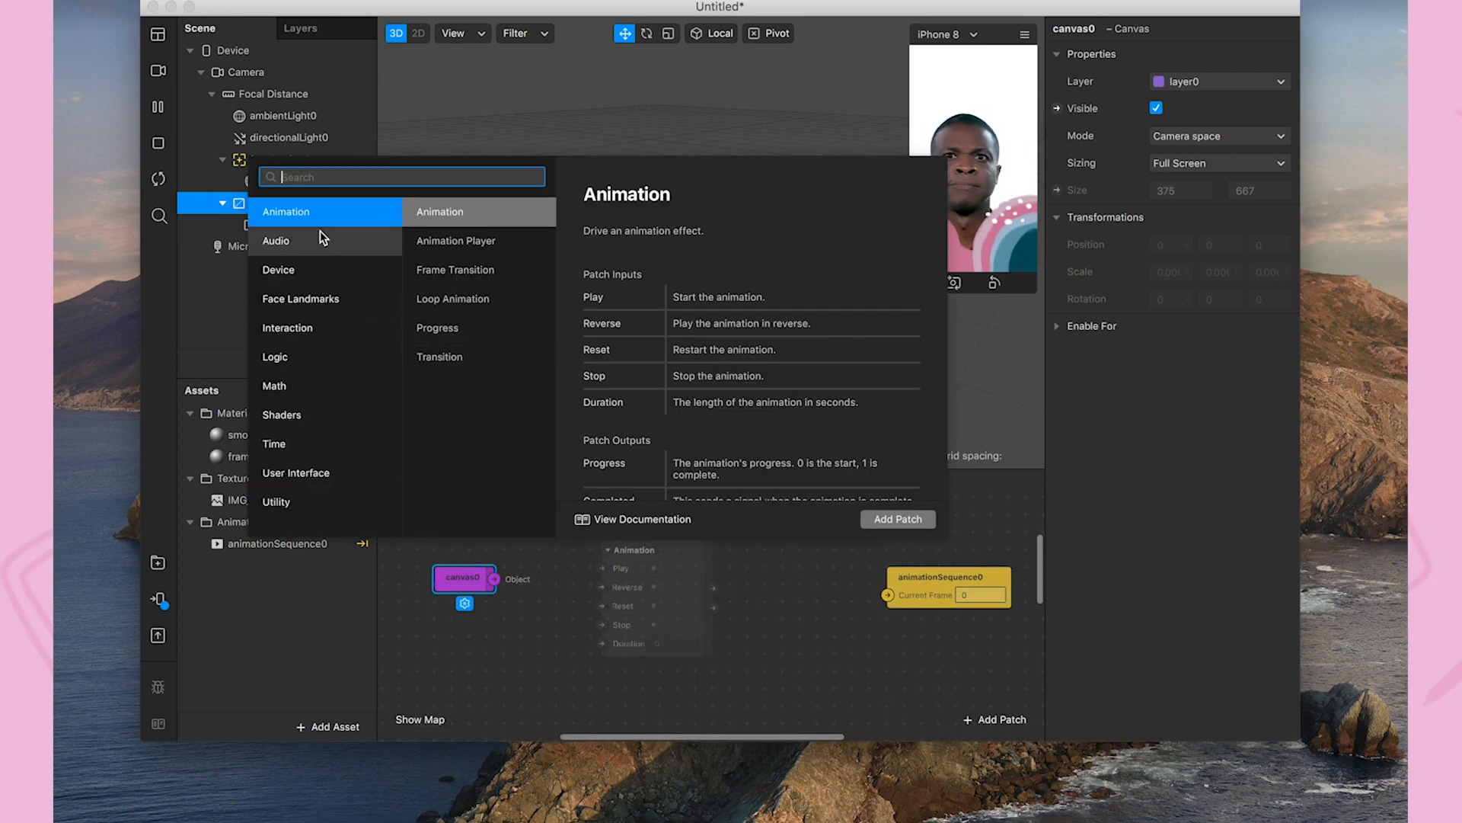
text(tap)
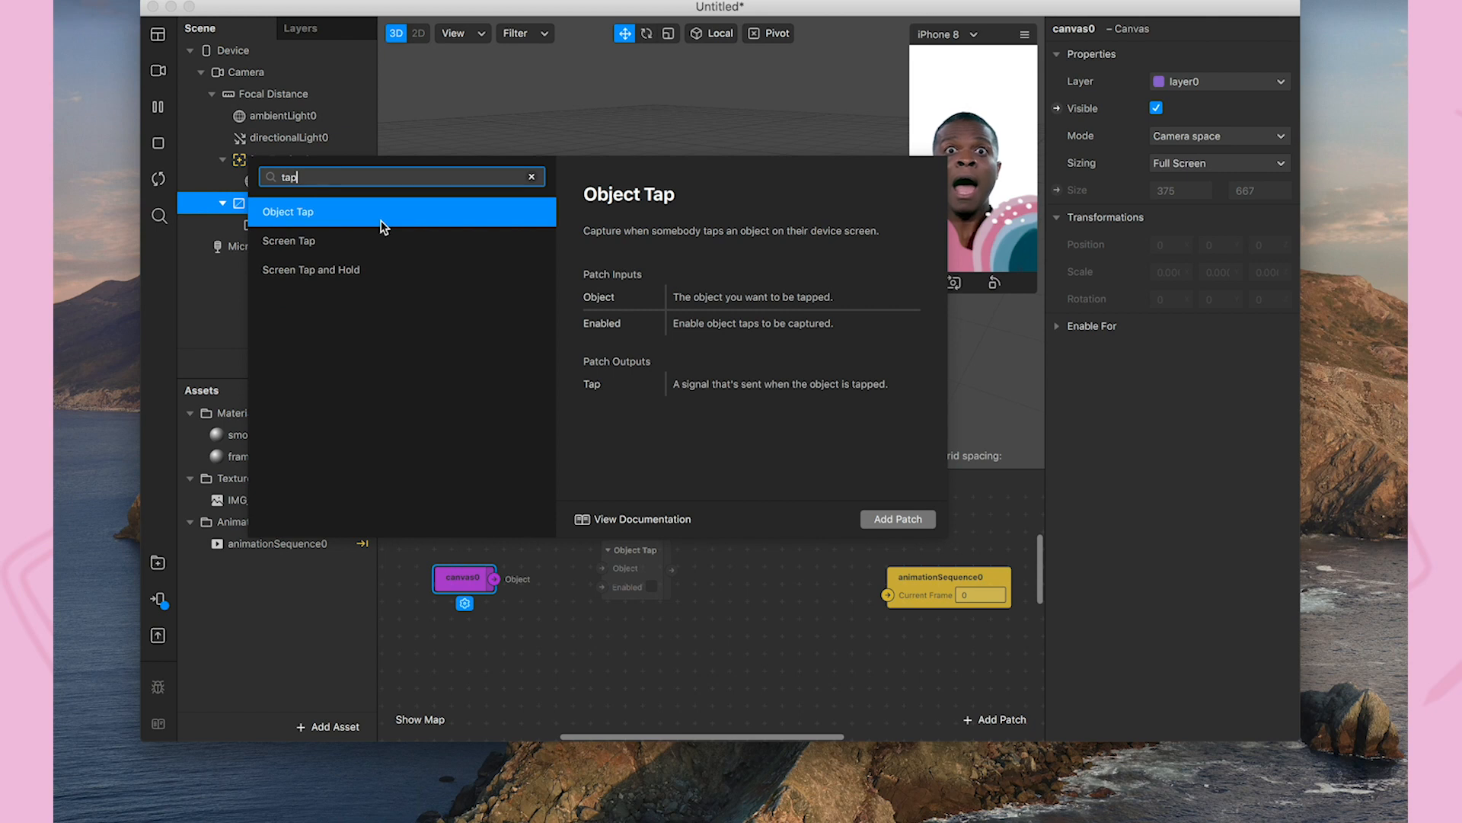
mouse_move(402, 295)
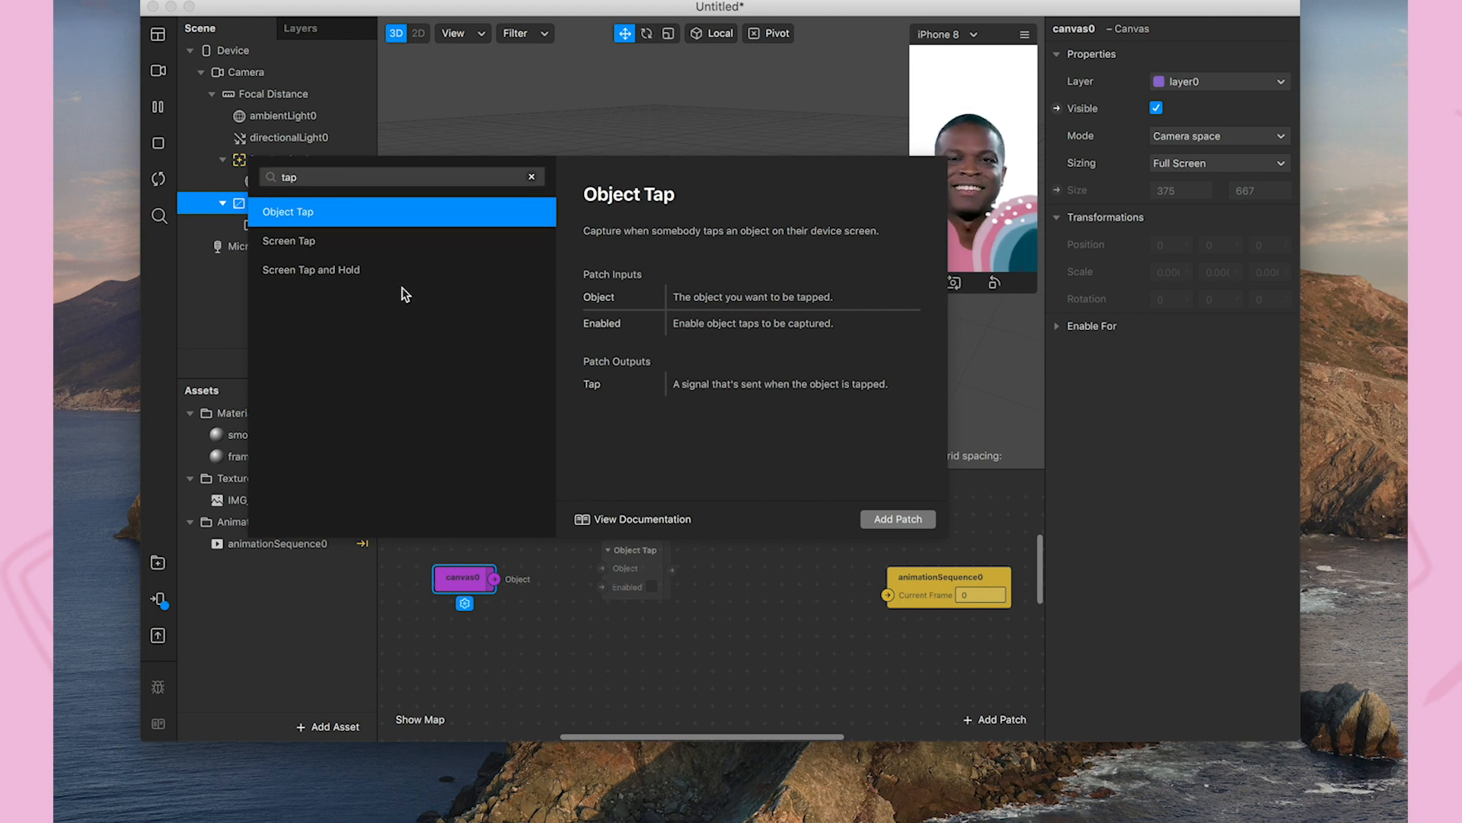
click(897, 519)
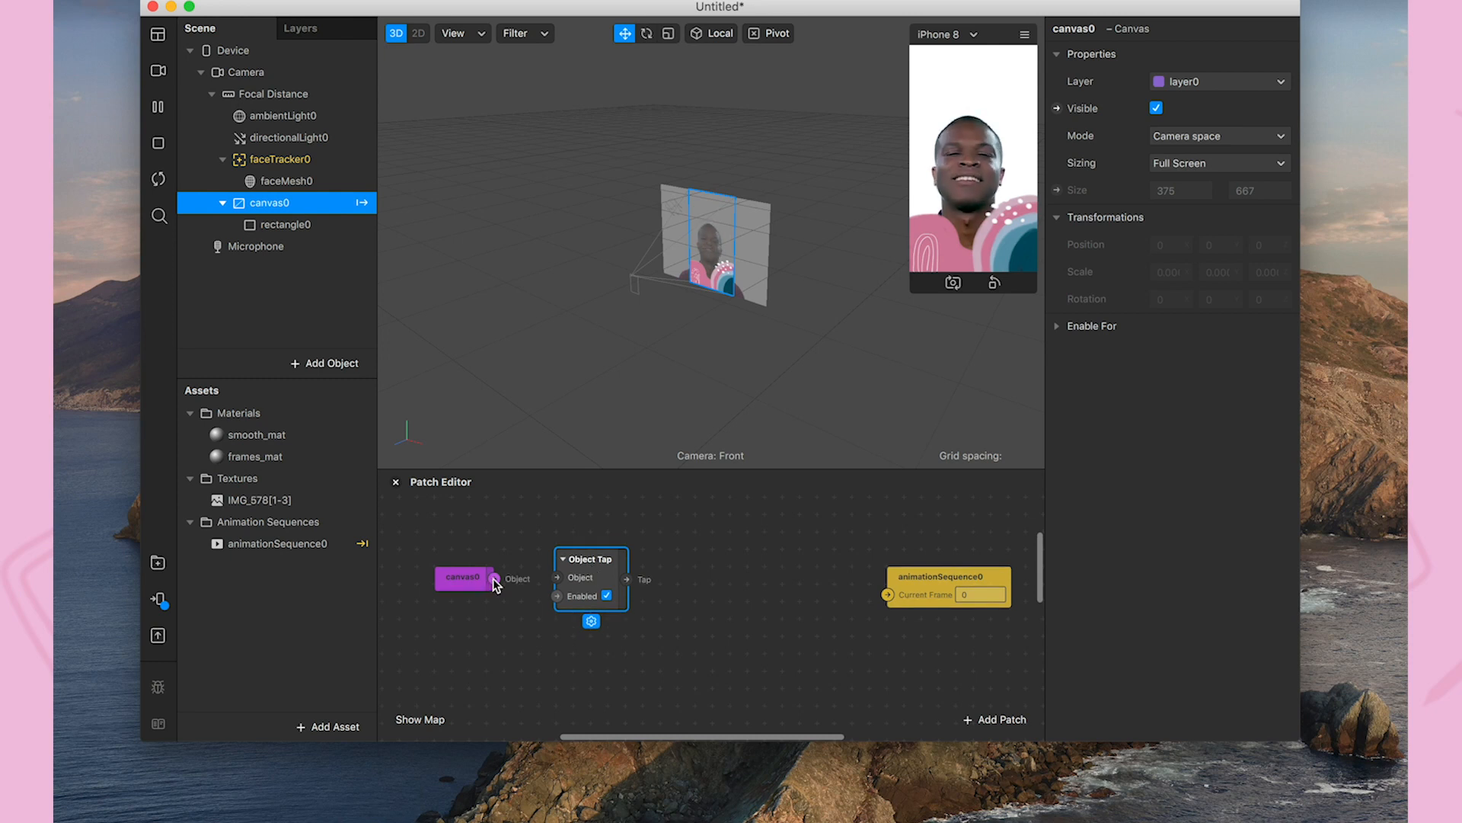
drag(494, 578, 556, 576)
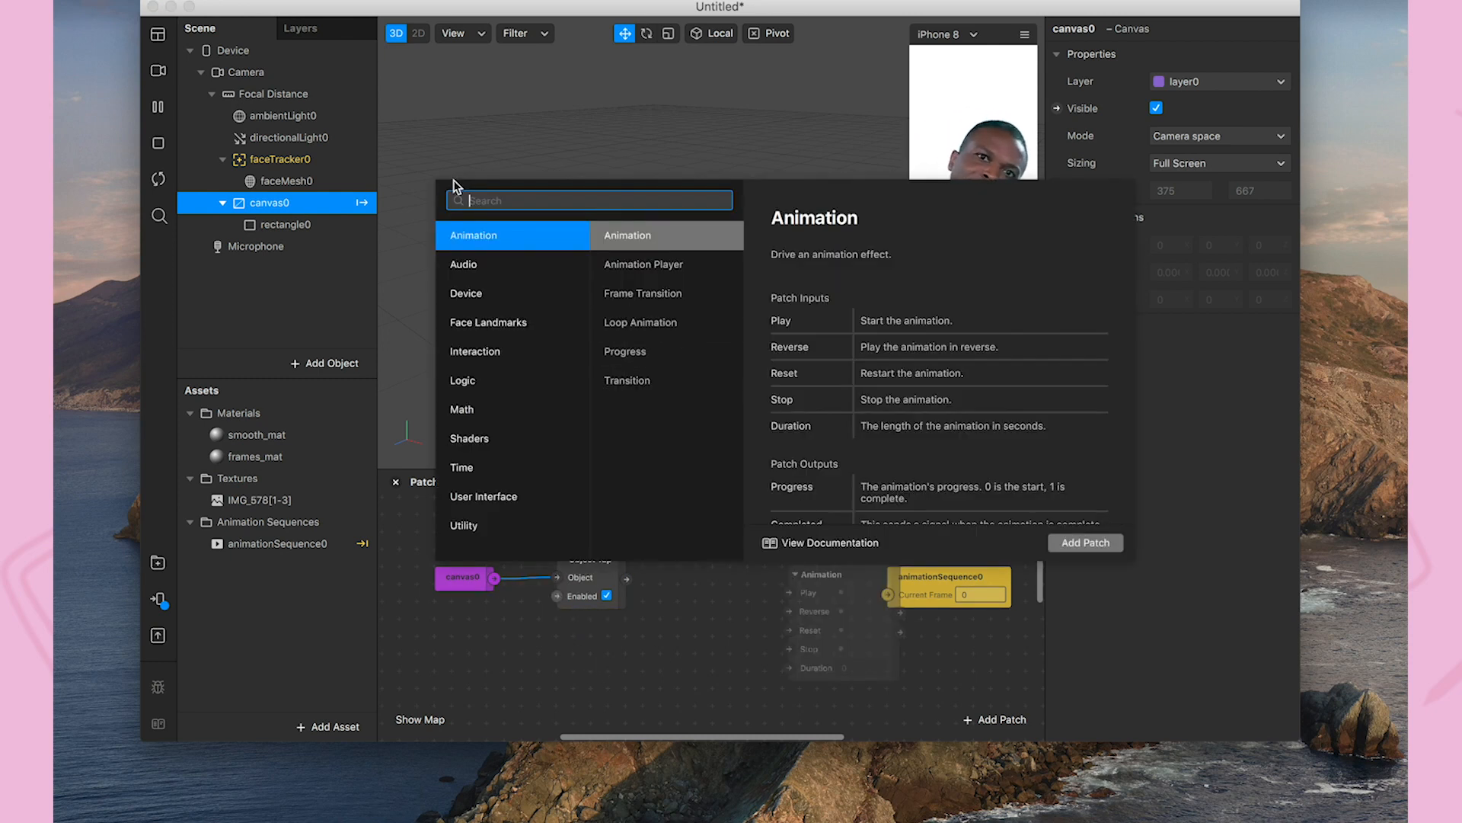
text(c)
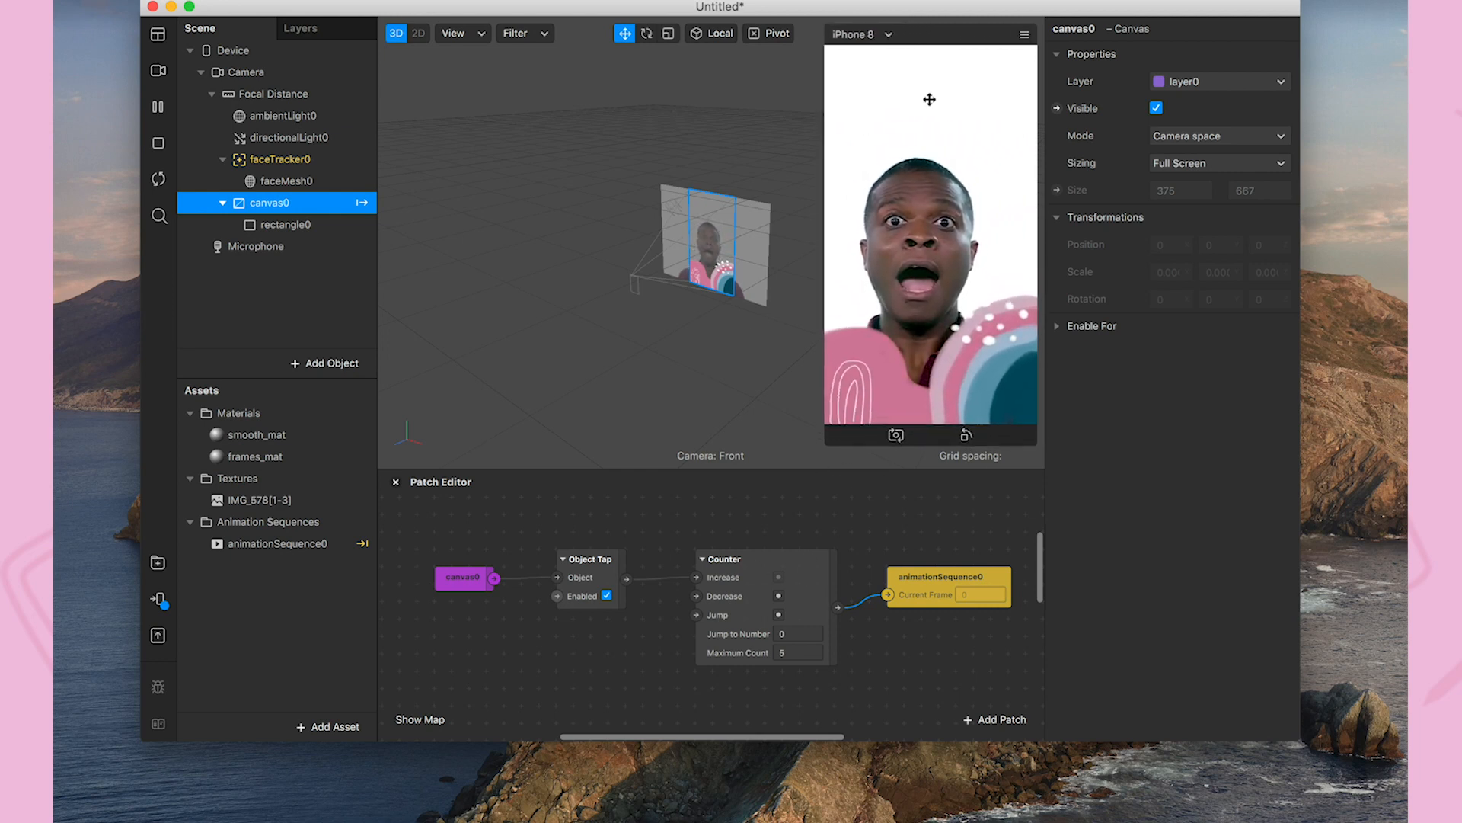
click(1023, 34)
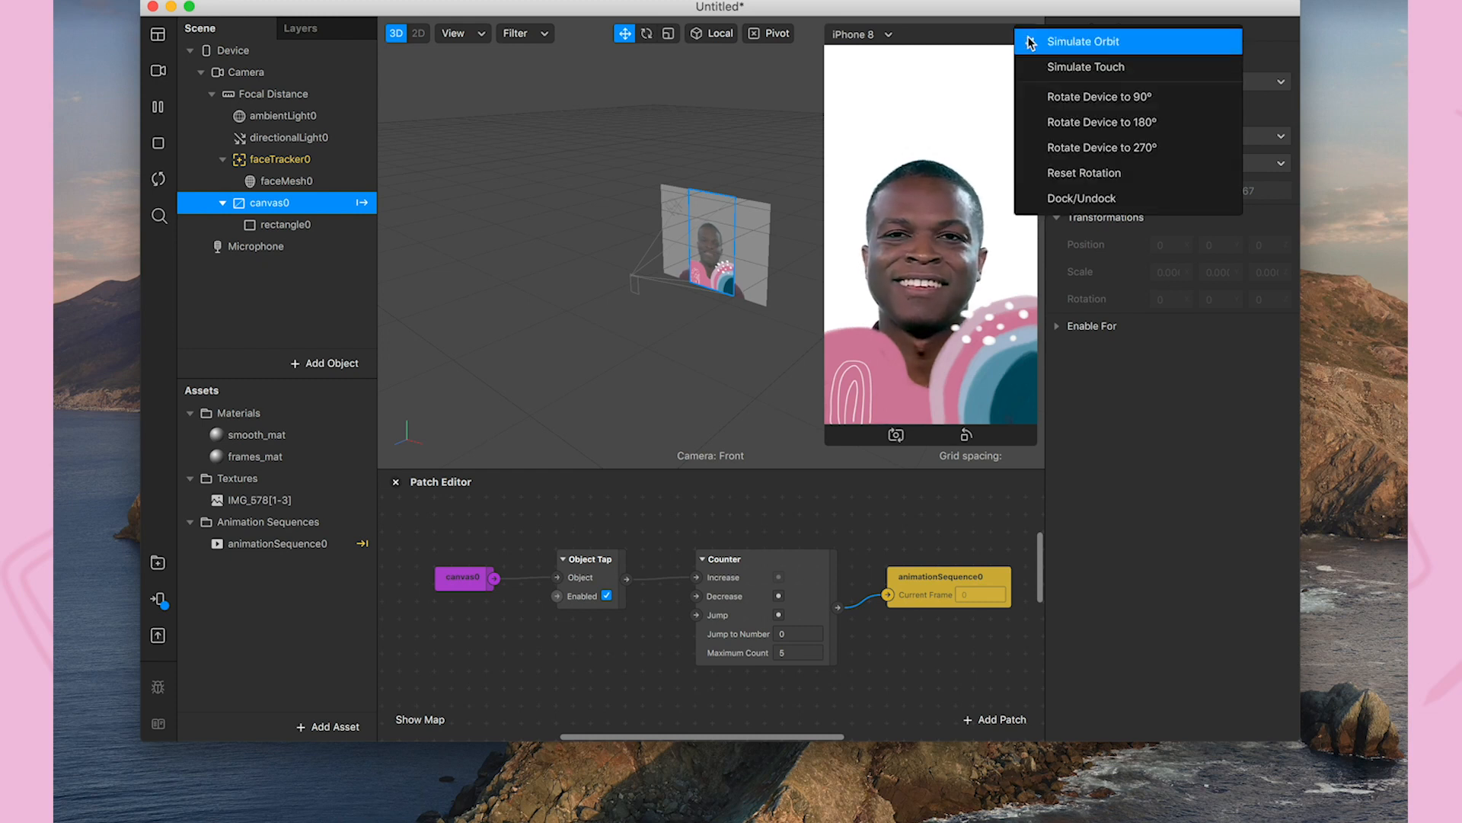